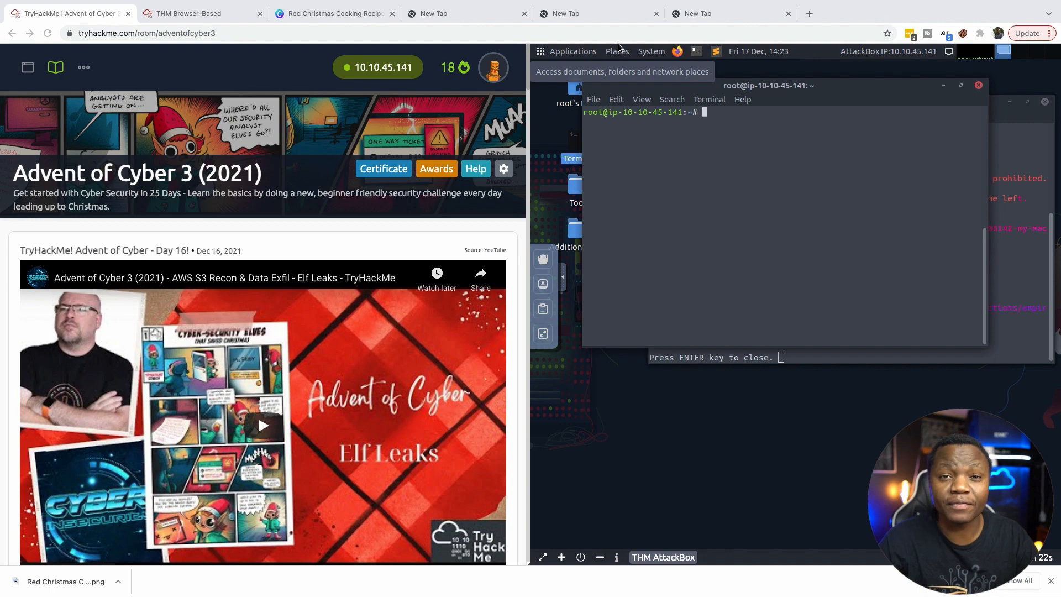
Step: Scroll the room page down to the Shadow IT introduction and its two tree images
scroll("down", 3)
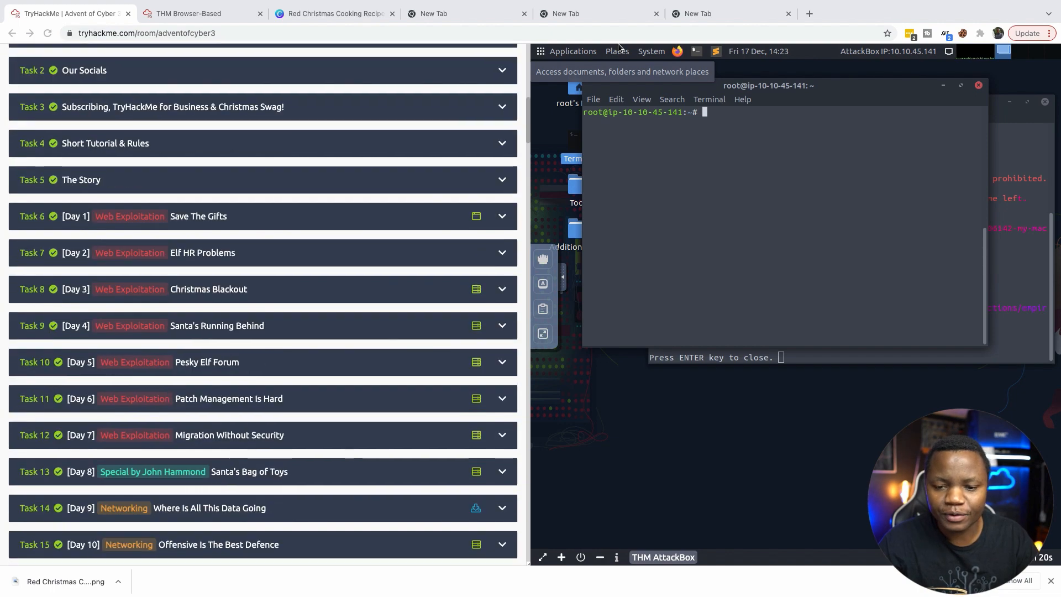
scroll("down", 3)
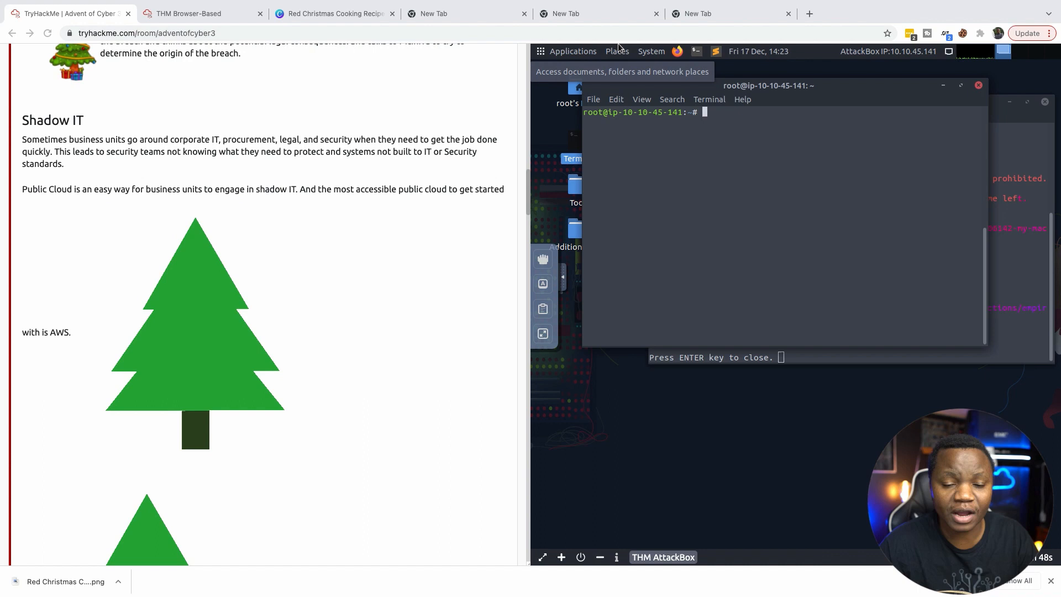
scroll("down", 3)
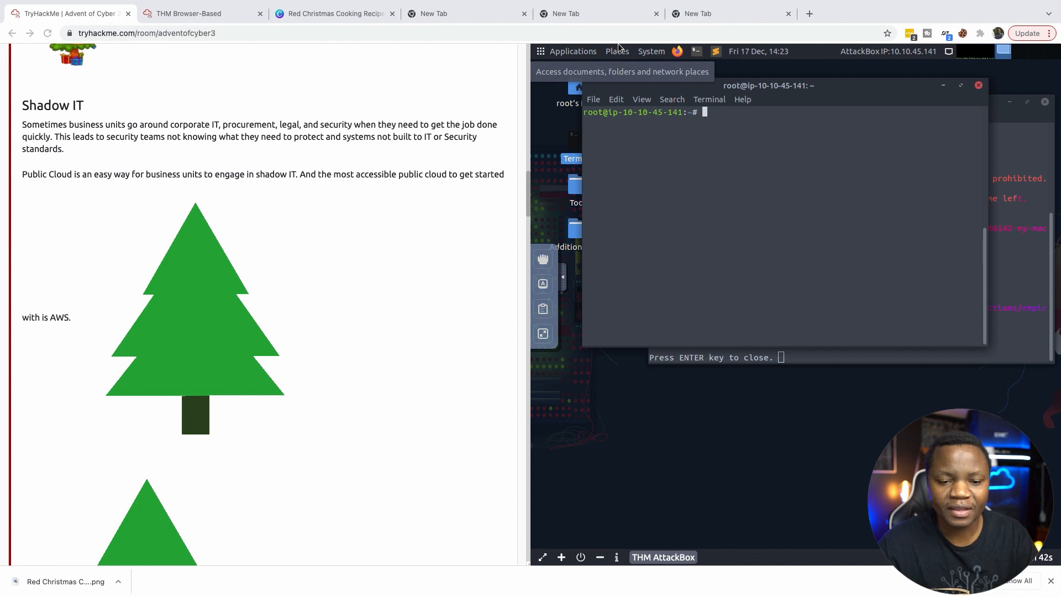
scroll("down", 3)
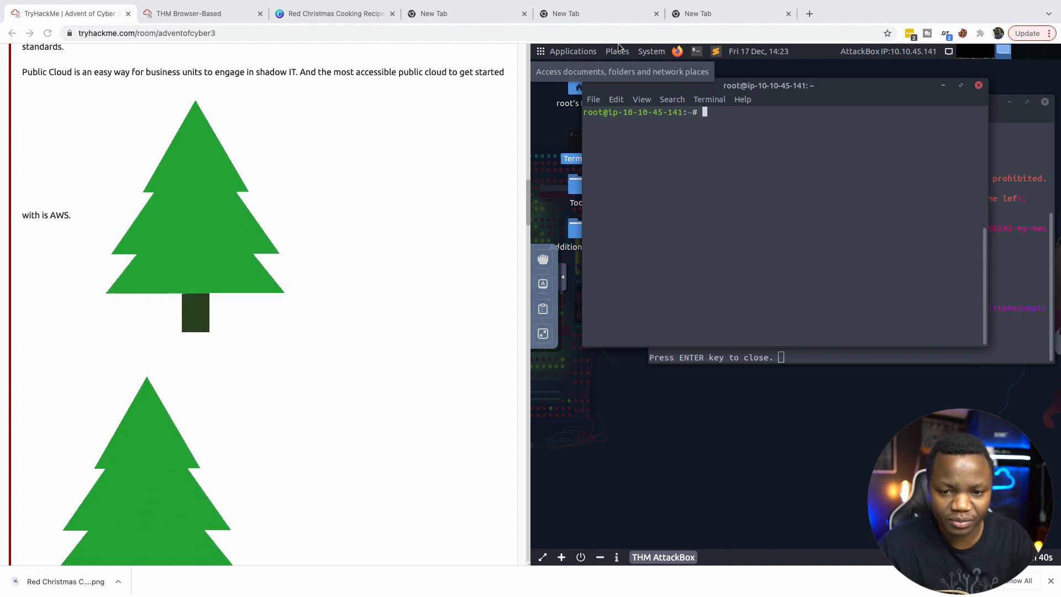
scroll("down", 3)
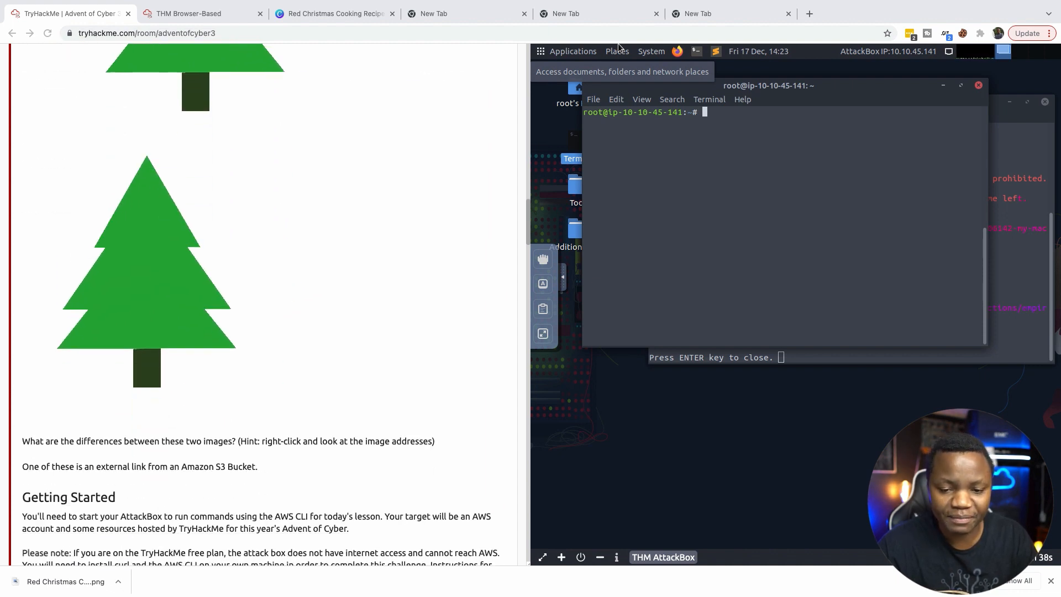
scroll("down", 3)
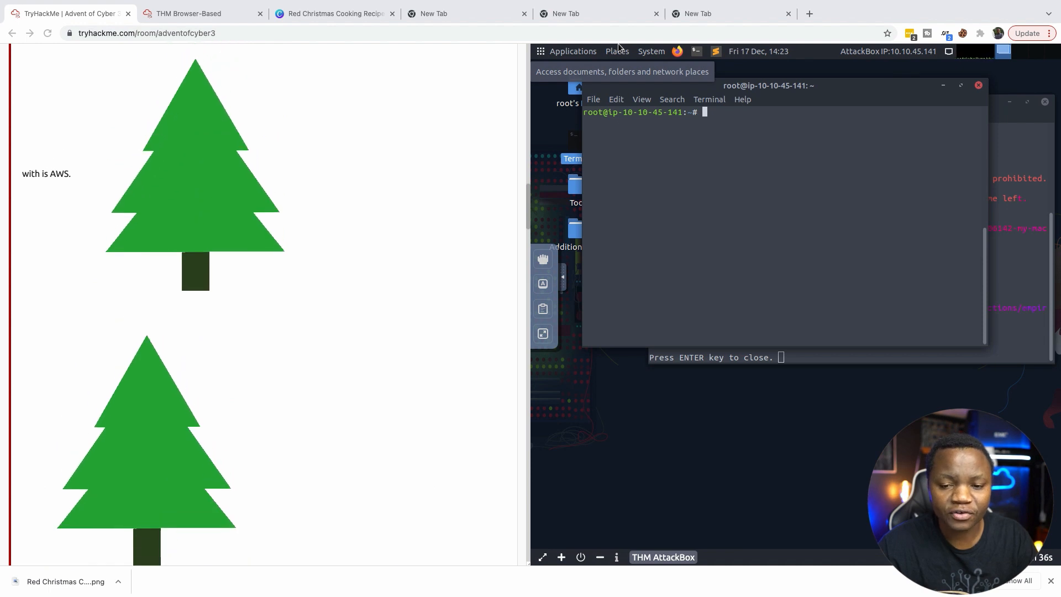
Step: Copy the tree image address and spot the images.bestfestivalcompany.com S3 bucket in it
right_click(197, 189)
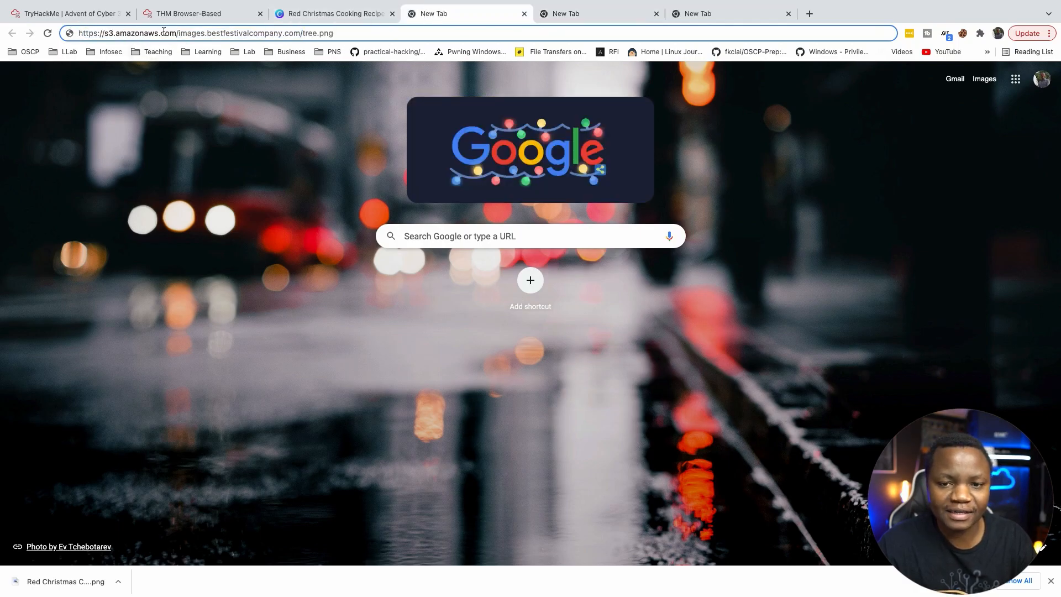
double_click(230, 32)
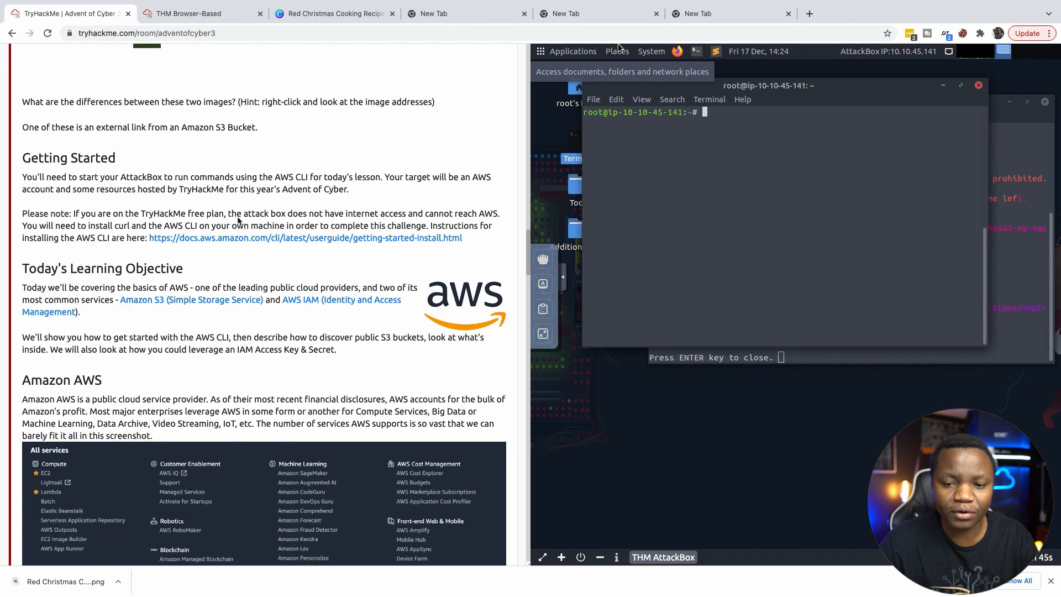
Step: Scroll past the AWS IAM notes to the Challenge section with the New Portal flyer
scroll("down", 3)
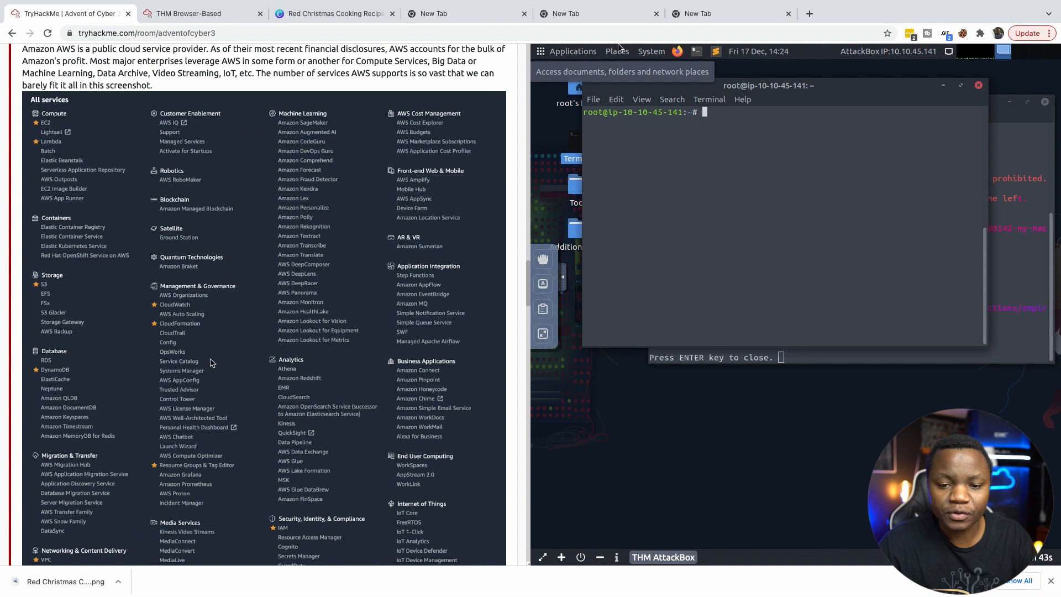
scroll("down", 3)
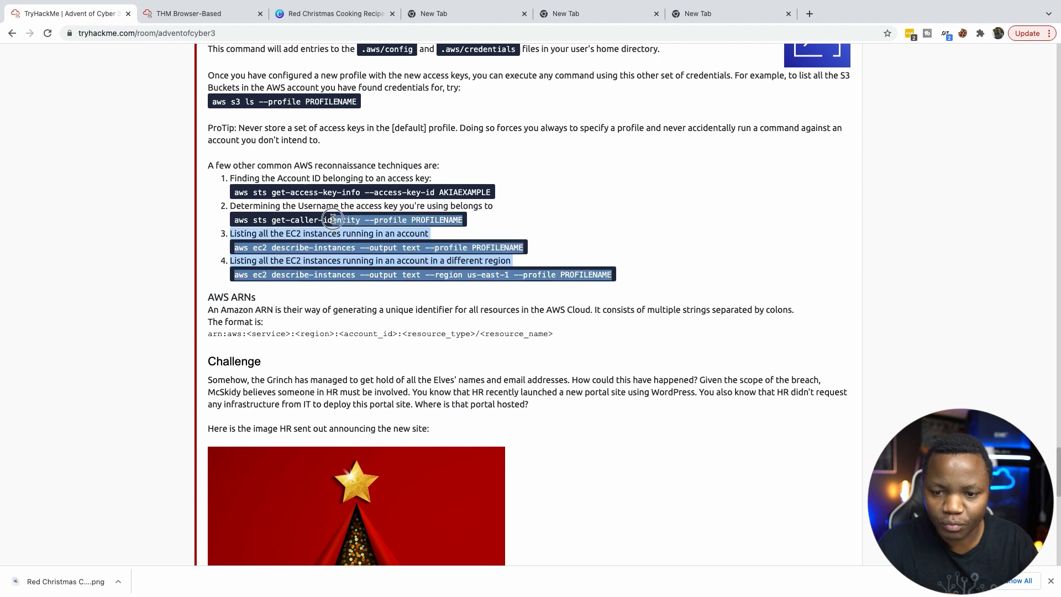
scroll("down", 3)
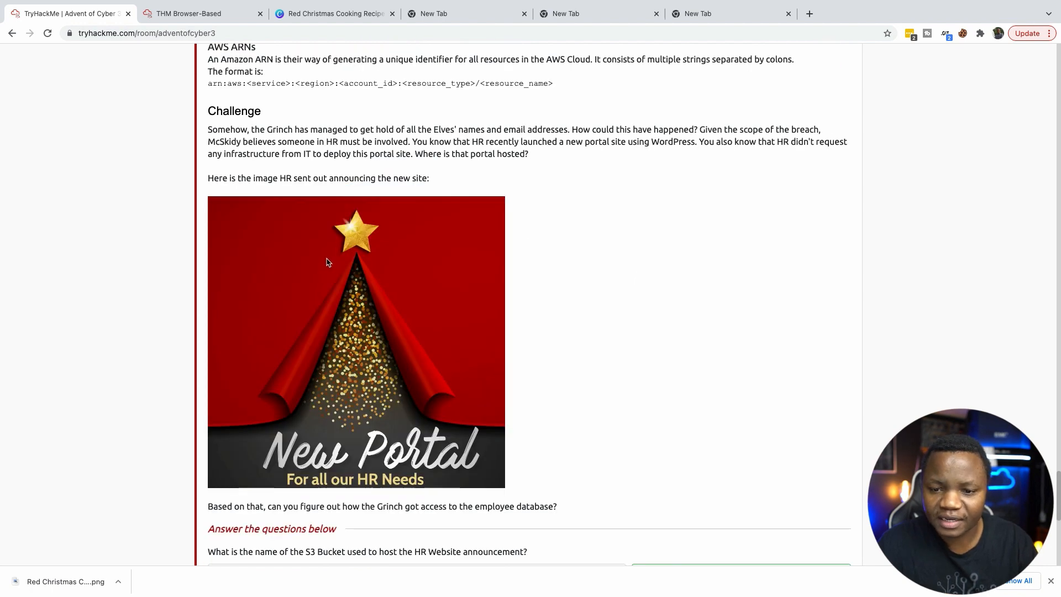
mouse_move(270, 201)
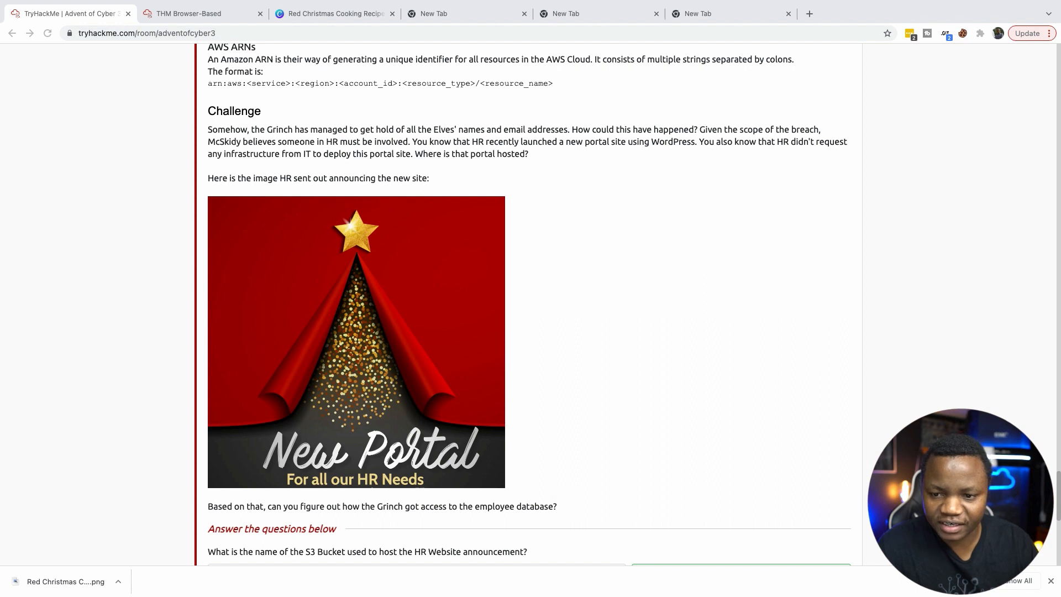
Step: Read the bucket name from the flyer.png S3 address and submit images.bestfestivalcompany.com as the first answer
scroll("down", 3)
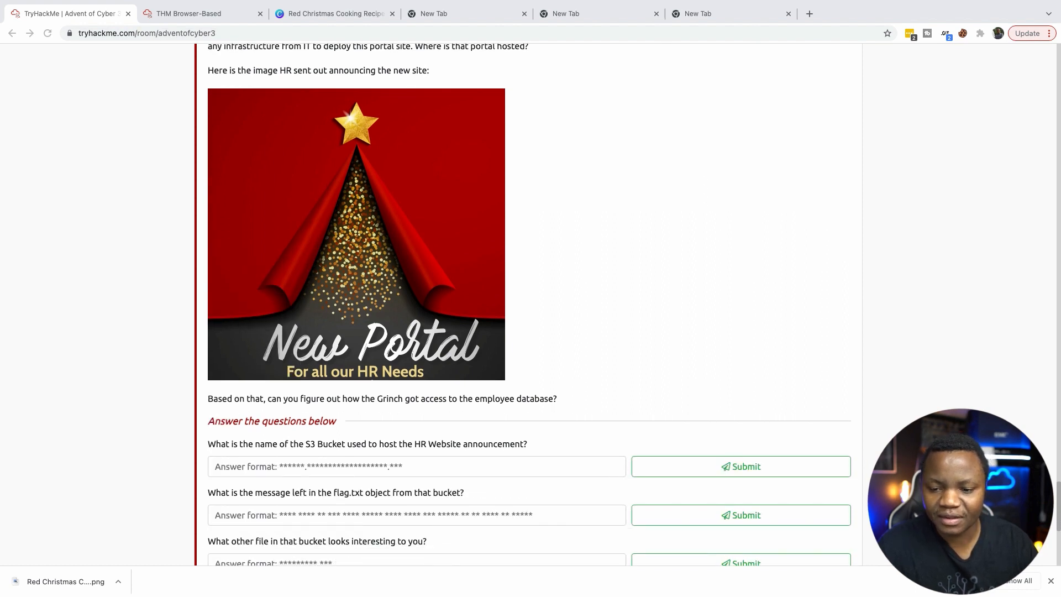
right_click(355, 233)
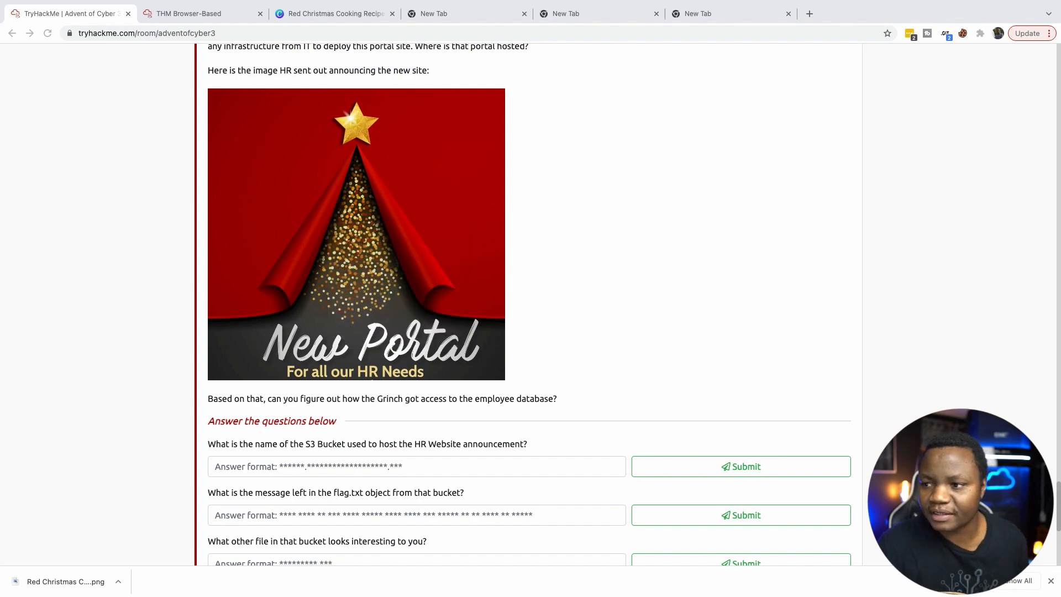
left_click(860, 13)
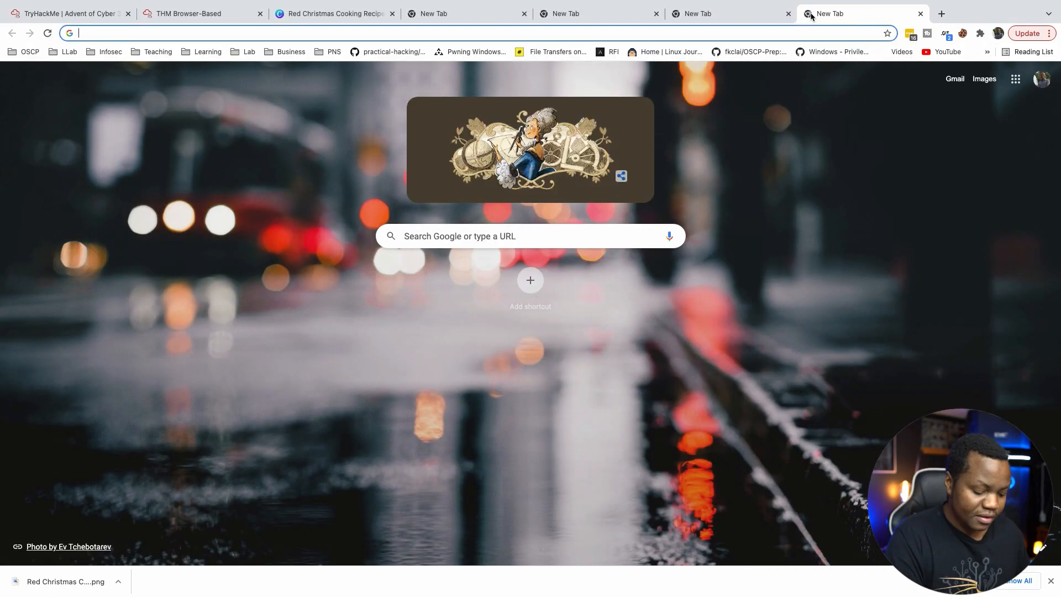
type("https://s3.amazonaws.com/images.bestfestivalcompany.com/flyer.png")
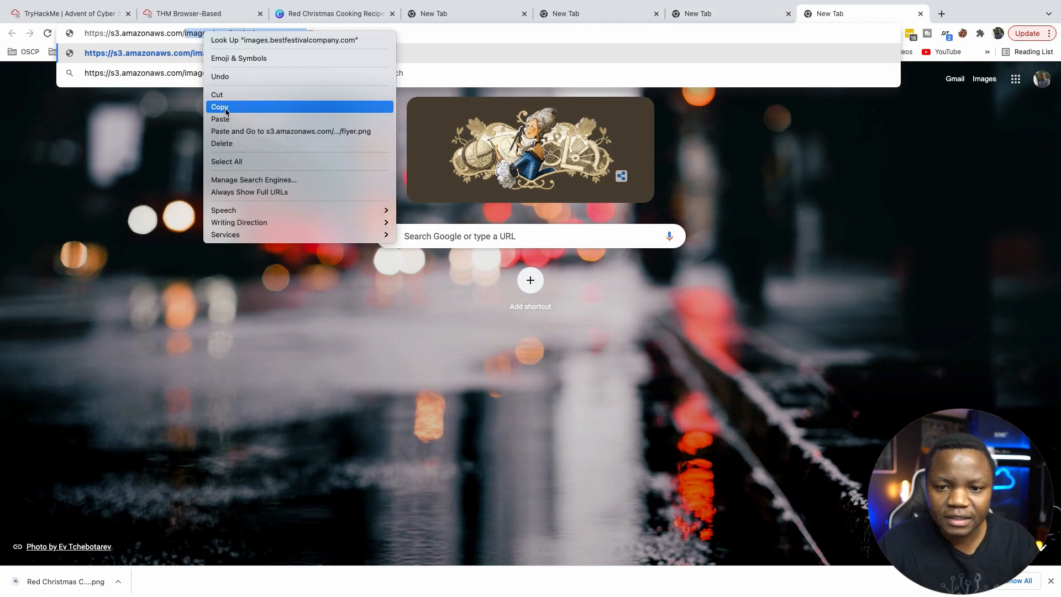
left_click(67, 13)
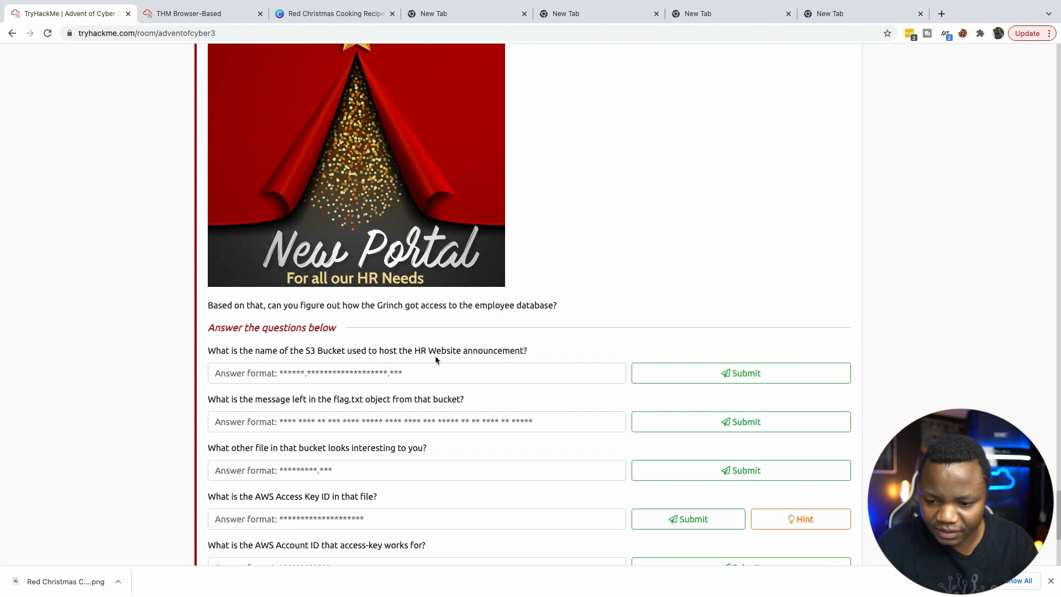
left_click(741, 372)
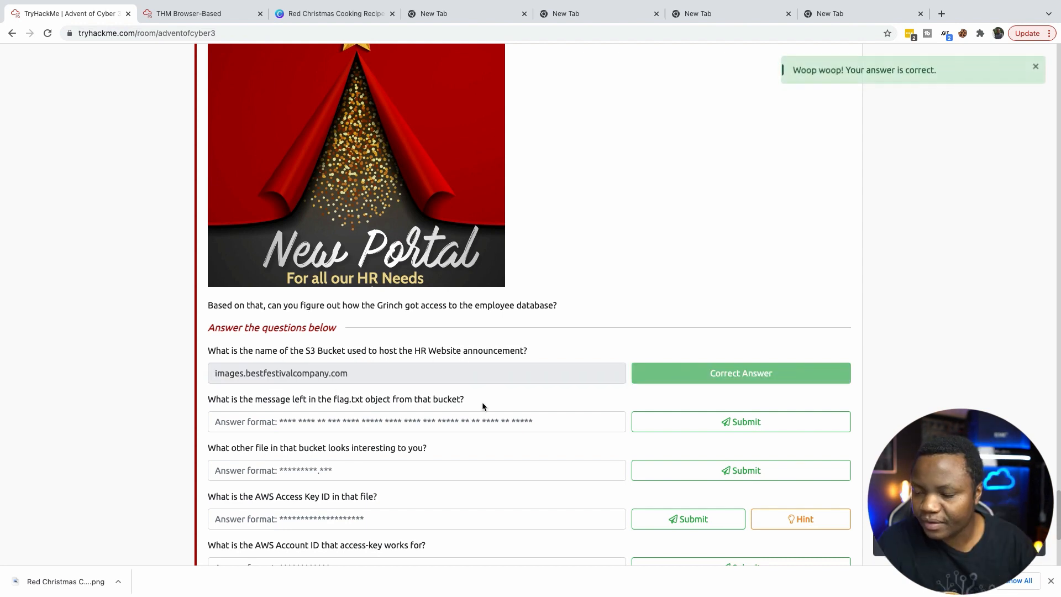
scroll("down", 3)
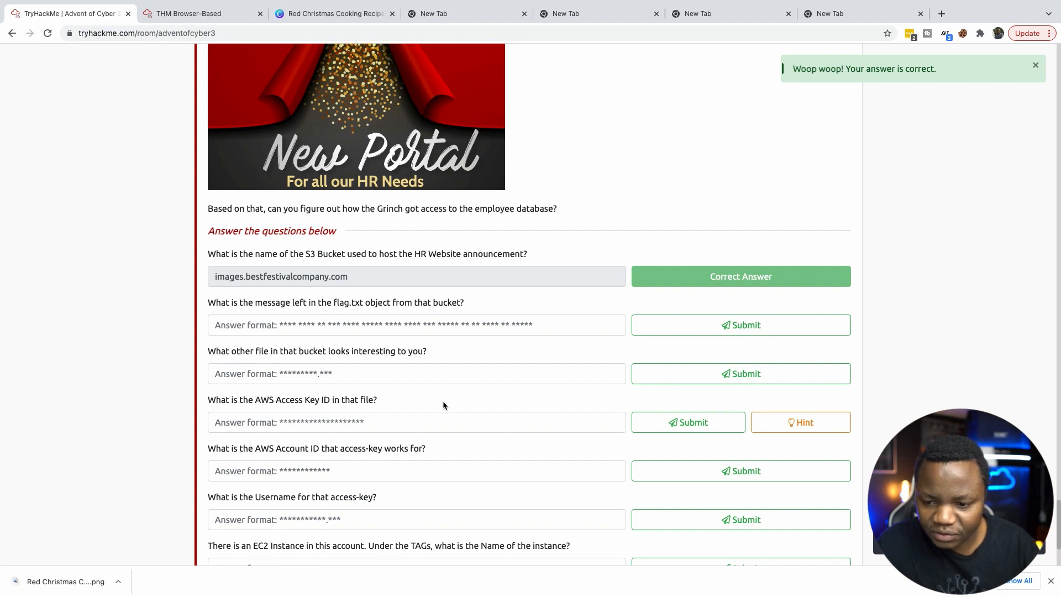
mouse_move(306, 302)
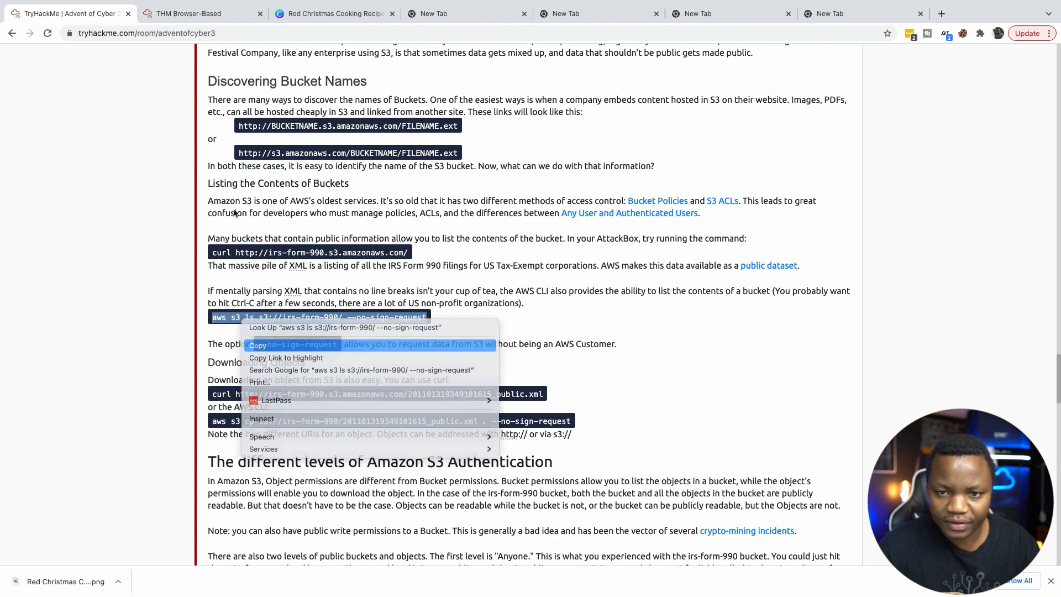
Step: Run aws s3 ls on images.bestfestivalcompany.com in the terminal and spot flag.txt in the listing
left_click(197, 13)
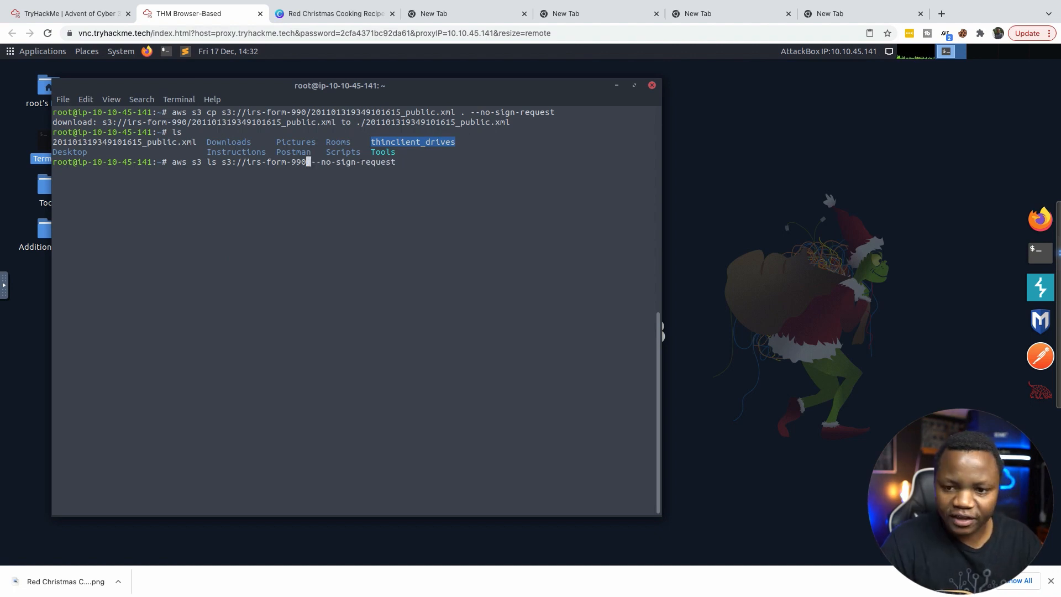
right_click(230, 161)
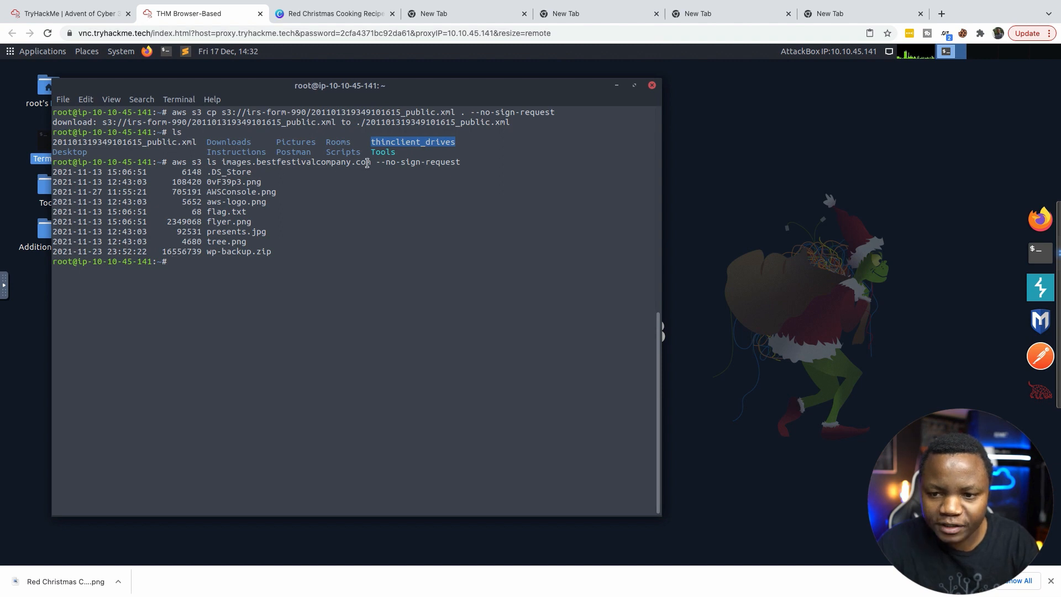
double_click(291, 162)
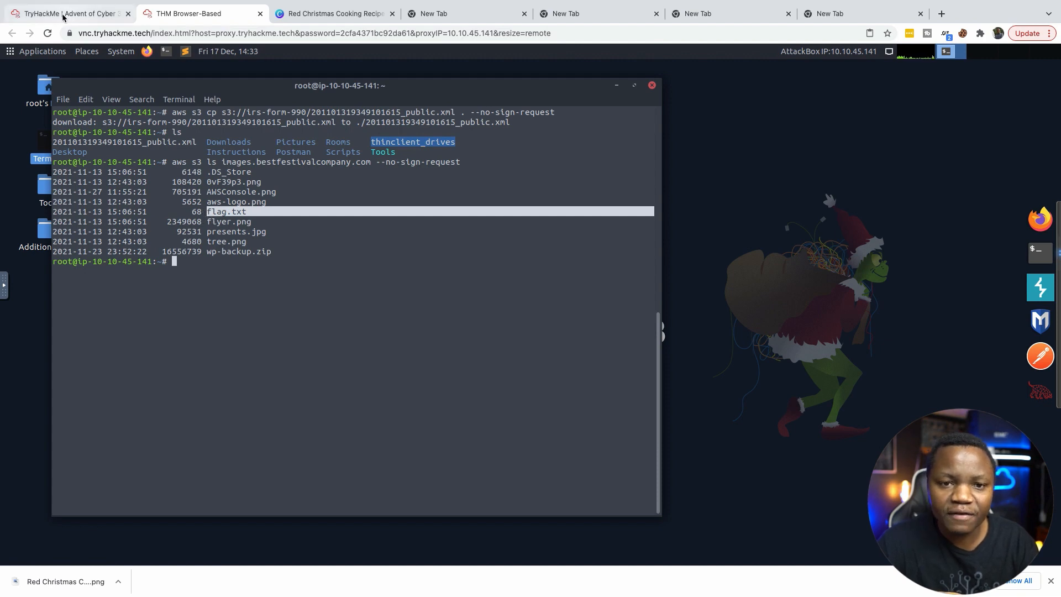
Step: Run aws s3 cp s3://images.bestfestivalcompany.com/flag.txt . --no-sign-request to download the flag
left_click(67, 13)
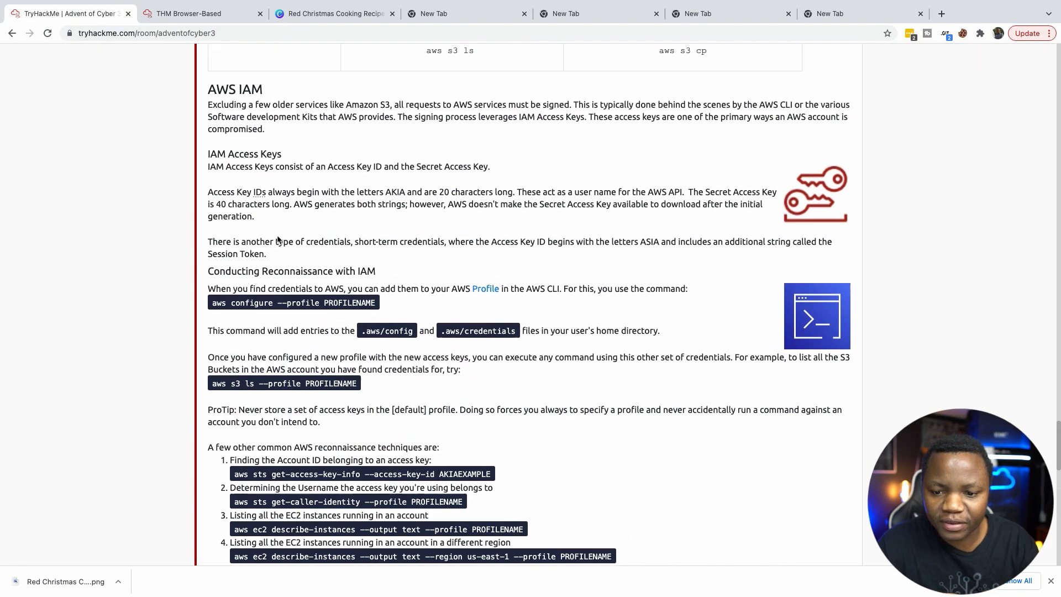
scroll("down", 3)
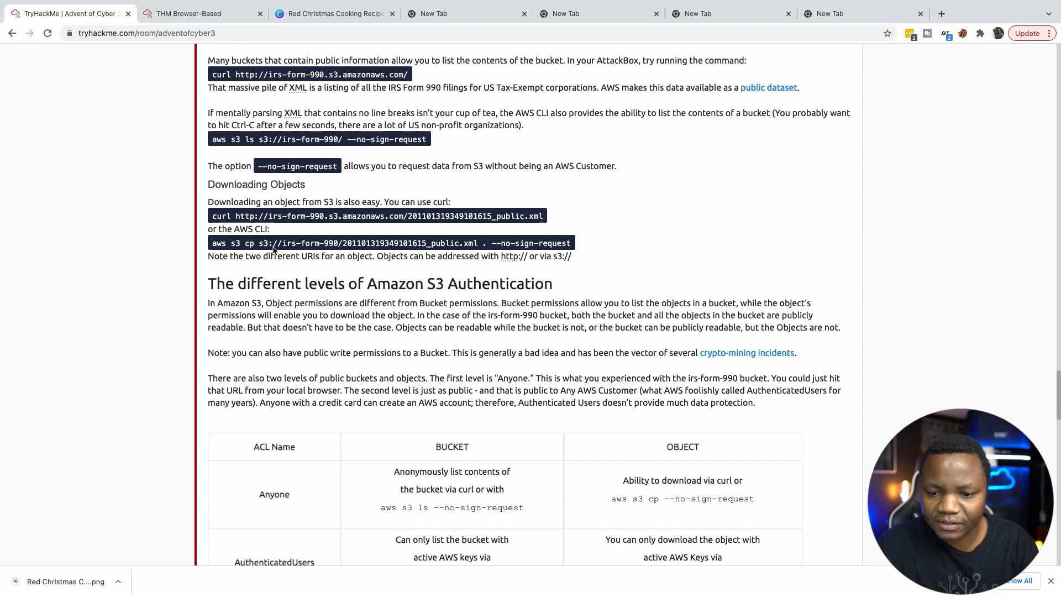
left_click(199, 13)
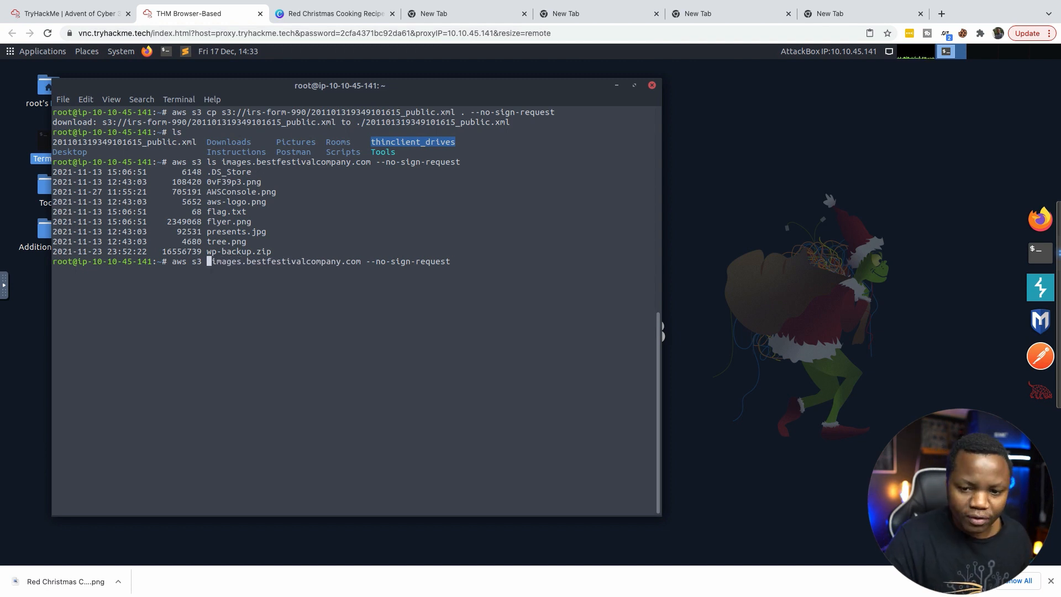
type("cp")
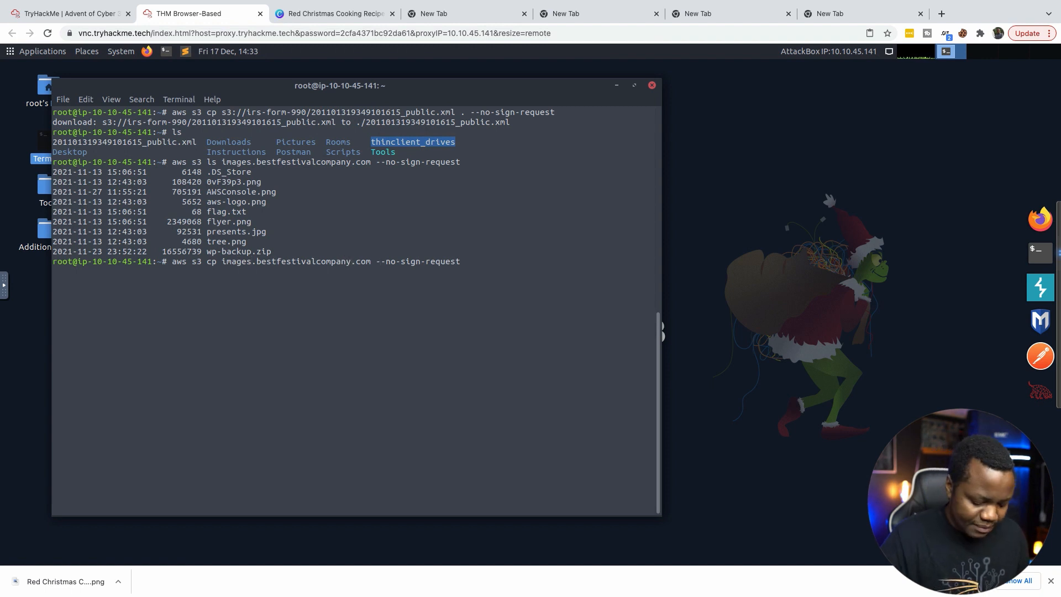
type("/")
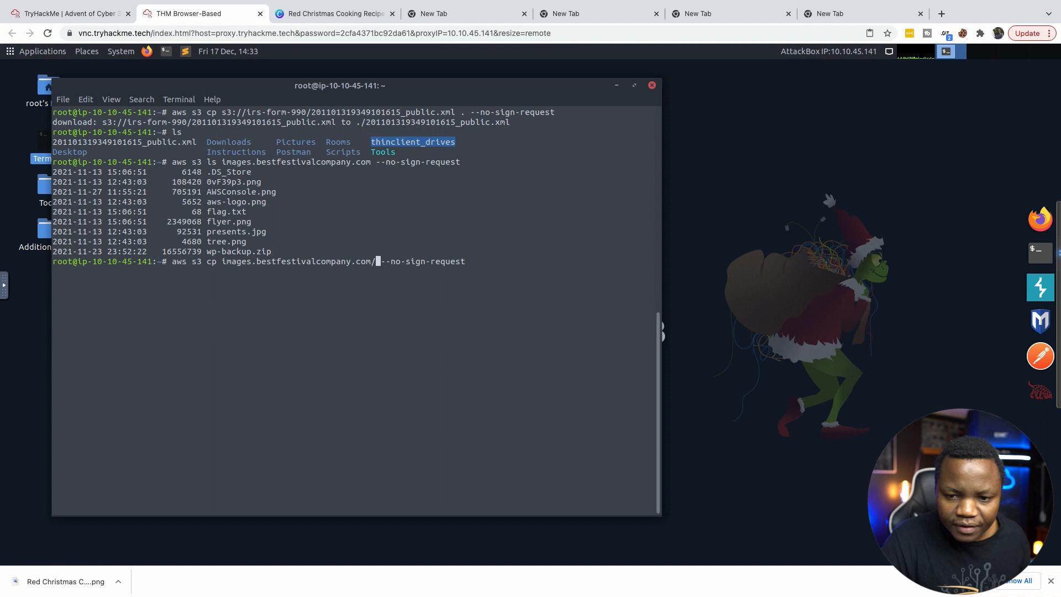
type("flag.")
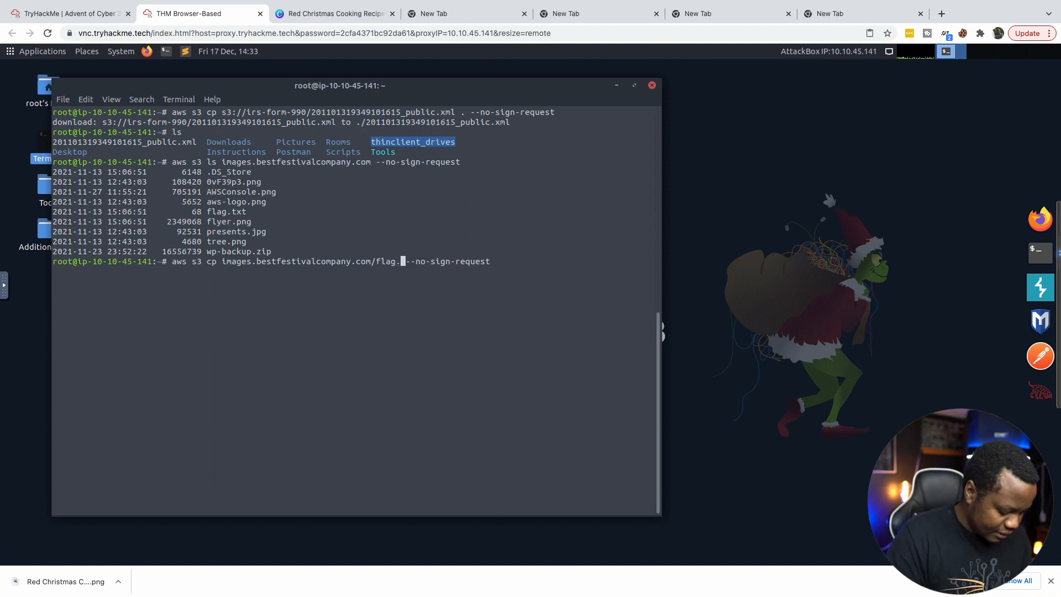
type("txt")
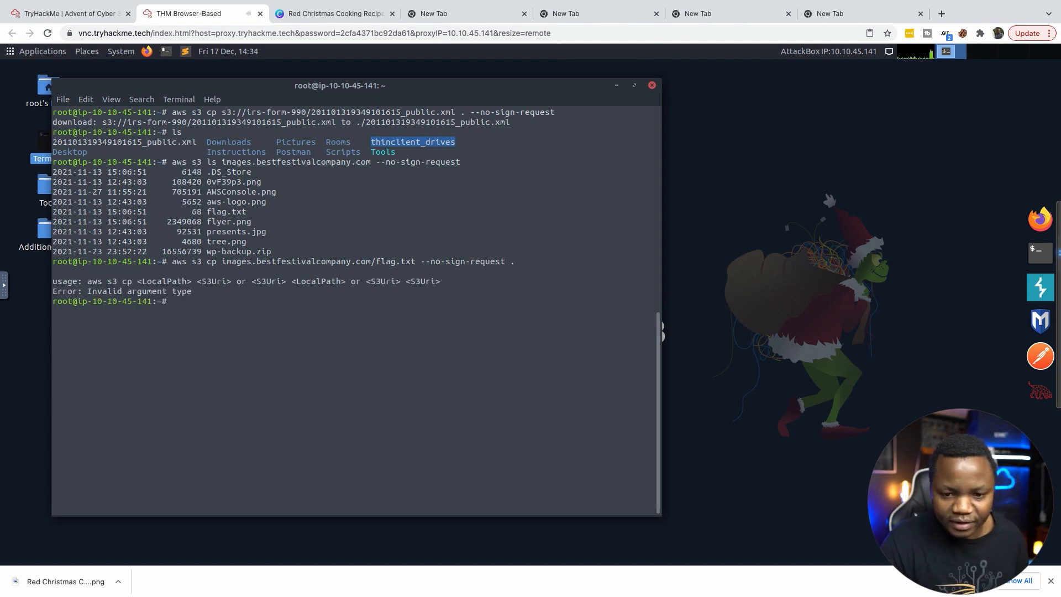
left_click(68, 14)
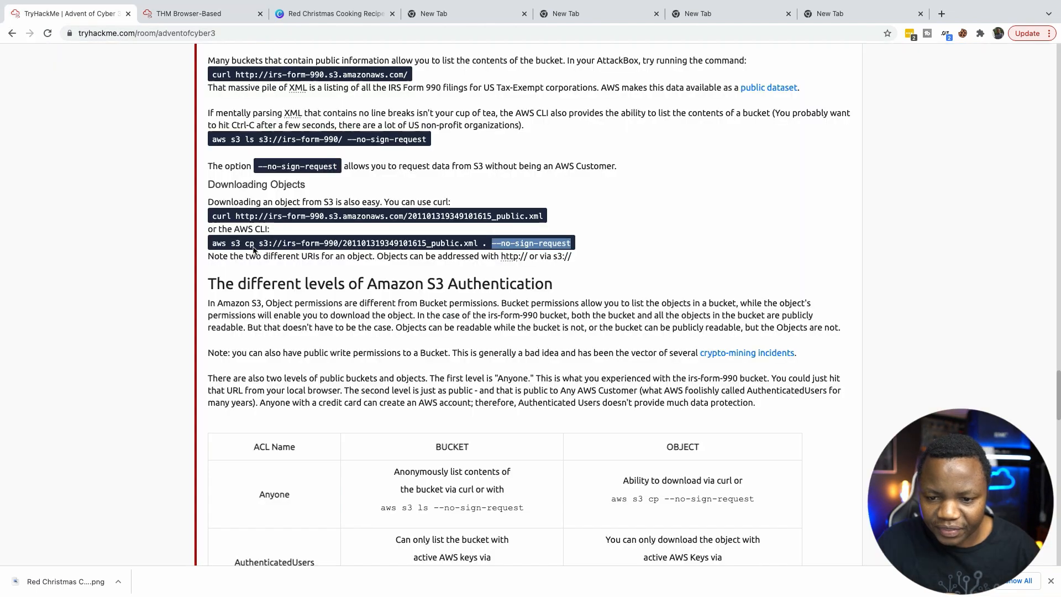
left_click(200, 13)
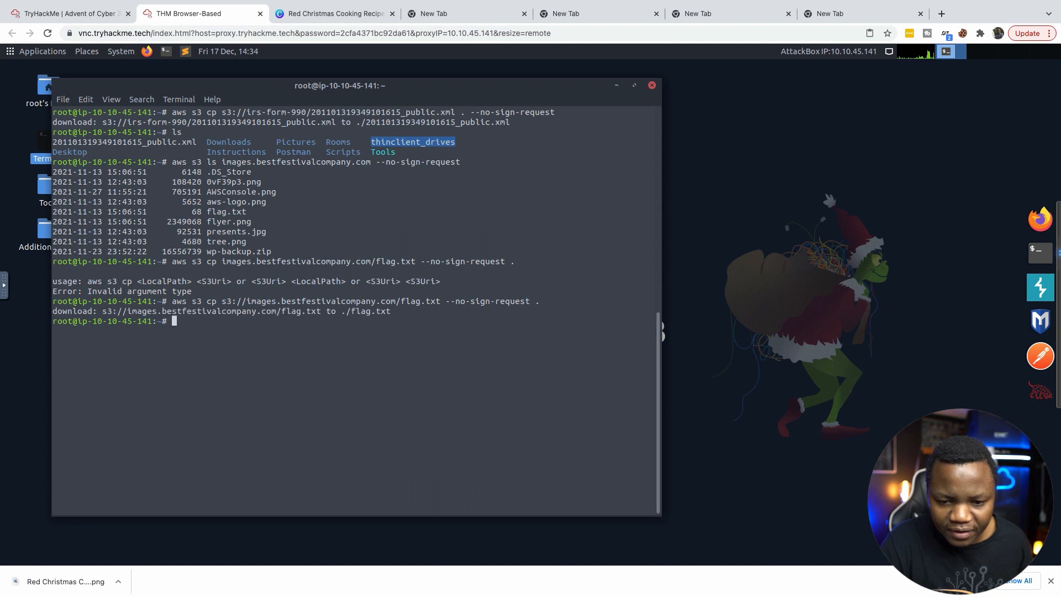
Step: Cat flag.txt in the terminal and submit its message as the flag answer
type("ls")
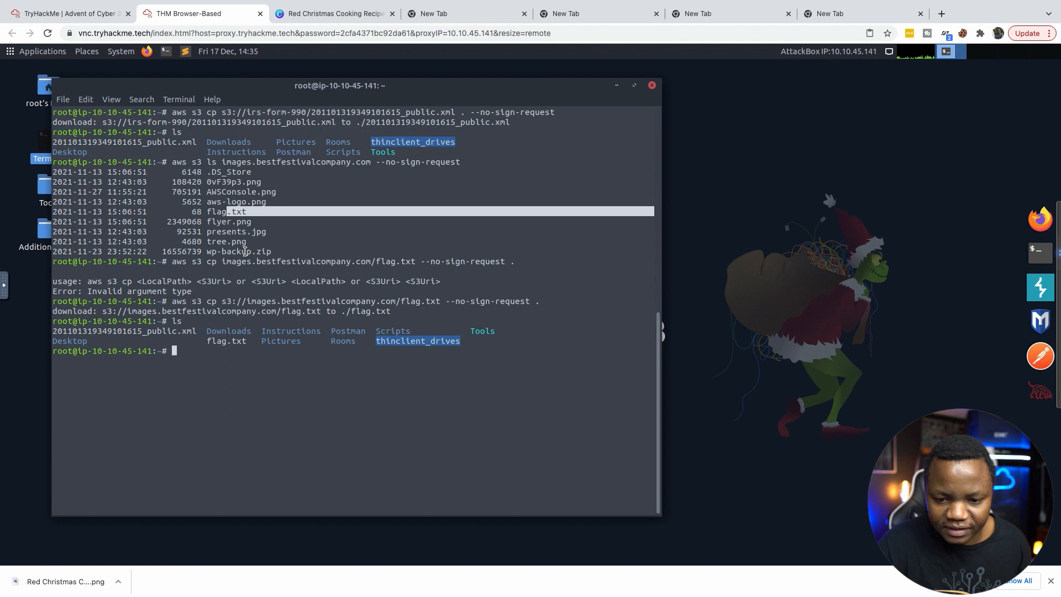
type("cat")
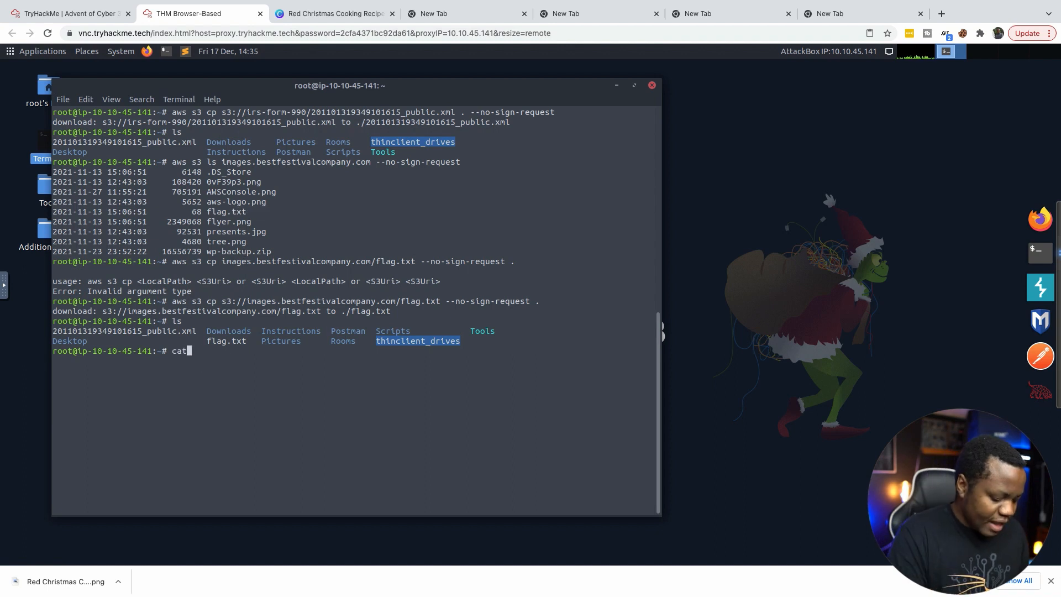
type("flag.txt")
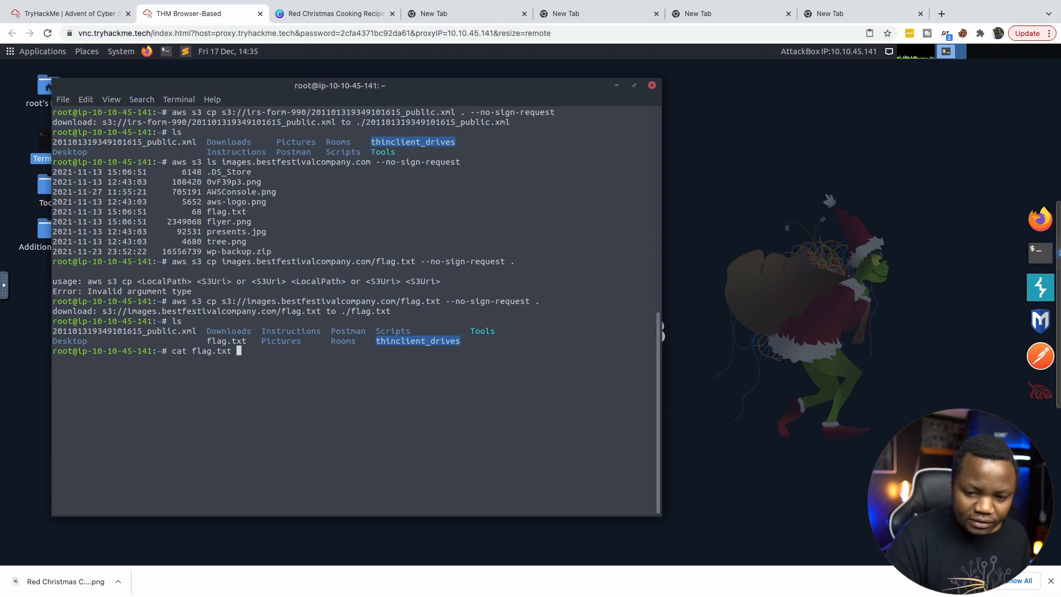
left_click(67, 13)
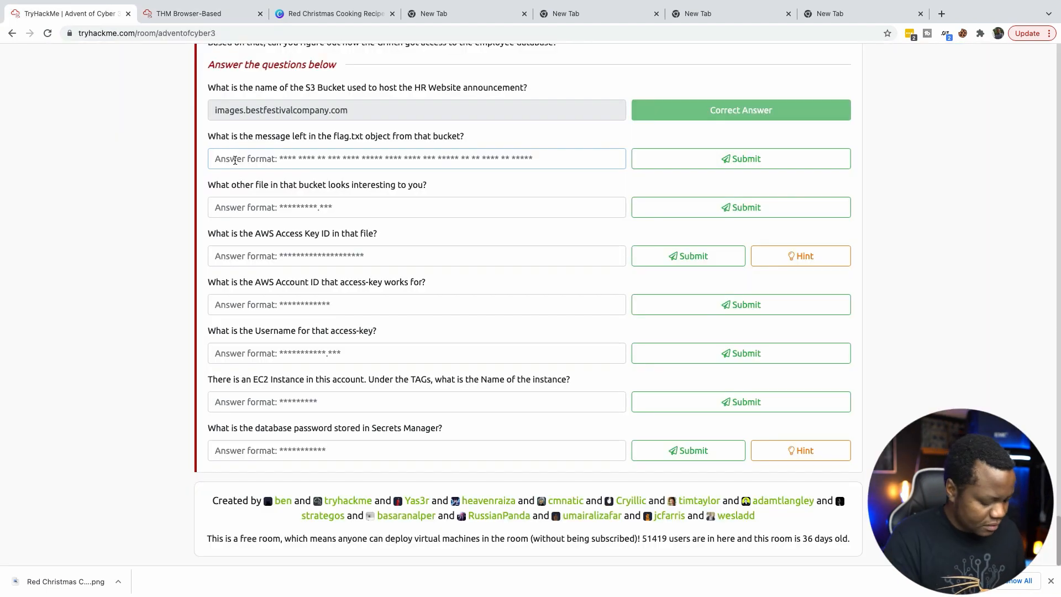
left_click(741, 158)
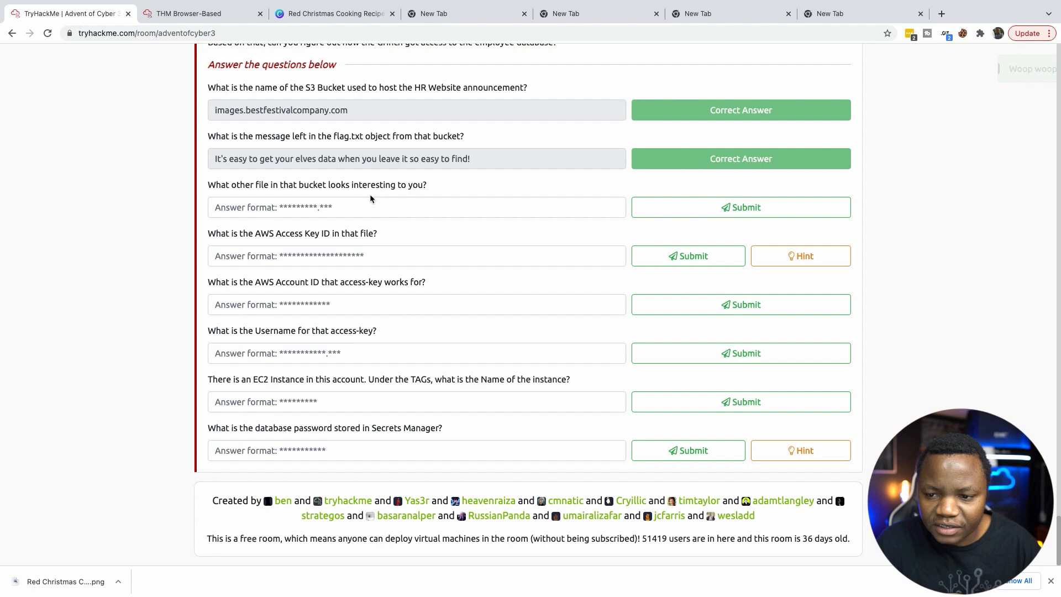
Step: Copy wp-backup.zip from the terminal listing and submit it as the other interesting file
left_click(200, 14)
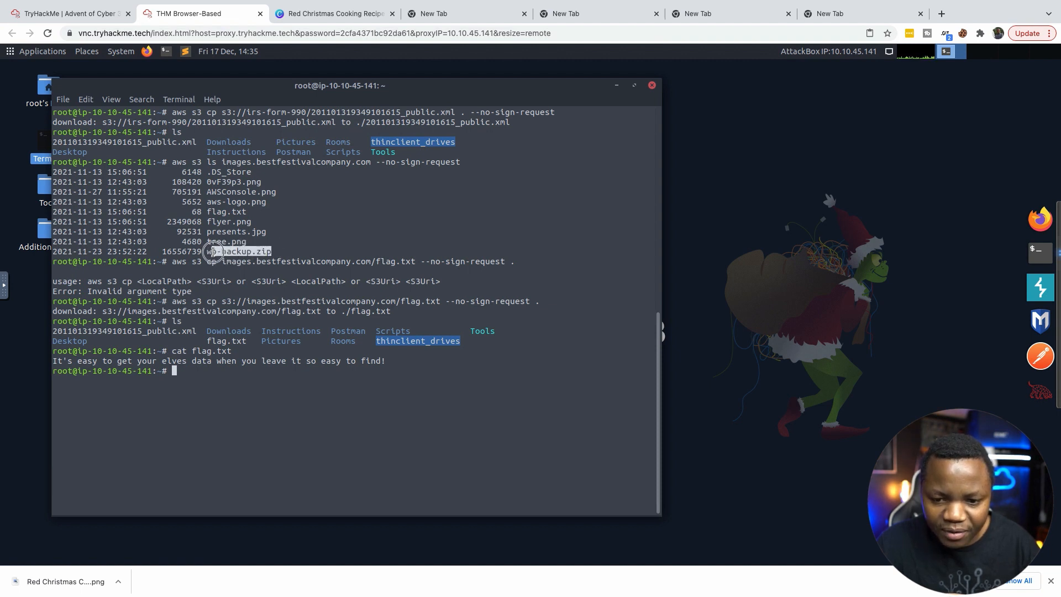
right_click(213, 251)
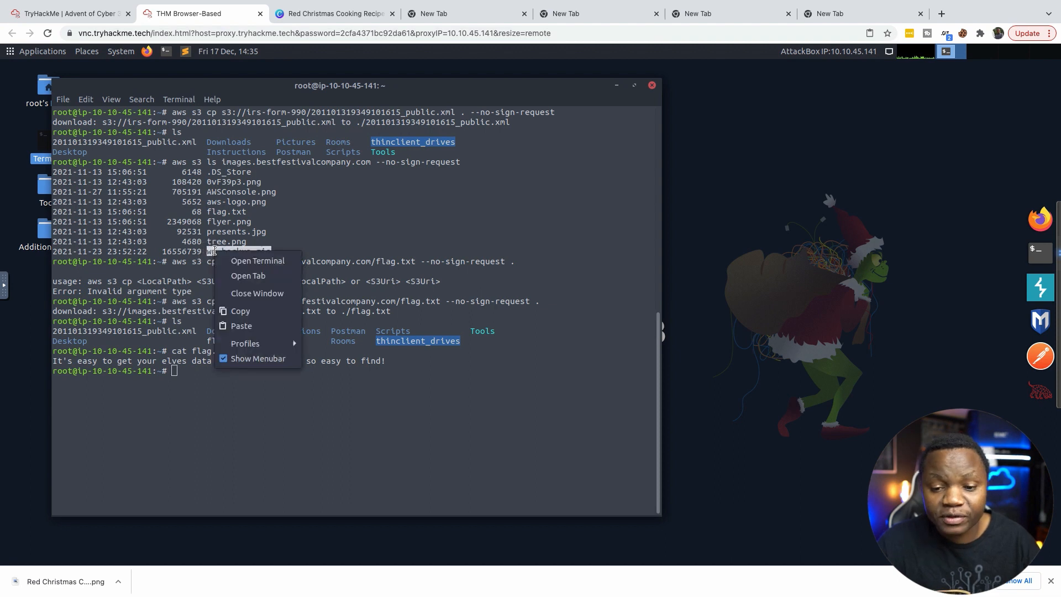
left_click(240, 317)
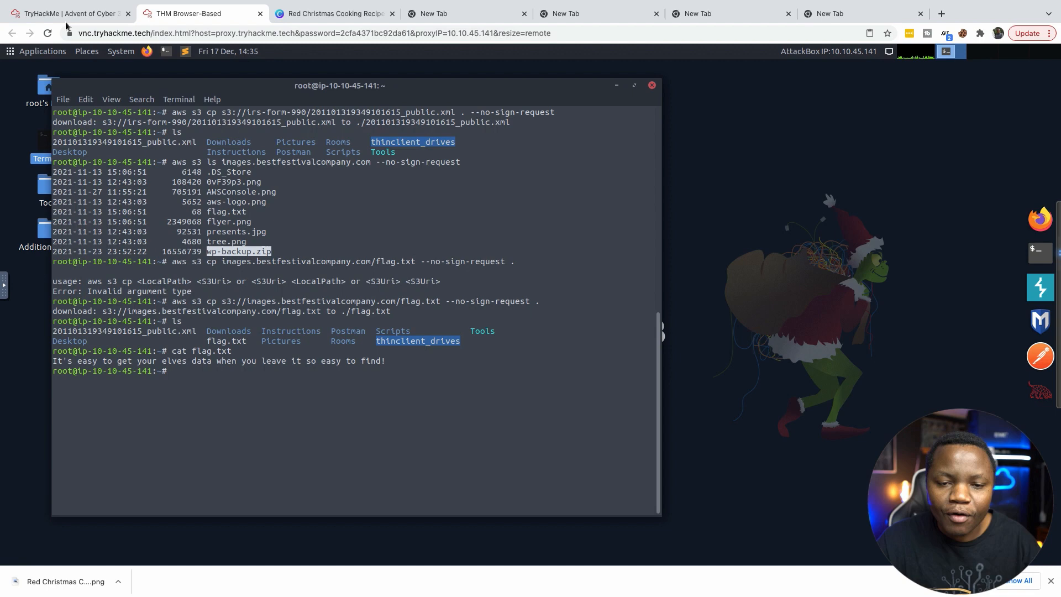
left_click(67, 13)
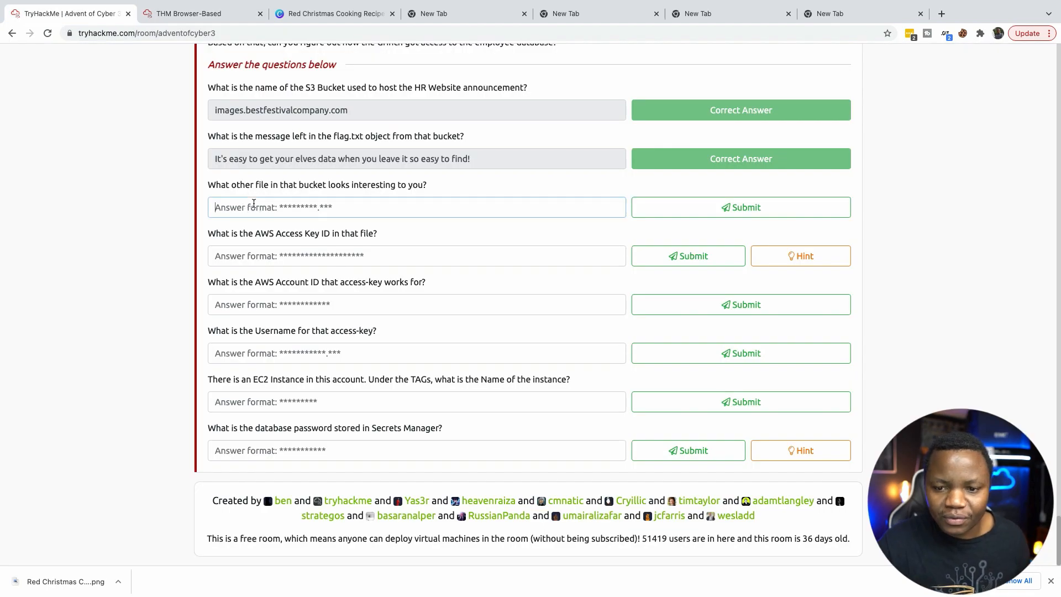
type("wp-backup.zip")
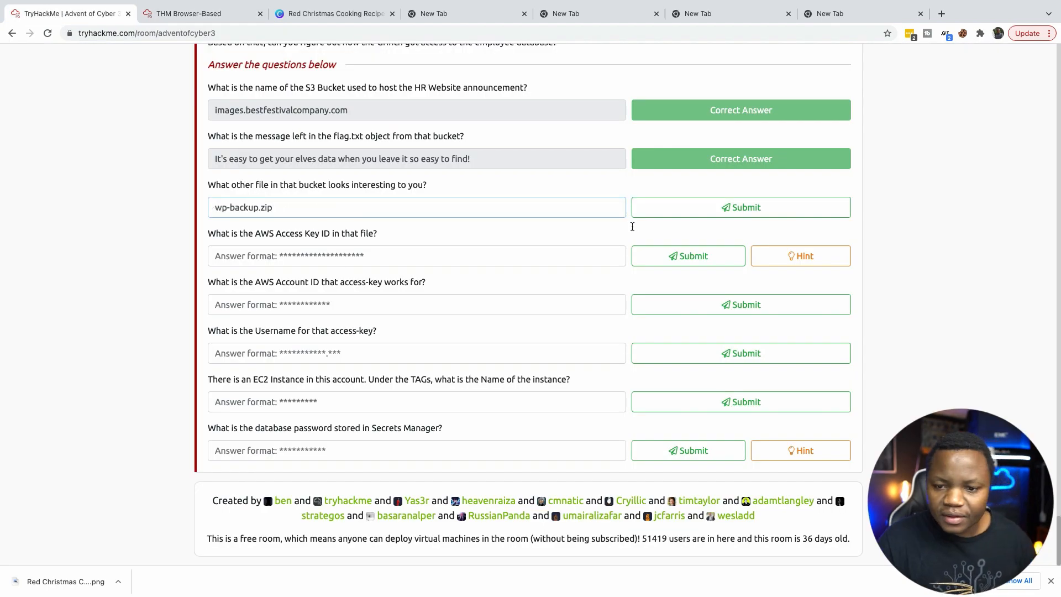
left_click(741, 206)
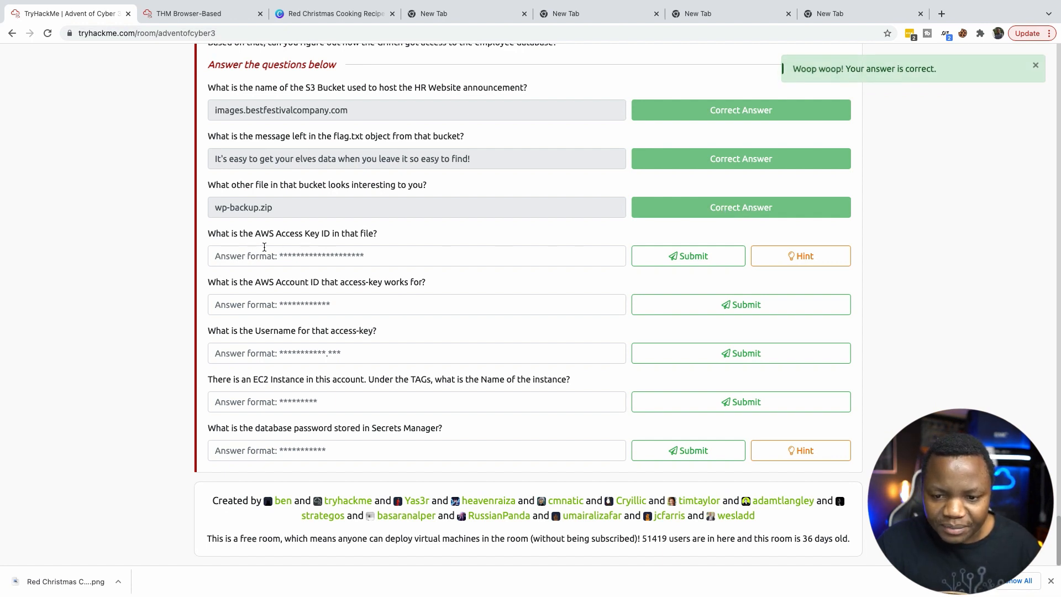
mouse_move(351, 248)
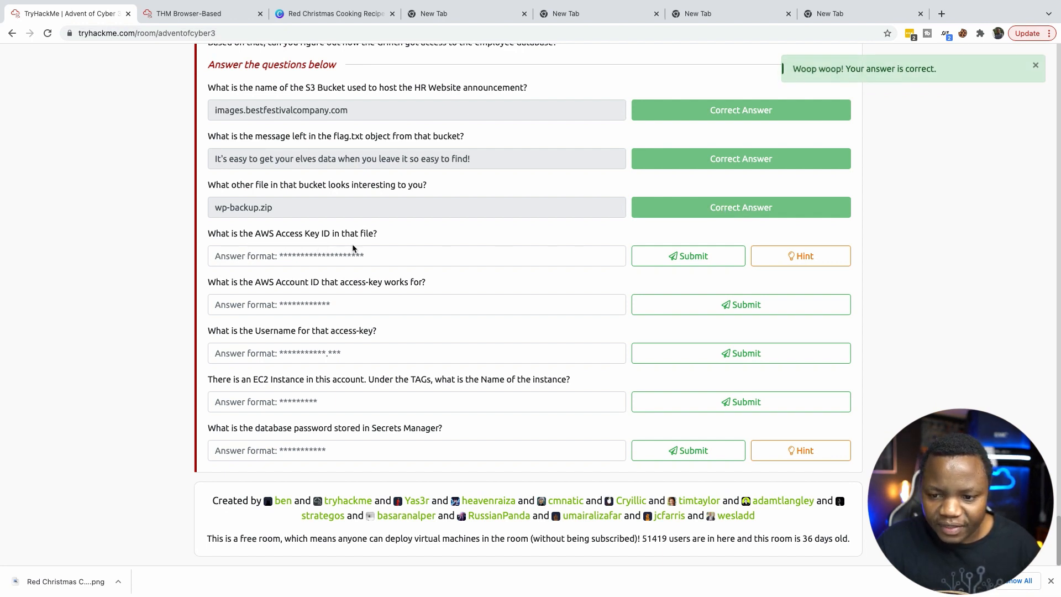
left_click(202, 13)
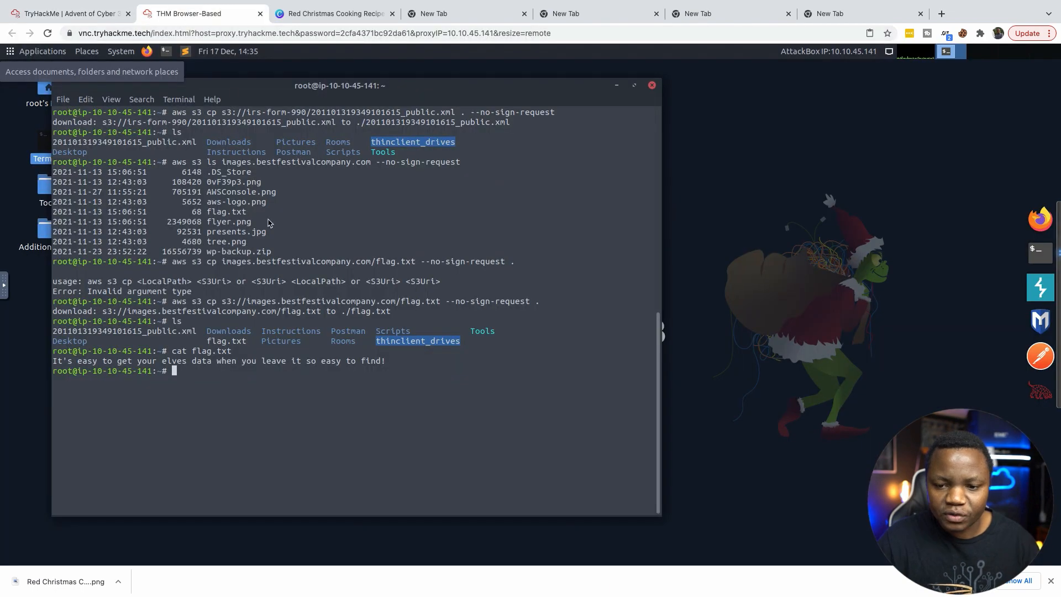
Step: Download wp-backup.zip with aws s3 cp, clear, unzip it and list the wp_backup folder
type("cat flag.txt")
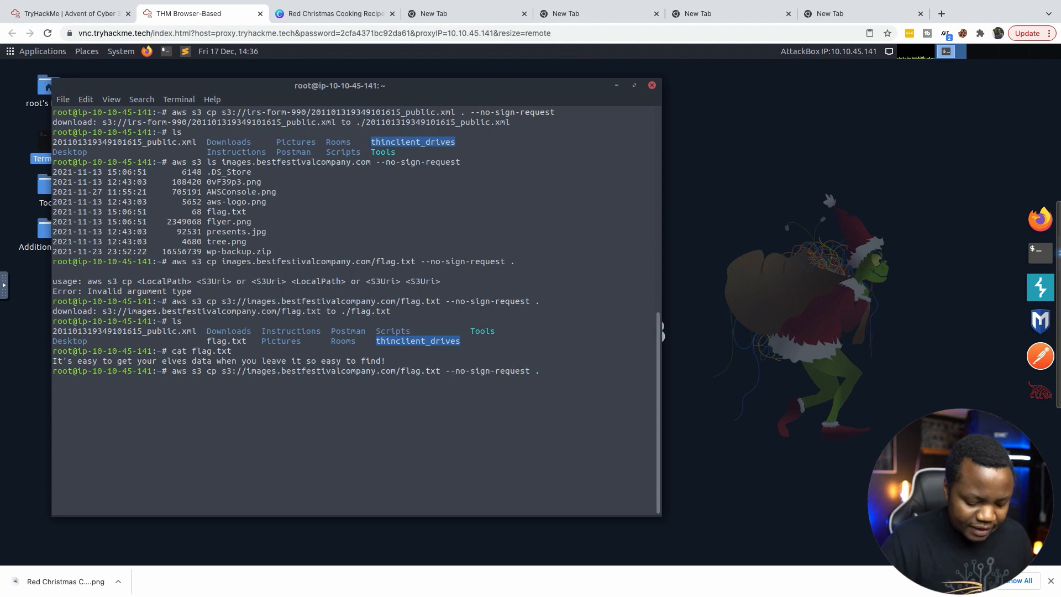
key("BackSpace")
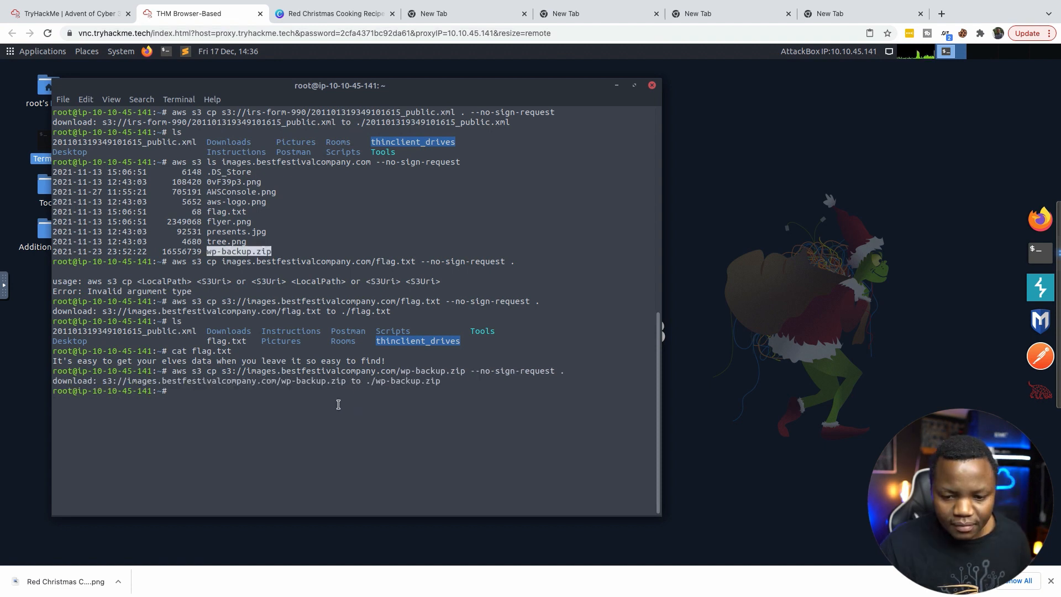
type("clear")
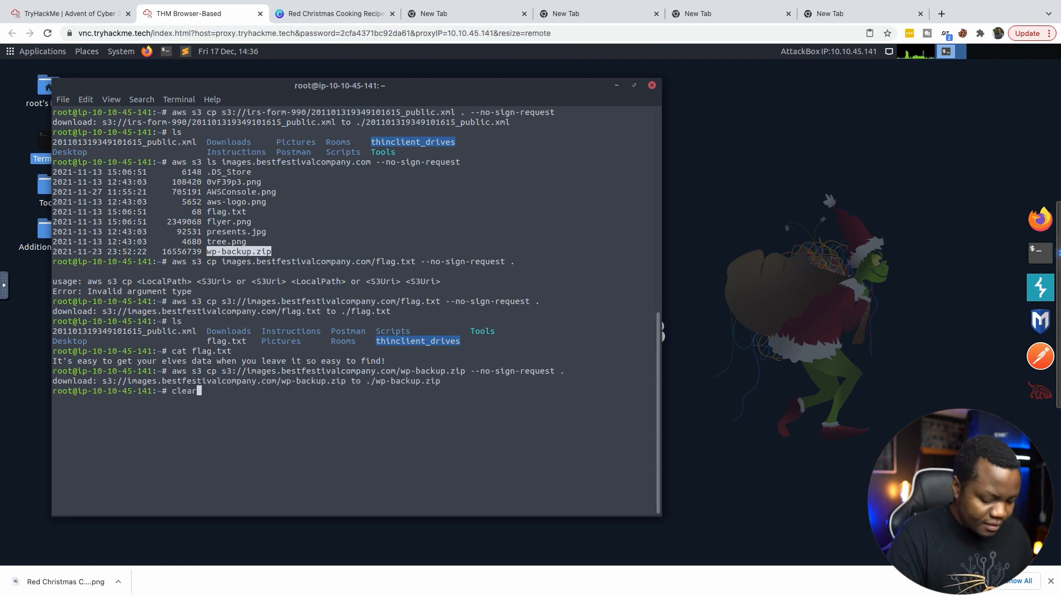
key("Return")
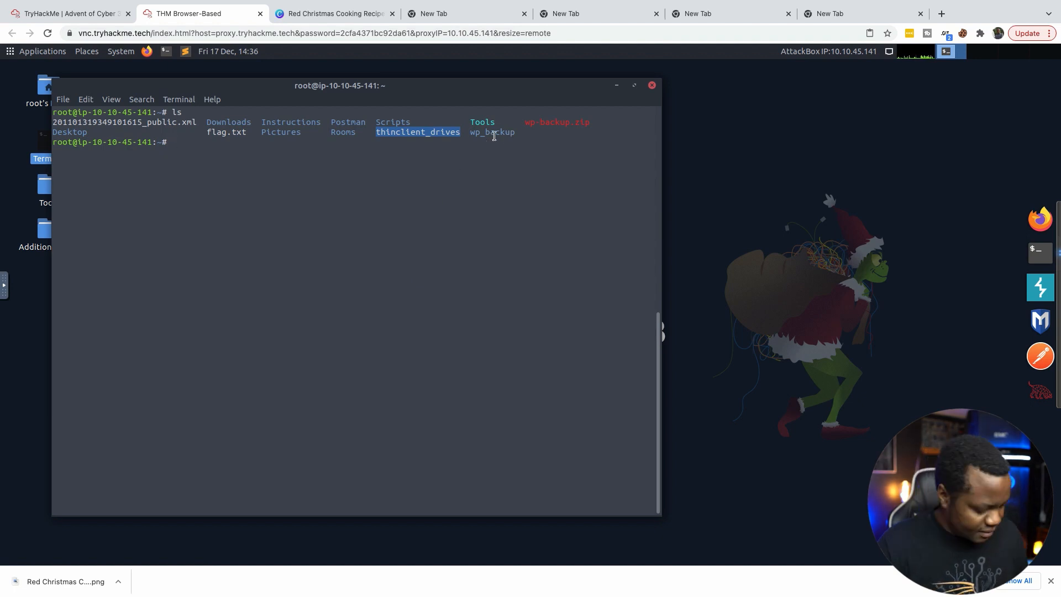
type("cd wp_backup/")
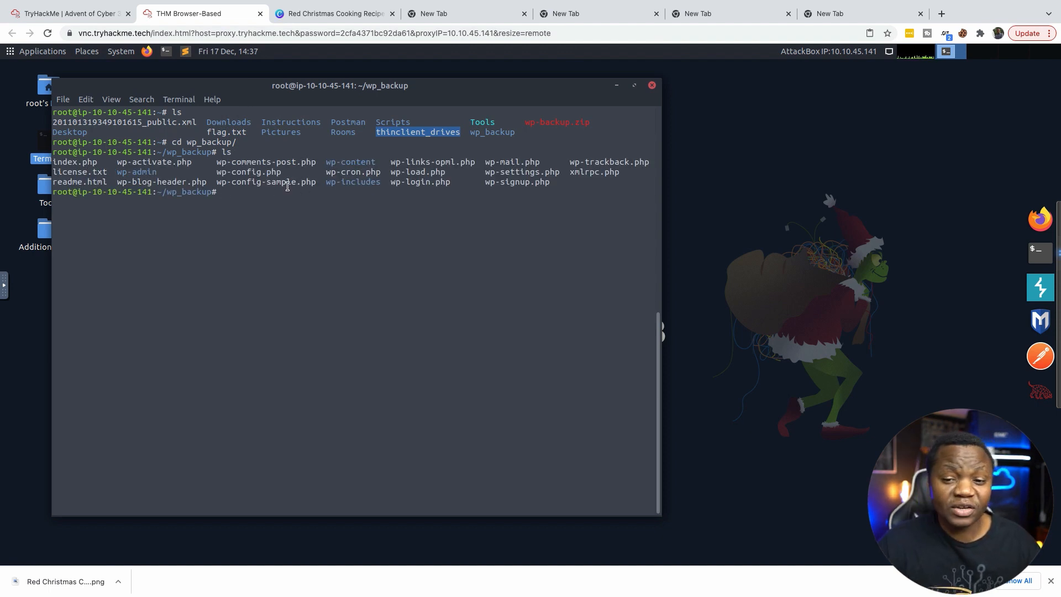
mouse_move(362, 180)
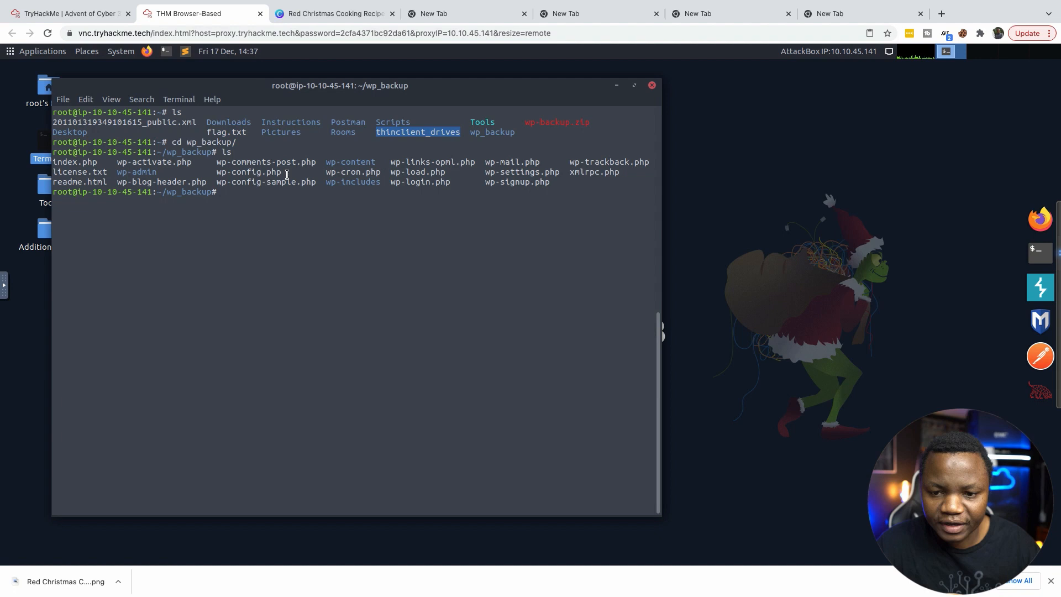
type("cat wp-config")
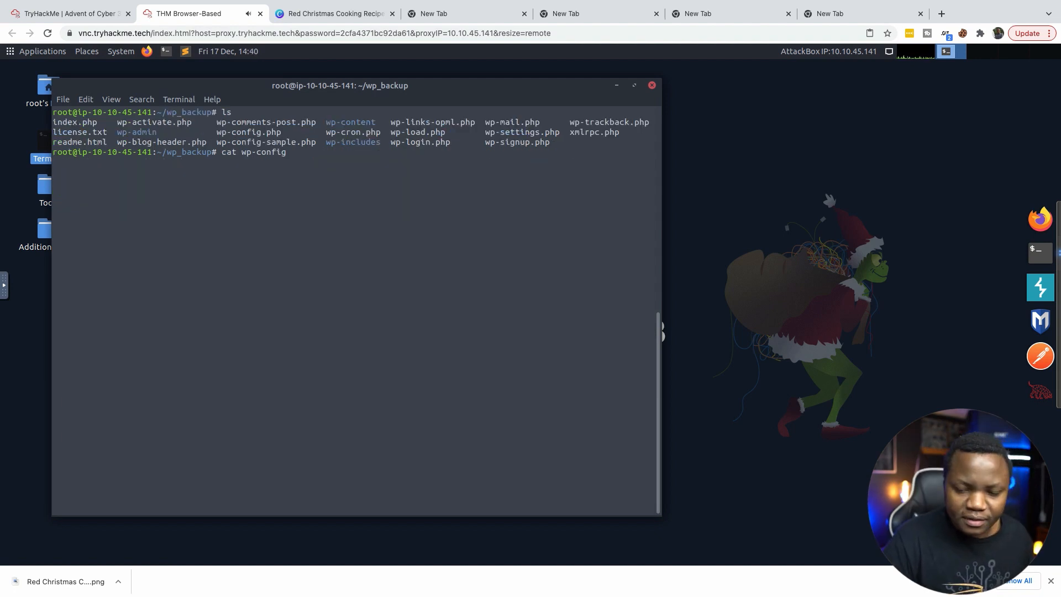
Step: Cat wp-config.php to reveal the S3 access key, secret and us-east-1 region
type("-")
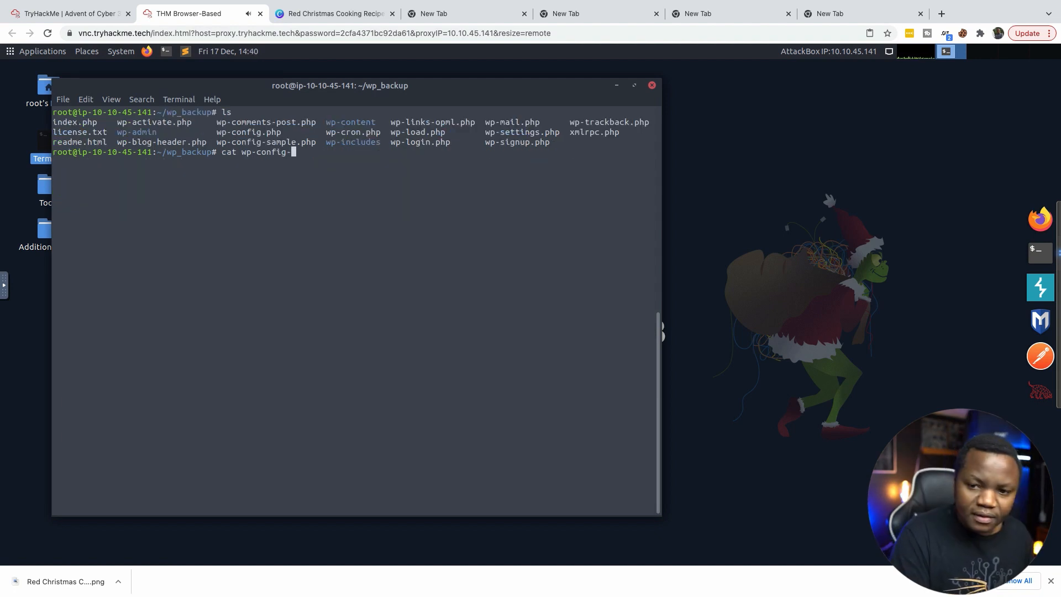
type("php")
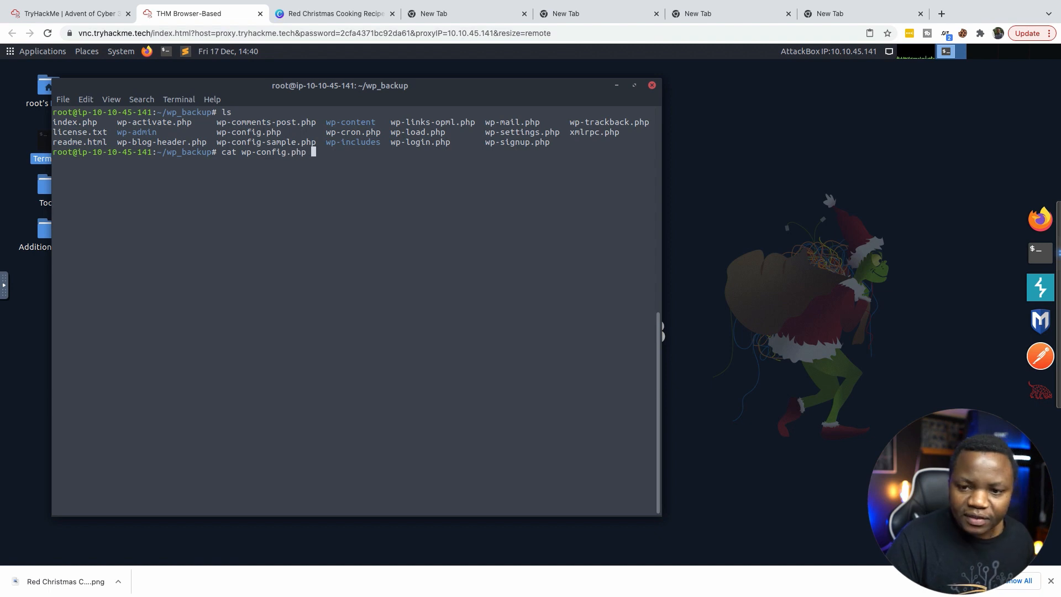
key("Return")
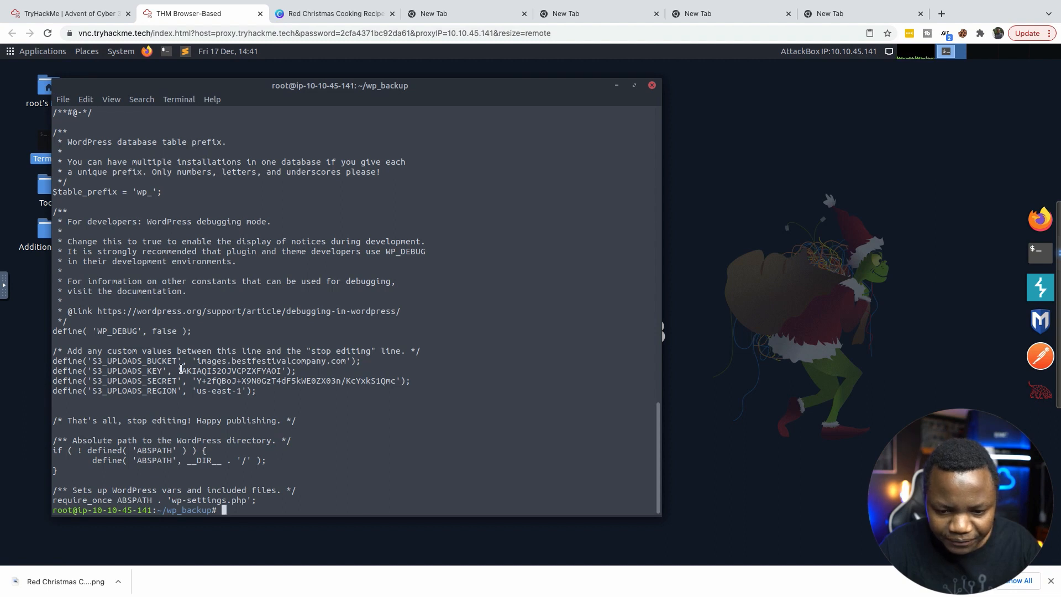
mouse_move(228, 394)
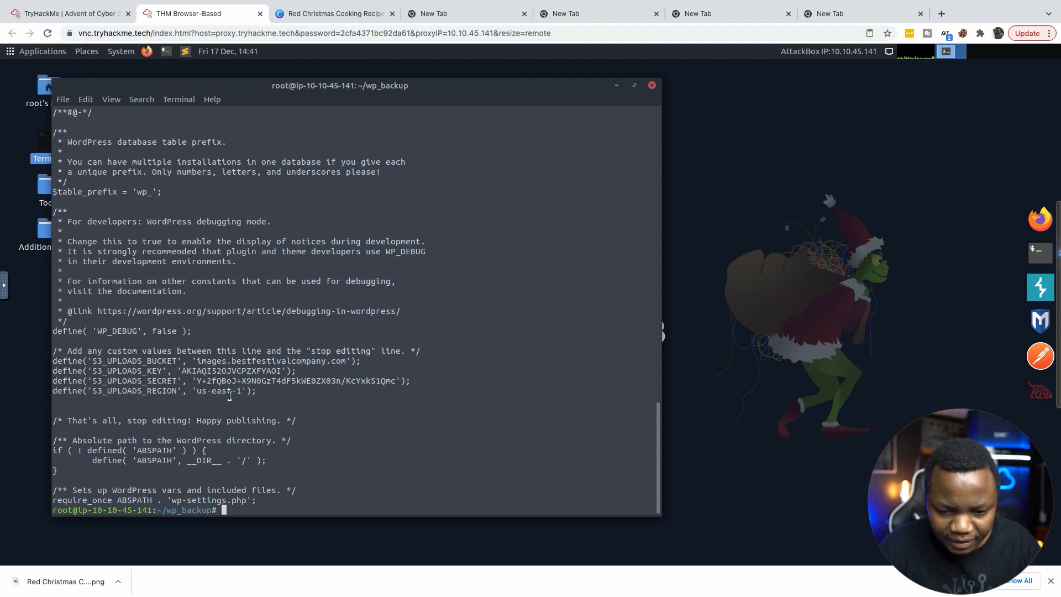
double_click(223, 390)
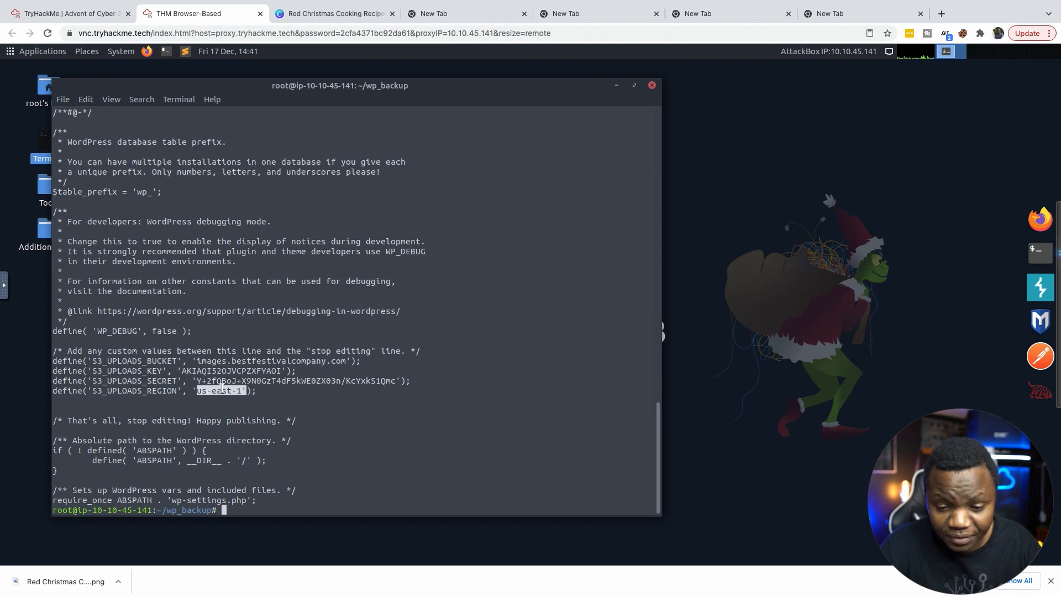
left_click(67, 13)
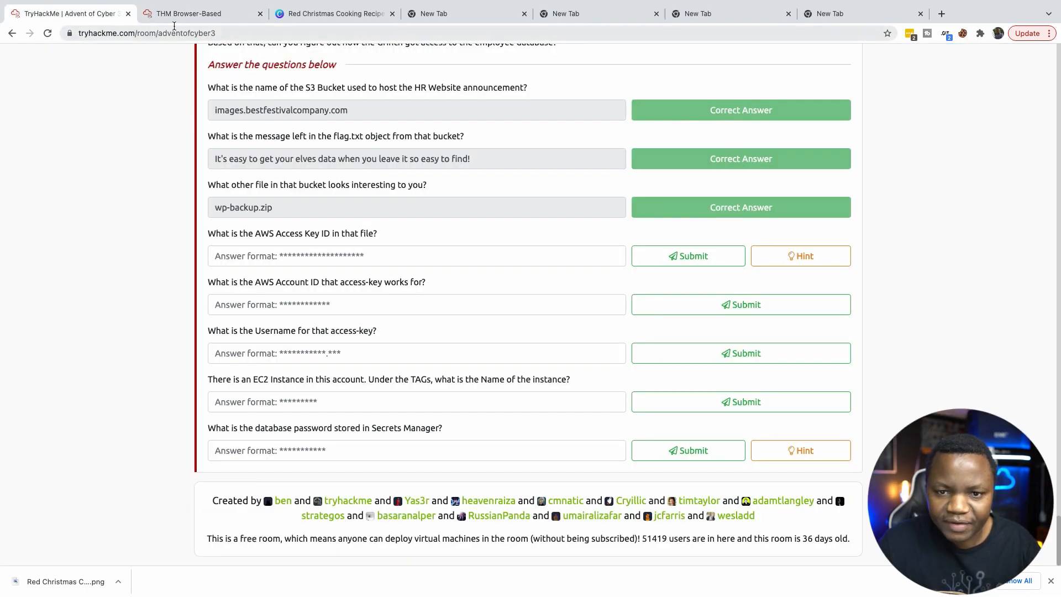
Step: Review the room's IAM reconnaissance commands, then switch back to the AttackBox desktop
left_click(197, 14)
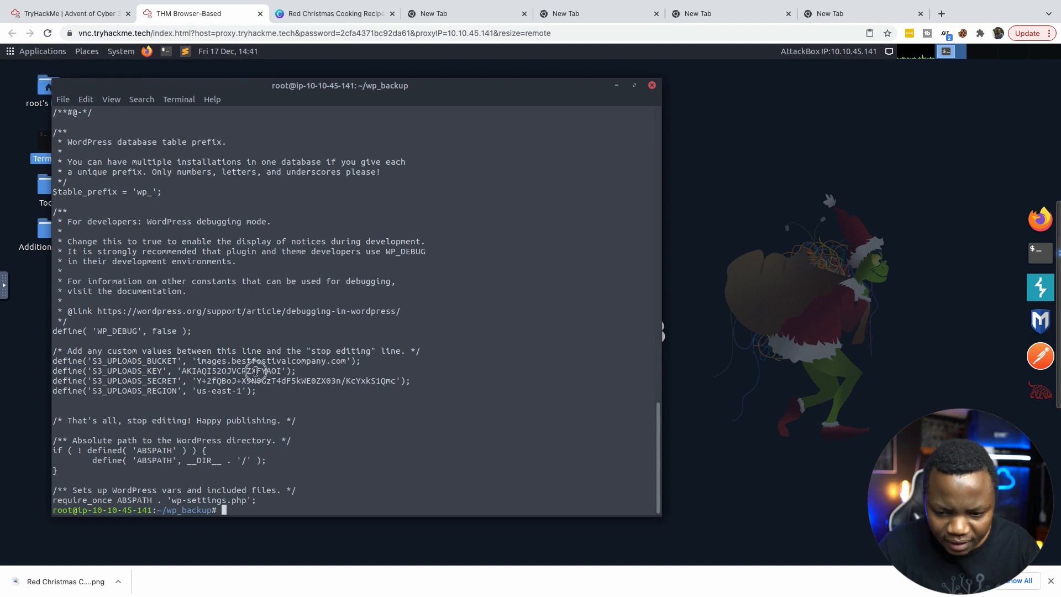
left_click(68, 13)
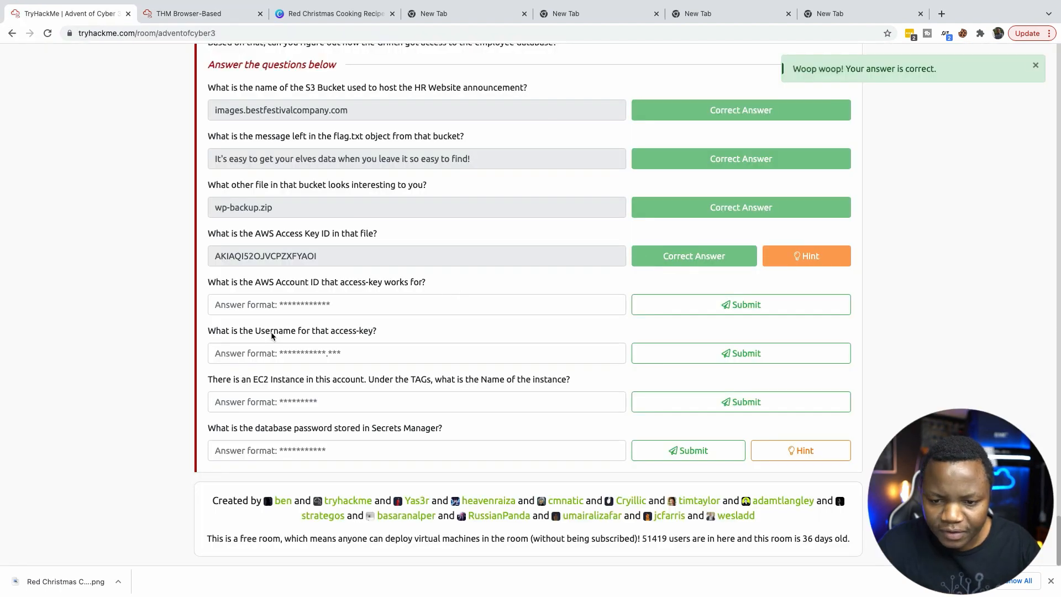
mouse_move(338, 292)
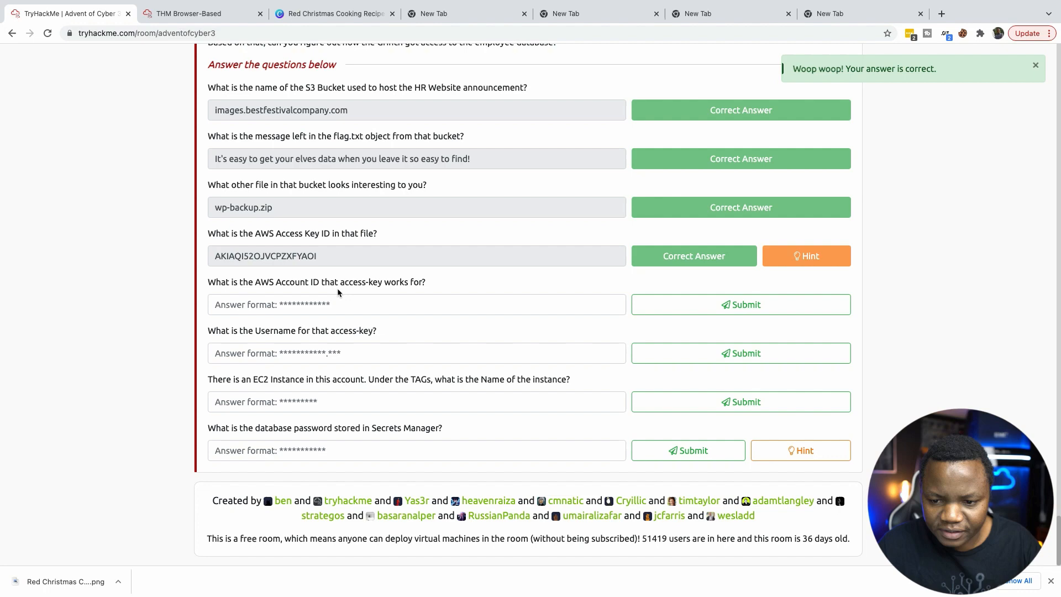
scroll("up", 3)
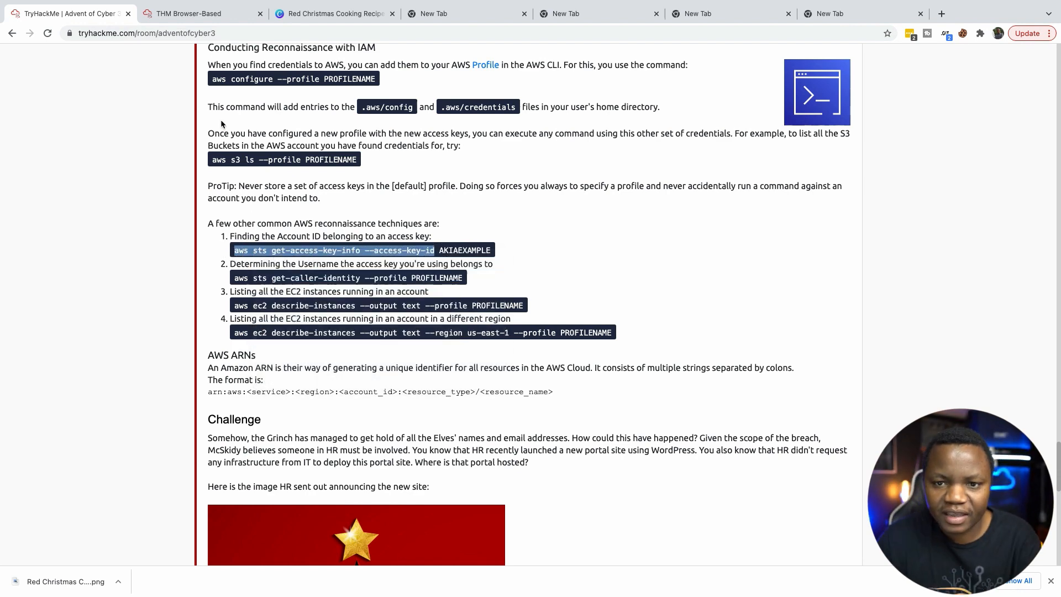
left_click(197, 13)
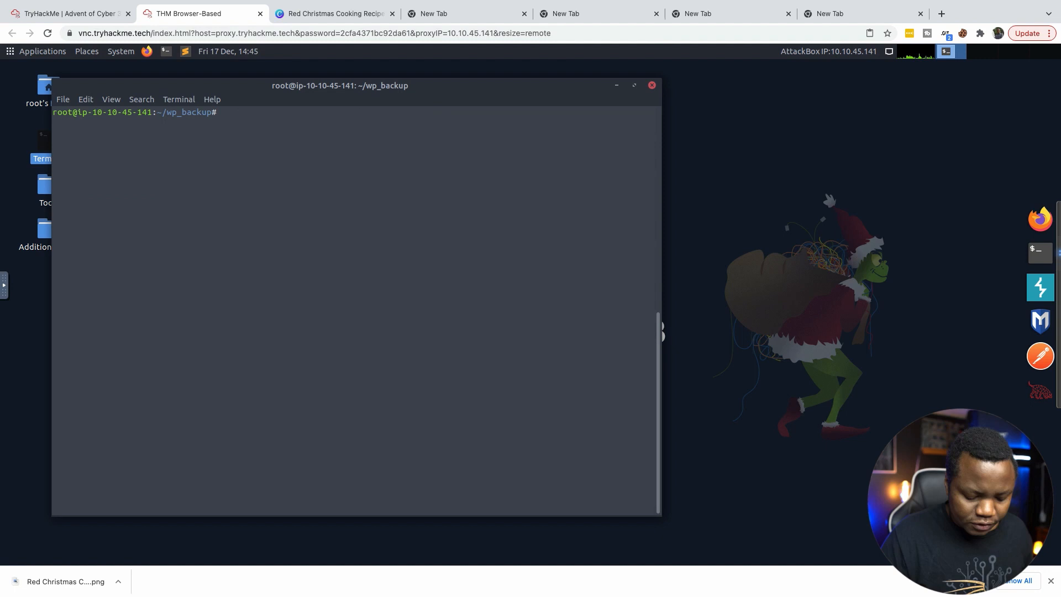
type("aws configure --profile hacker")
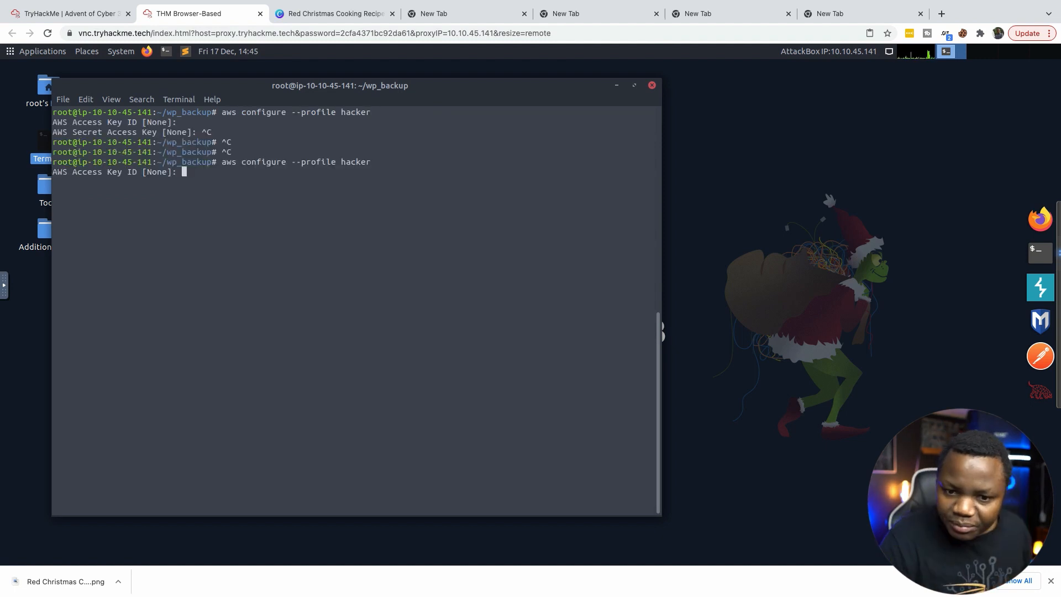
right_click(185, 172)
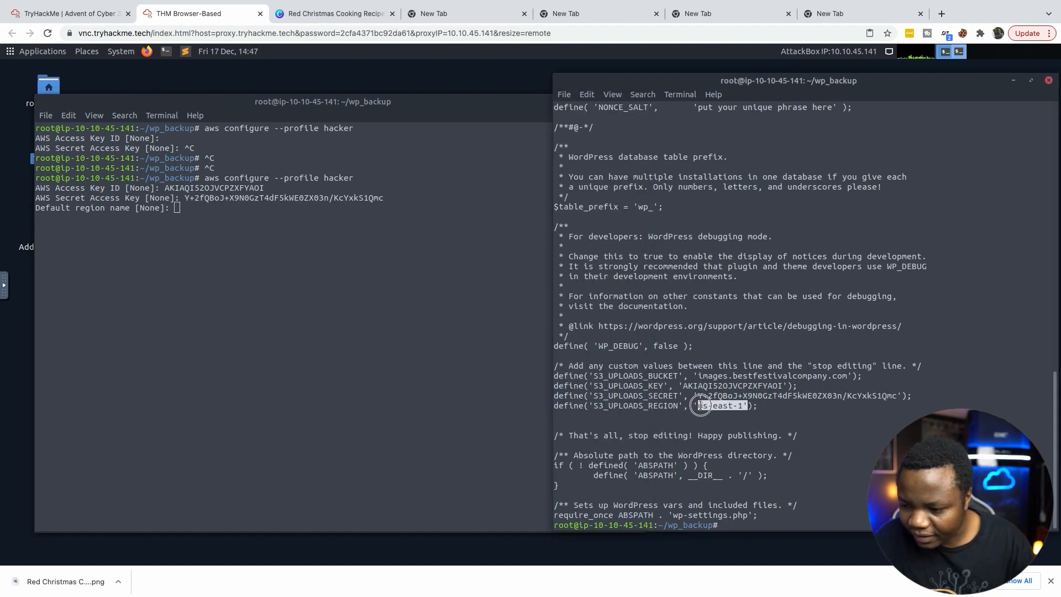
type("us-east-1")
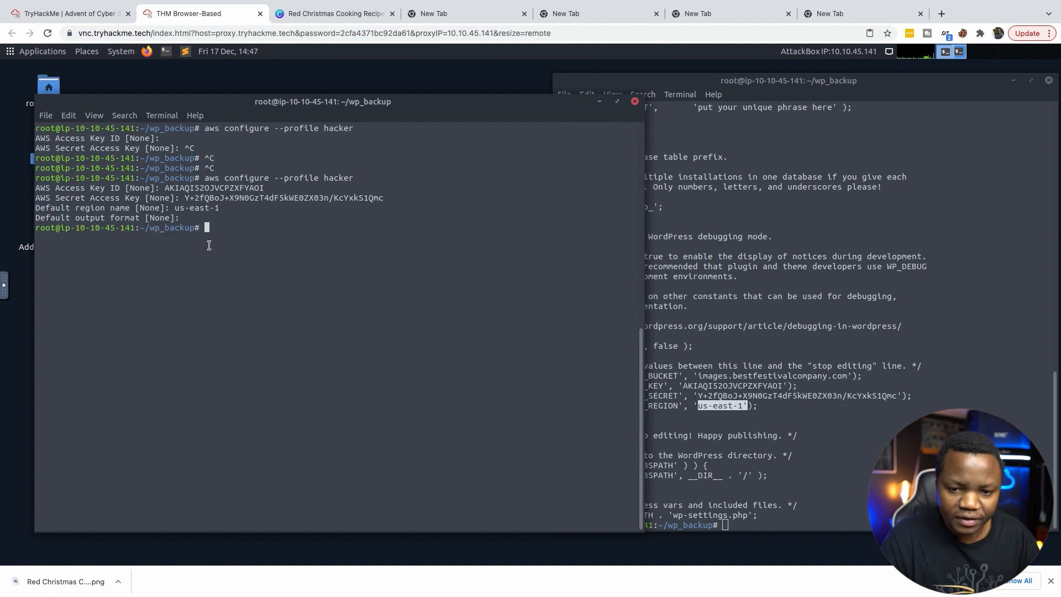
type("clear")
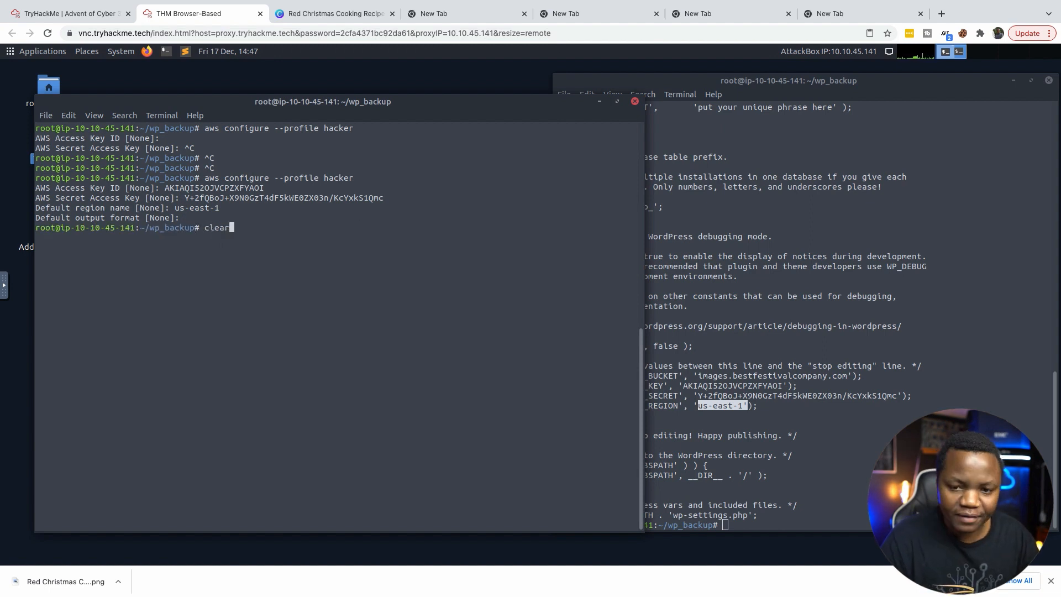
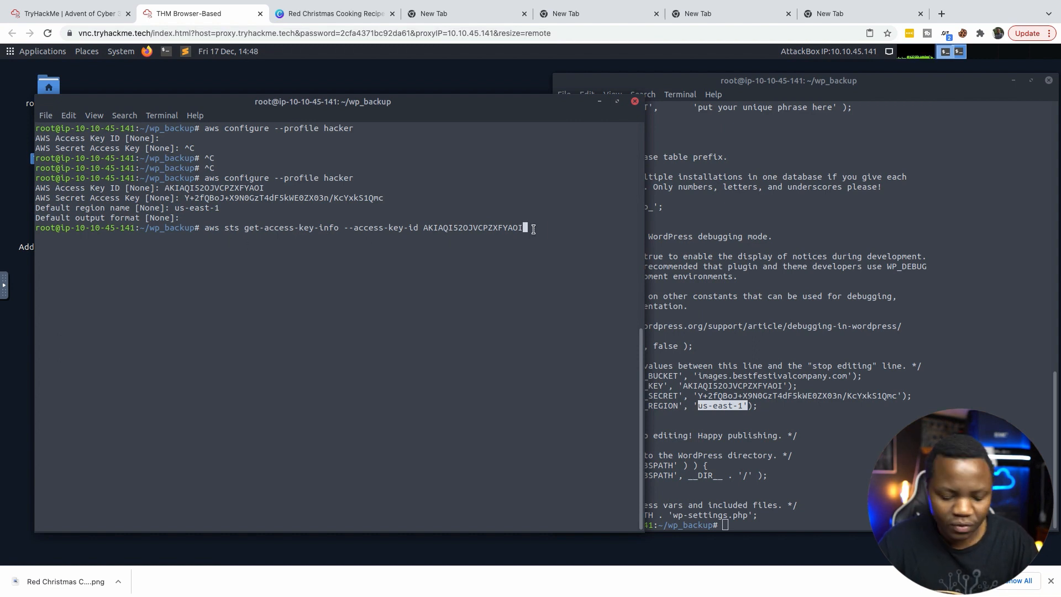
Step: Run get-access-key-info with the hacker profile and copy the Account ID from the output
key("Return")
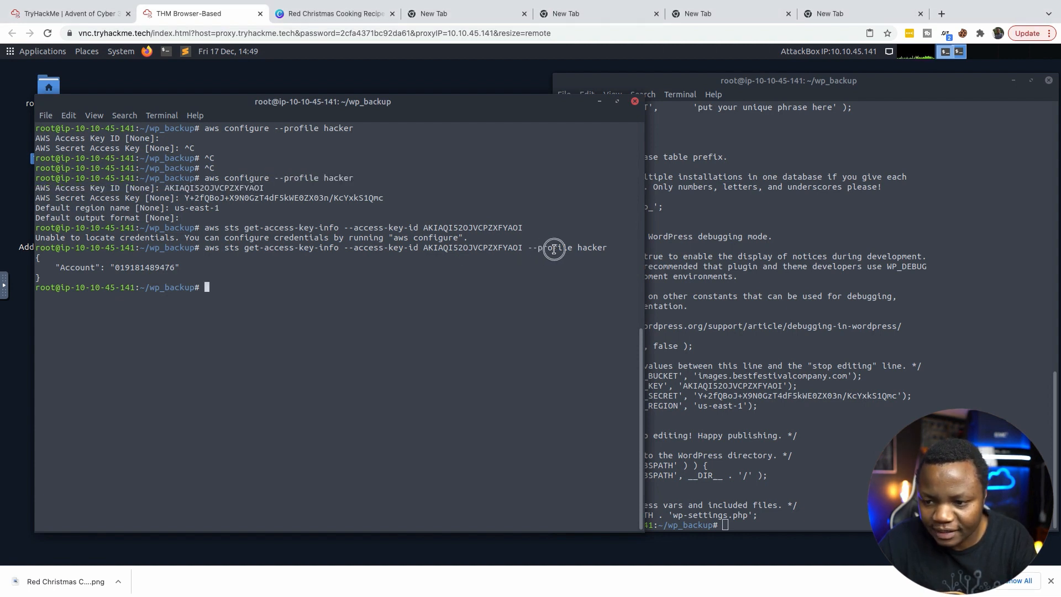
double_click(559, 246)
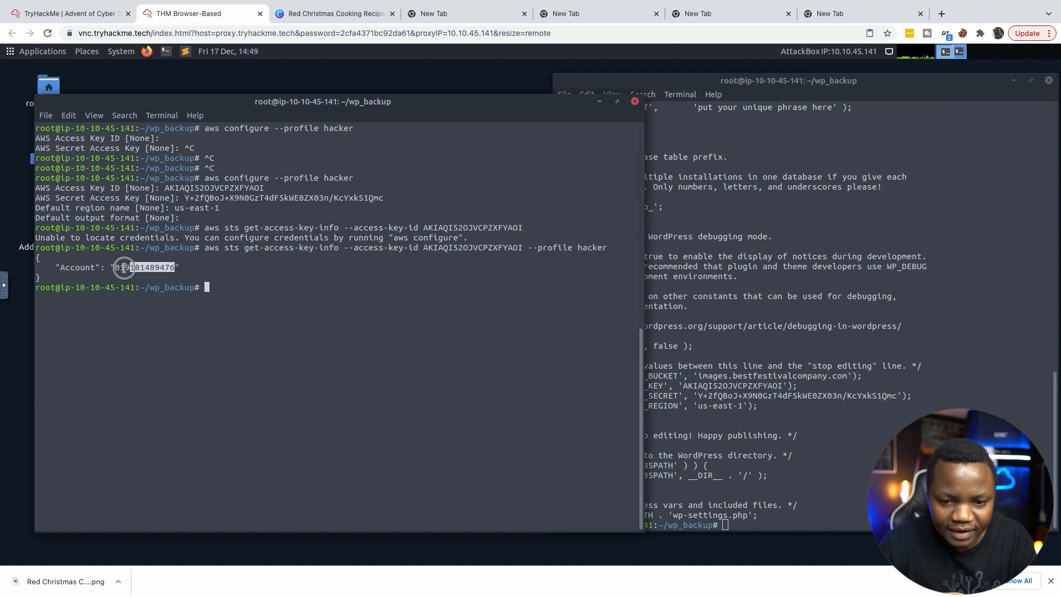
right_click(124, 266)
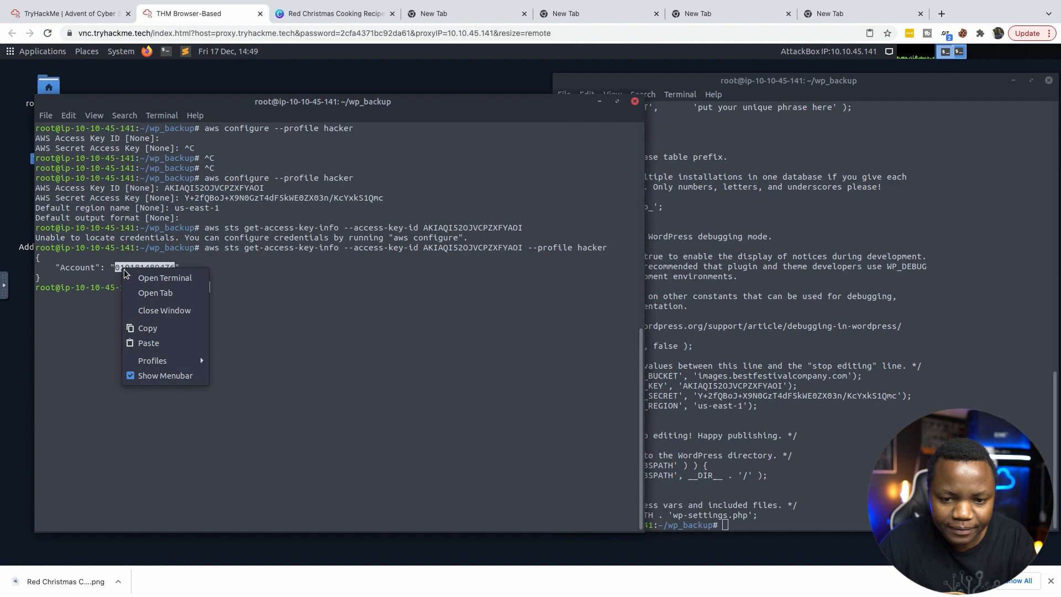
left_click(64, 13)
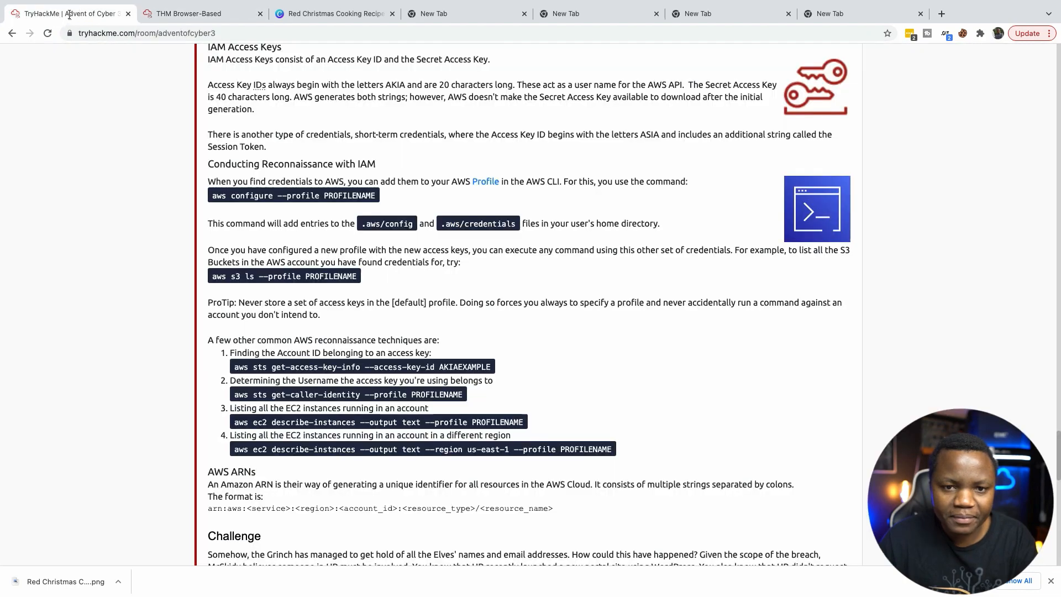
scroll("down", 3)
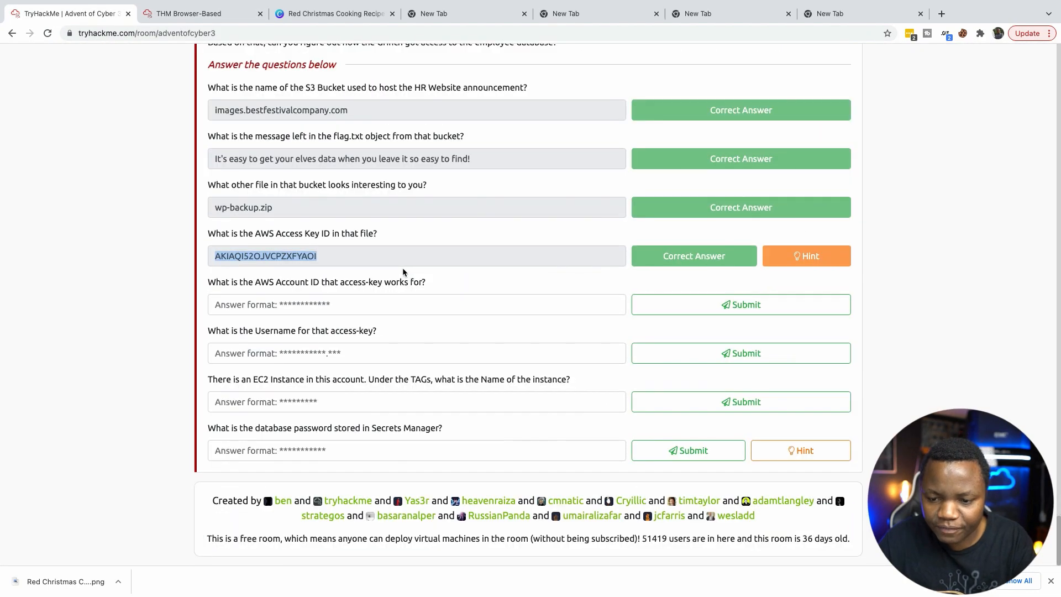
right_click(417, 304)
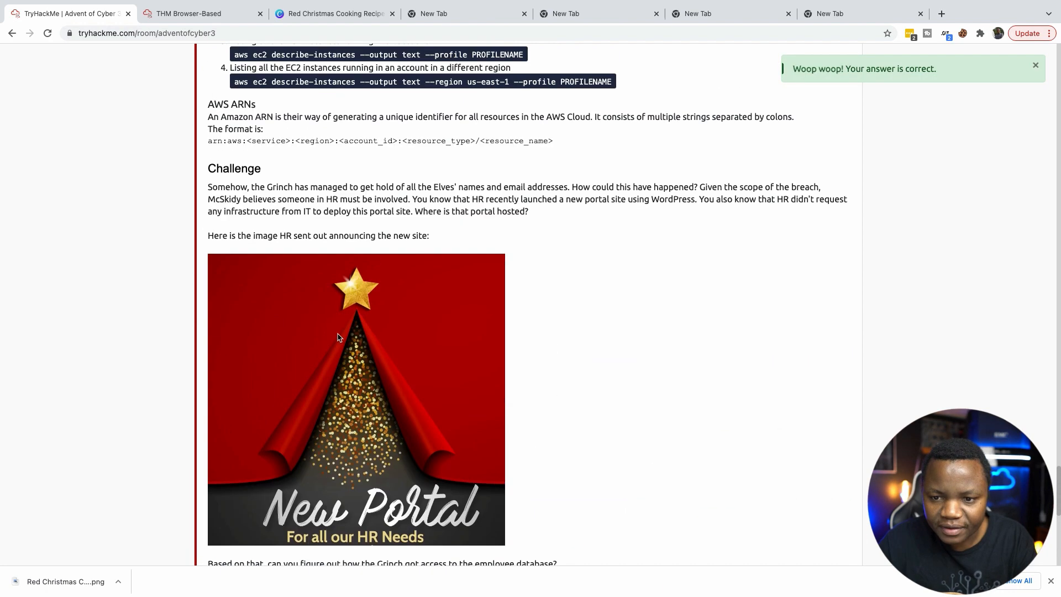
scroll("down", 3)
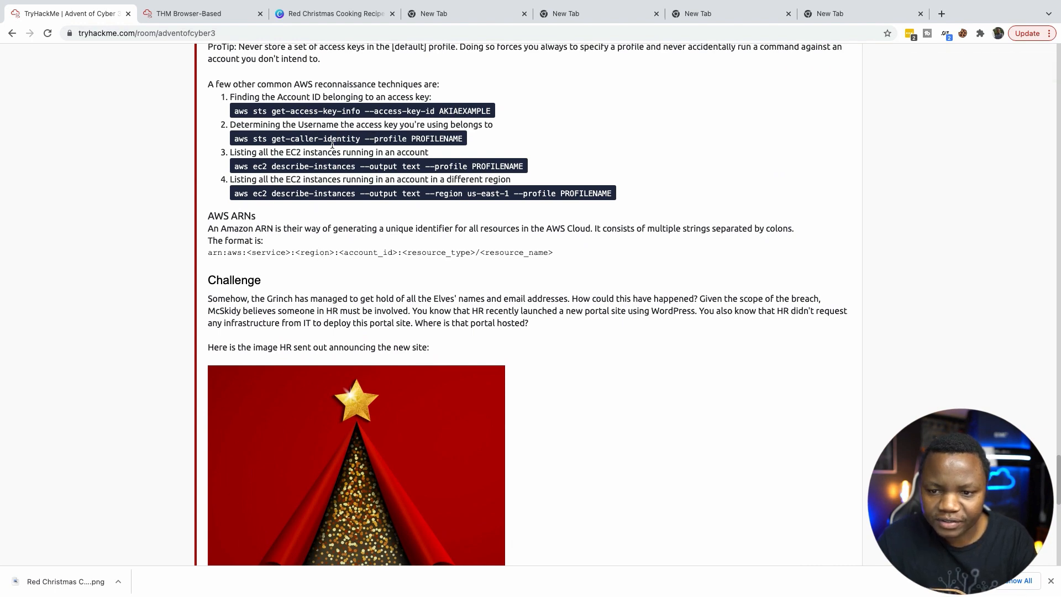
left_click(197, 13)
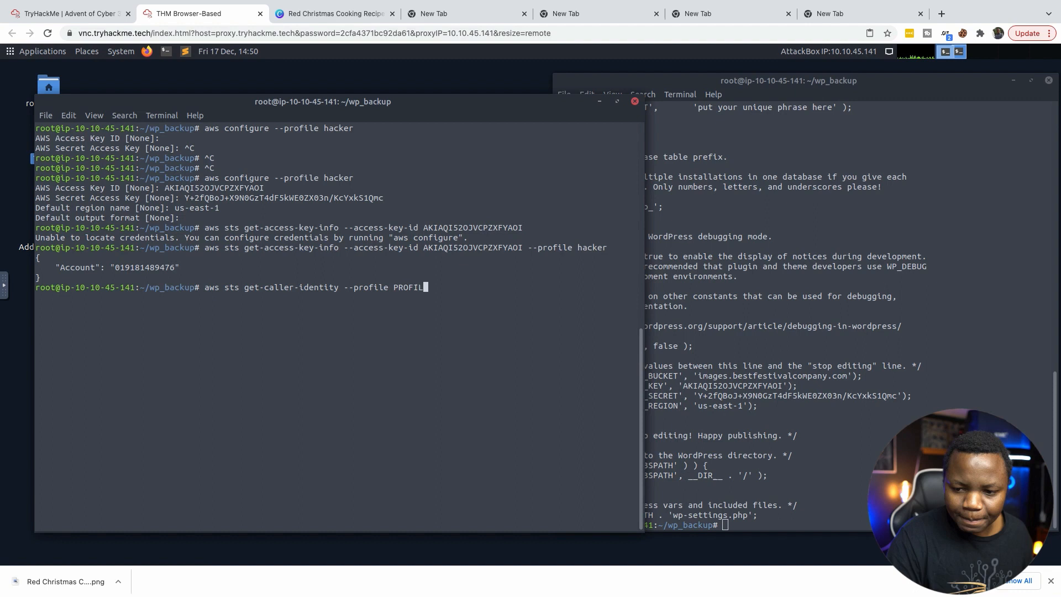
Step: Run get-caller-identity with the hacker profile and copy the ElfMcHR username from the Arn
key("BackSpace")
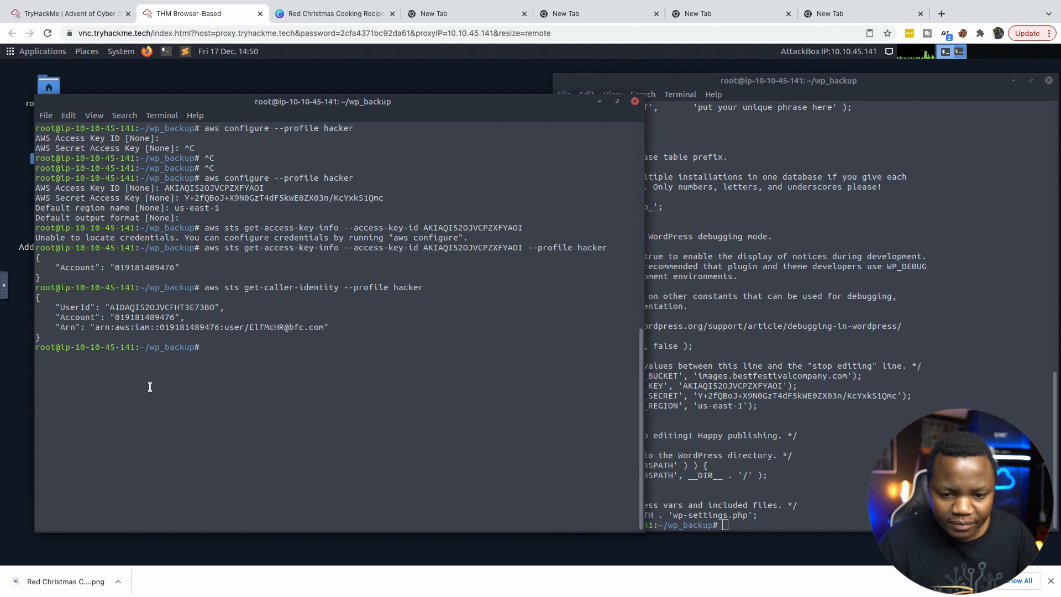
right_click(291, 327)
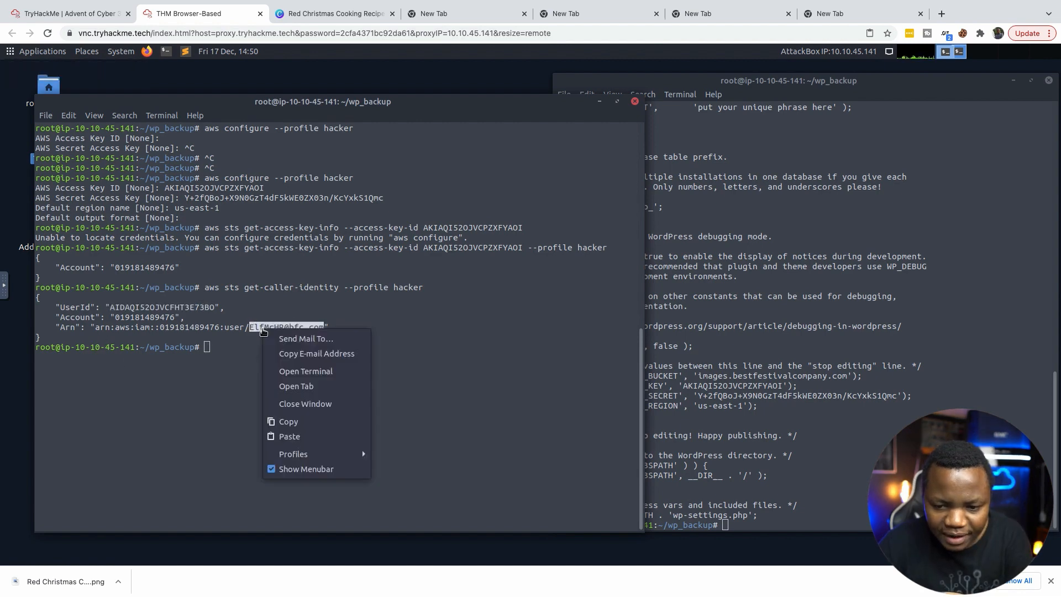
left_click(64, 13)
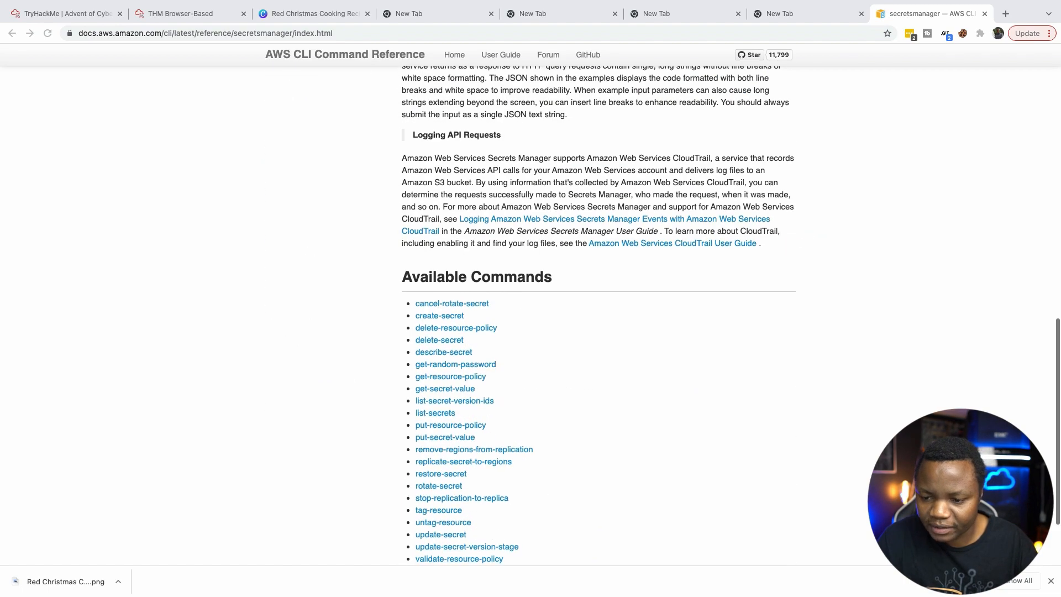
Step: Locate the list-secrets command in the Secrets Manager reference and take its example back to the terminal
scroll("down", 3)
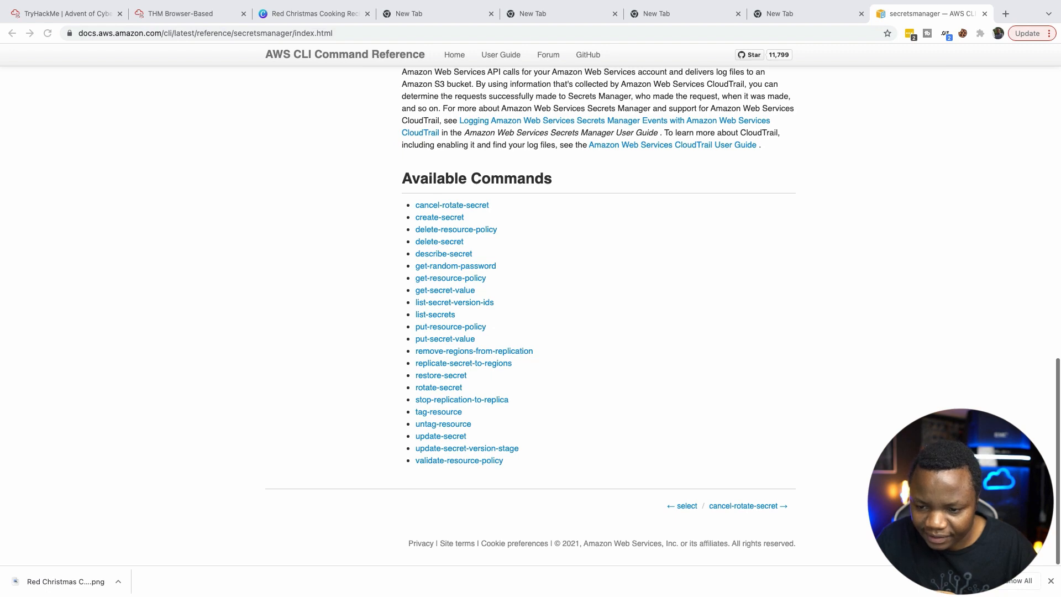
left_click(434, 314)
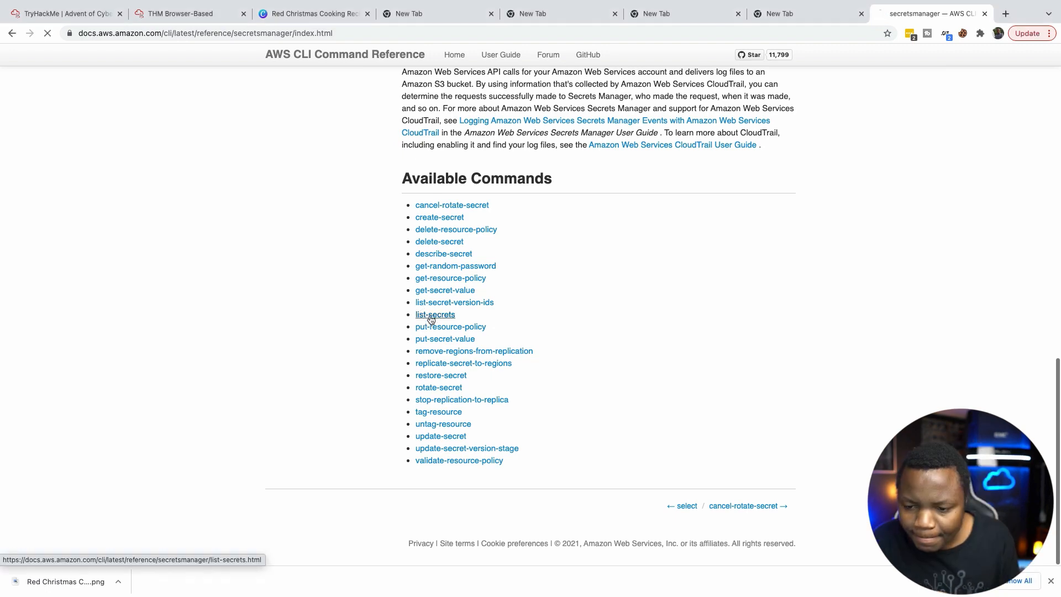
left_click(435, 314)
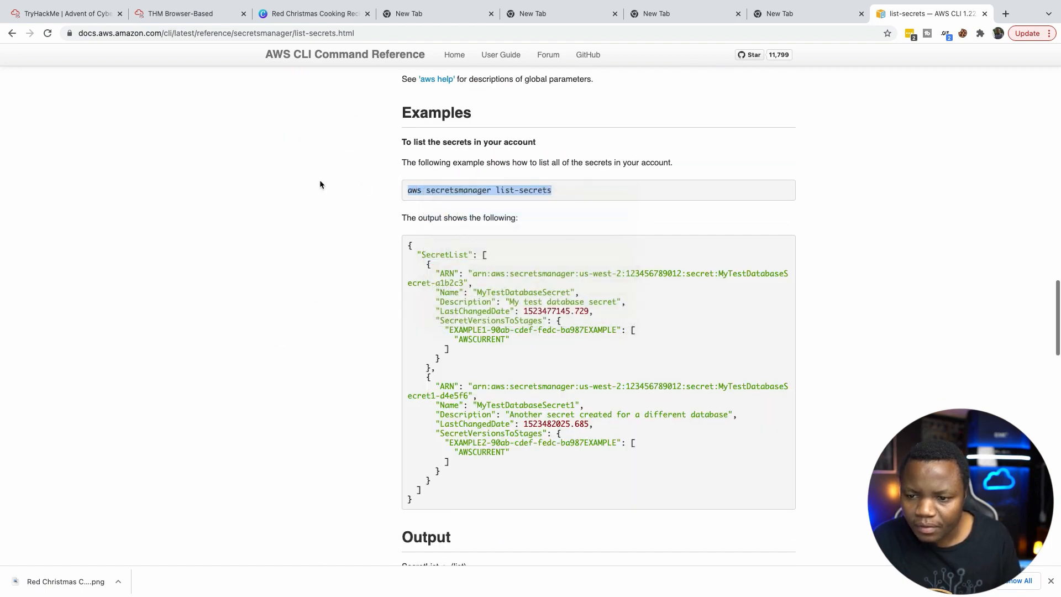
left_click(189, 13)
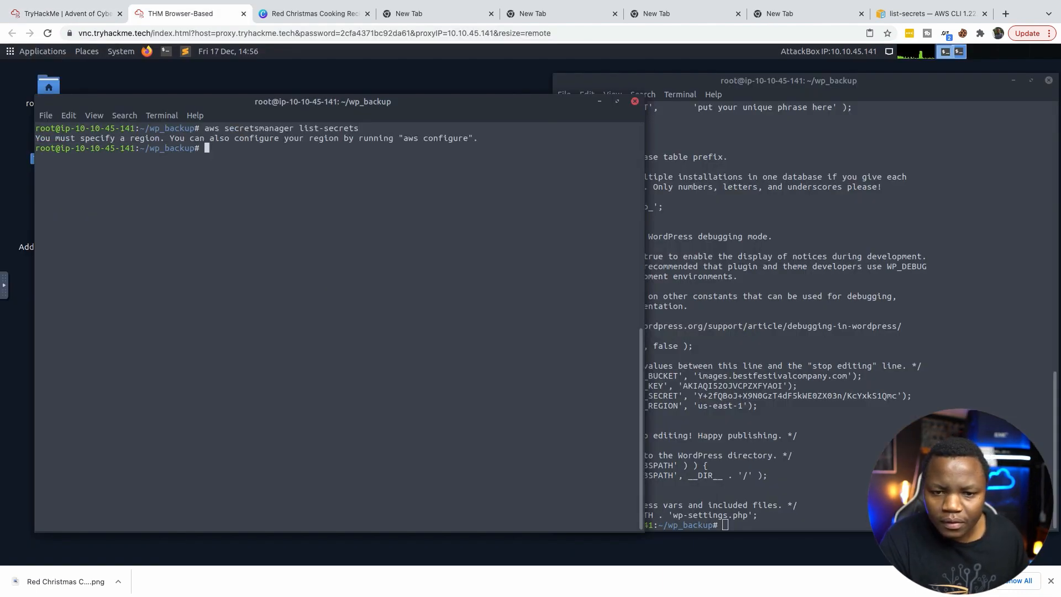
Step: Run aws secretsmanager list-secrets --profile hacker, revealing the HR-Password portal DB secret and its tags
type("aws secretsmanager list-secrets")
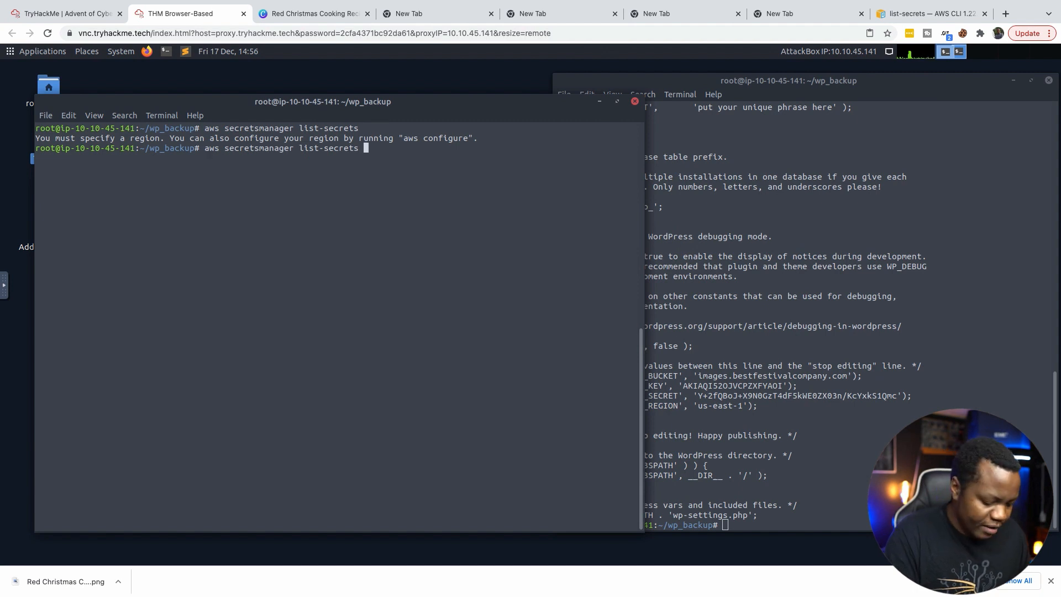
type("--profile")
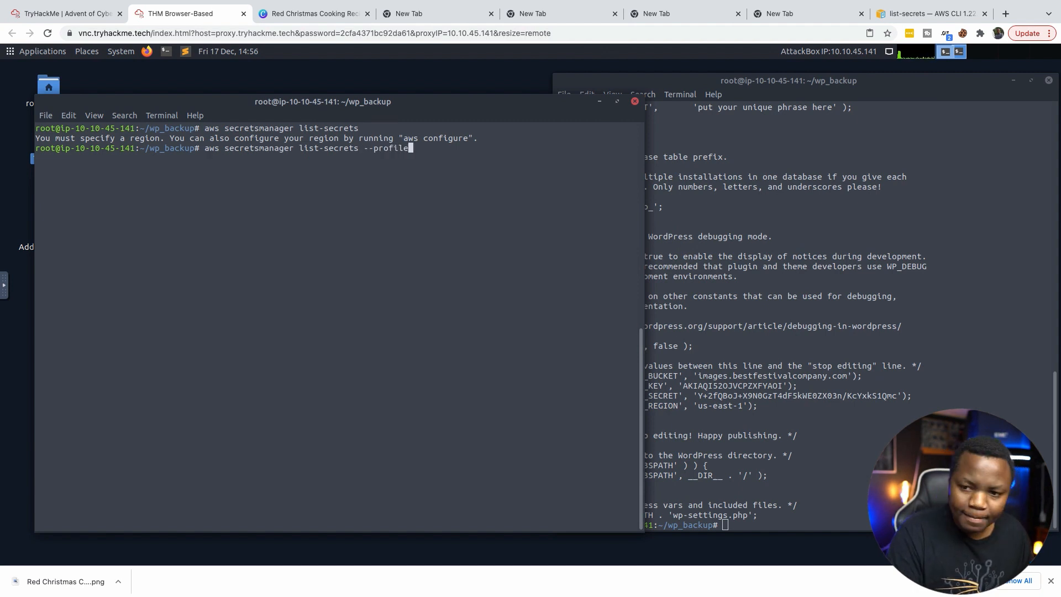
type("hacker")
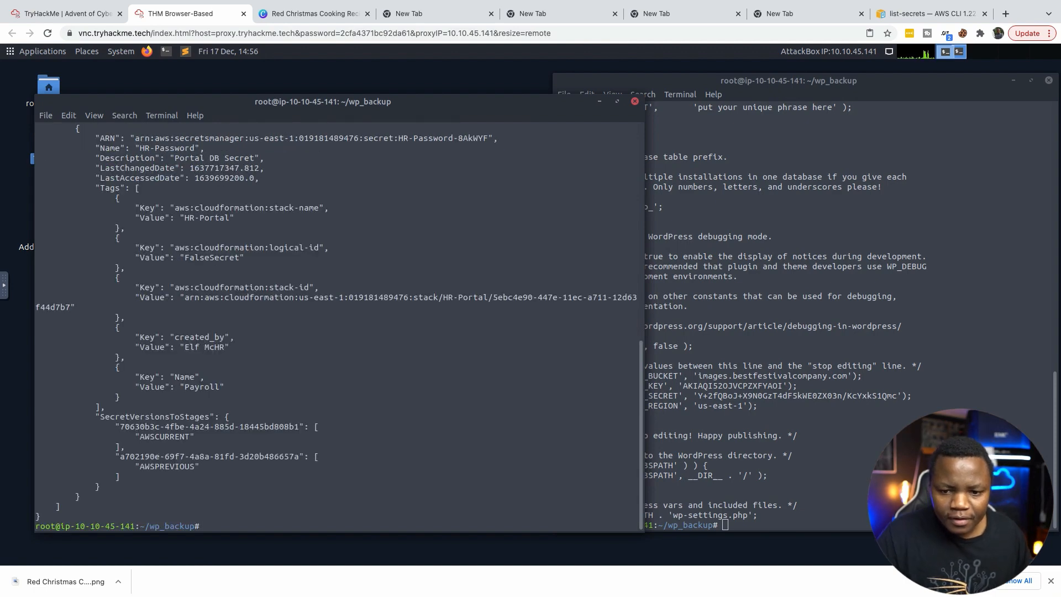
key("Return")
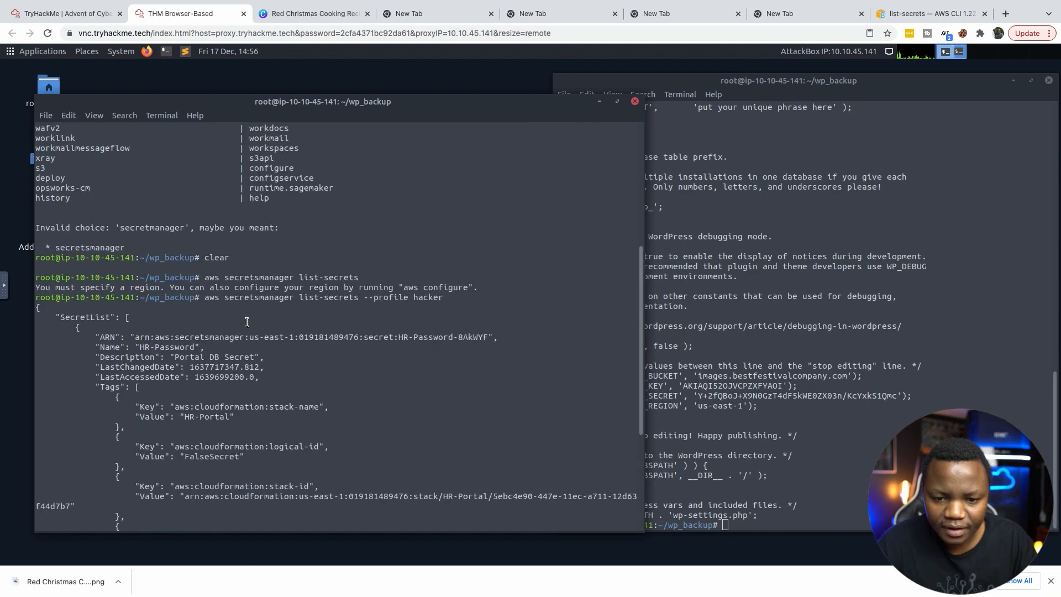
scroll("down", 3)
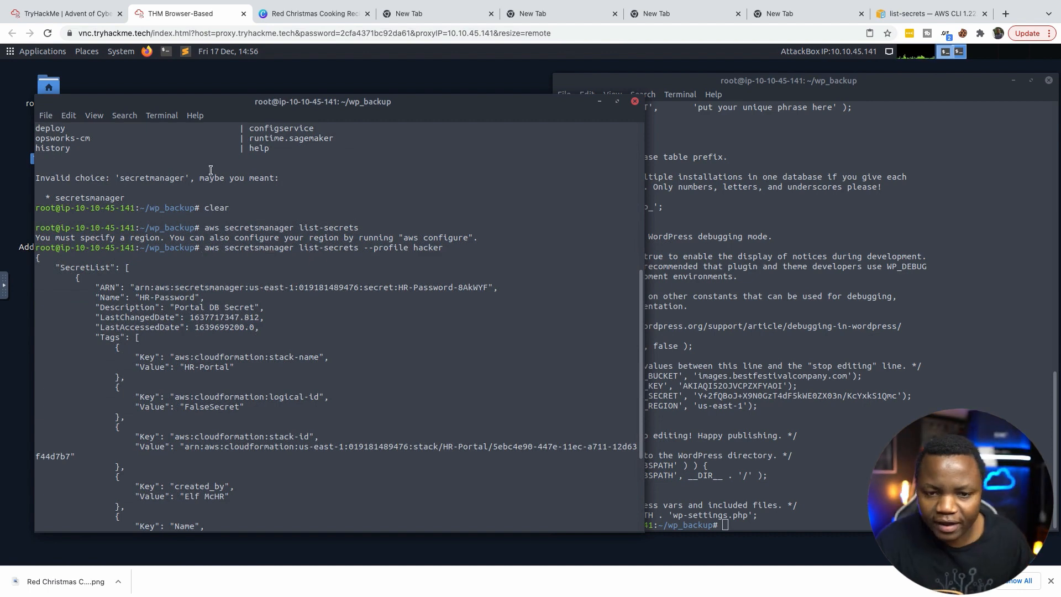
left_click(64, 13)
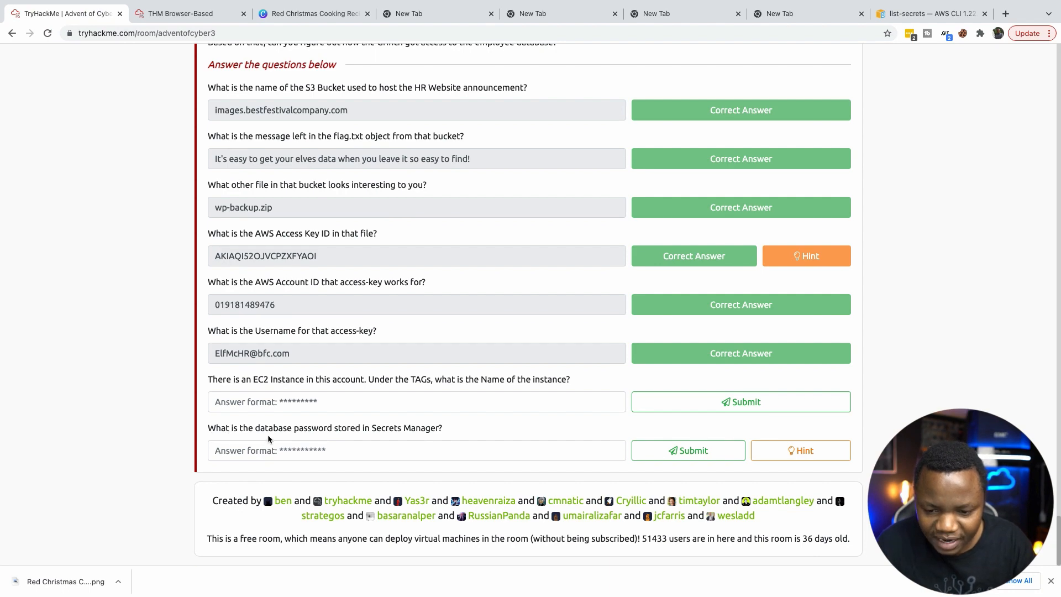
Step: Copy the HR-Password secret name from the terminal's SecretList output
left_click(189, 13)
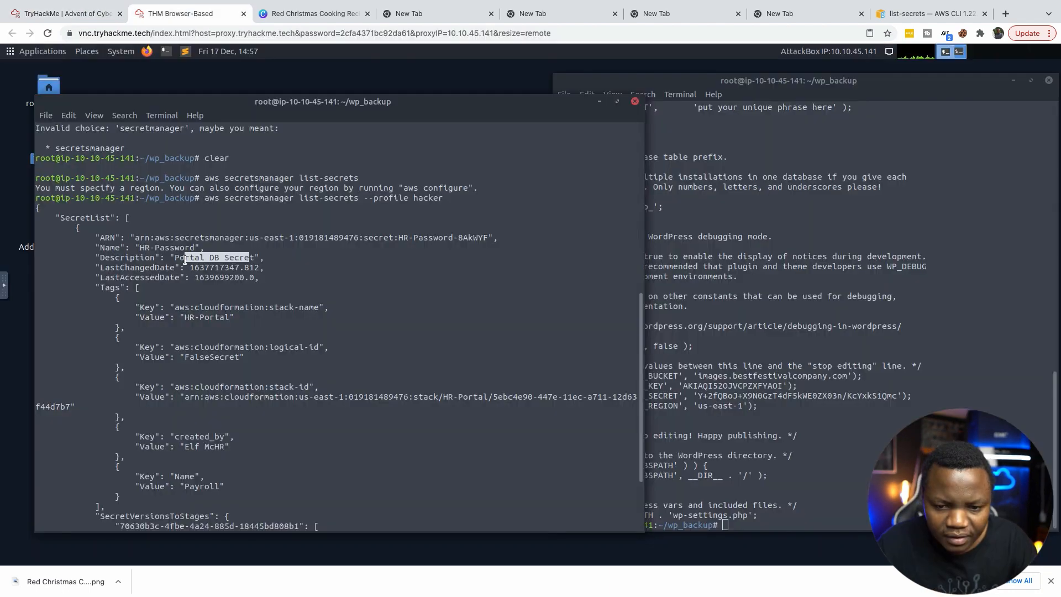
double_click(166, 246)
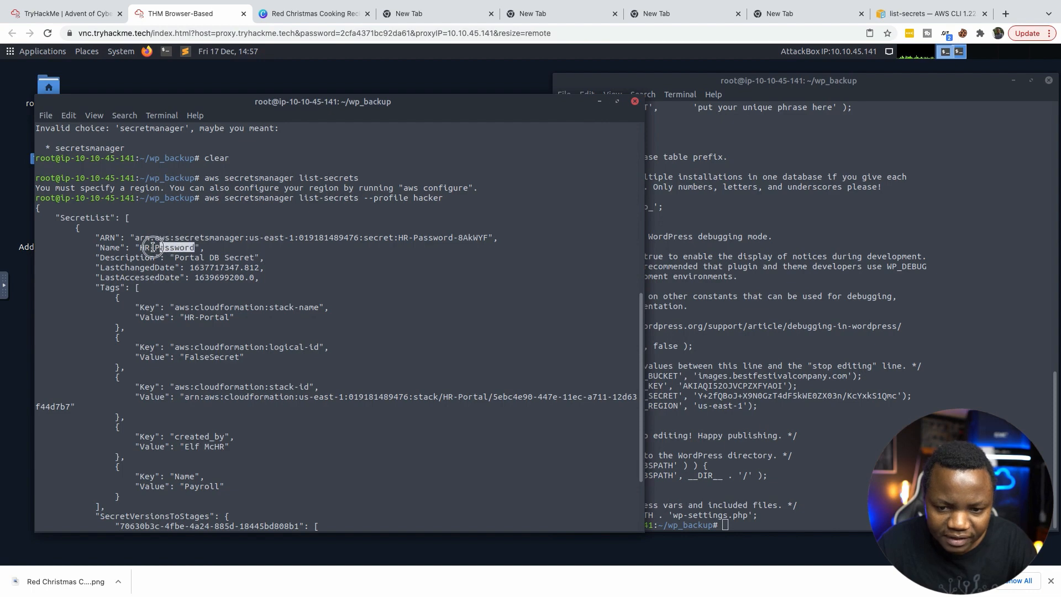
right_click(156, 246)
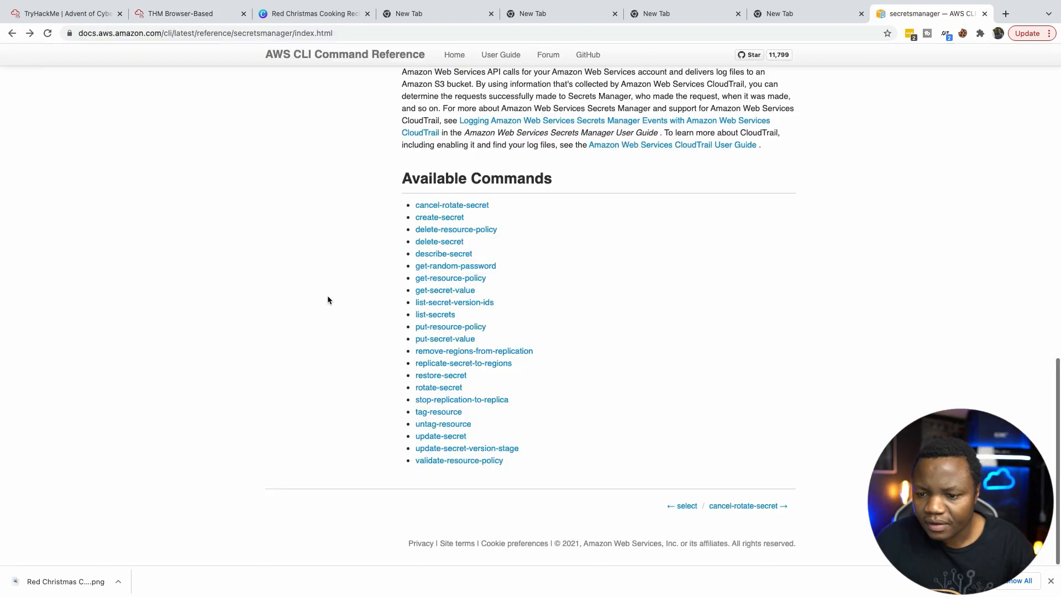
Step: Study the get-secret-value example and pick out the AWSPREVIOUS version stage label
left_click(445, 290)
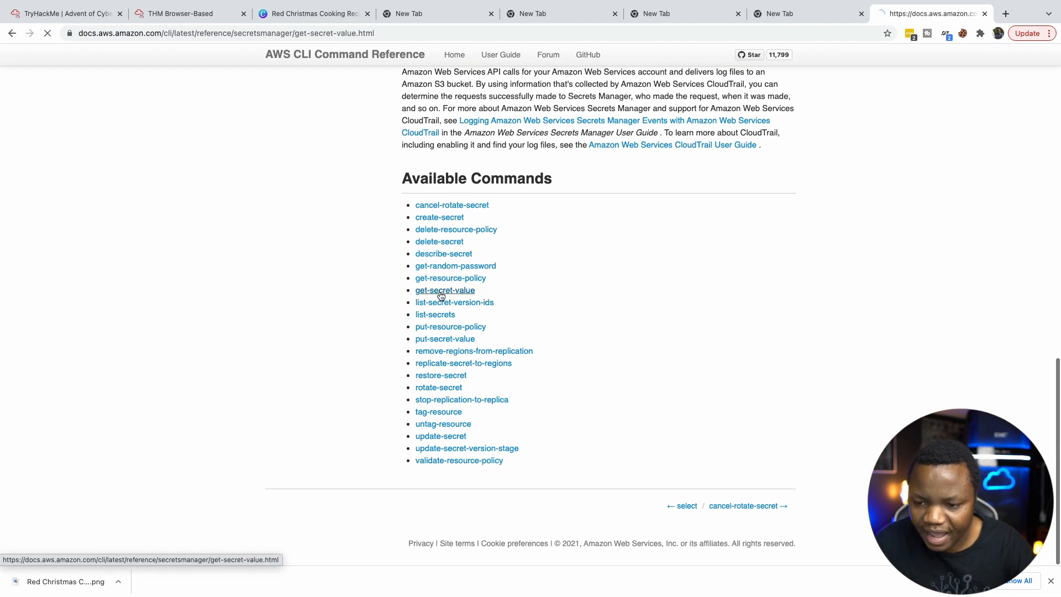
left_click(445, 290)
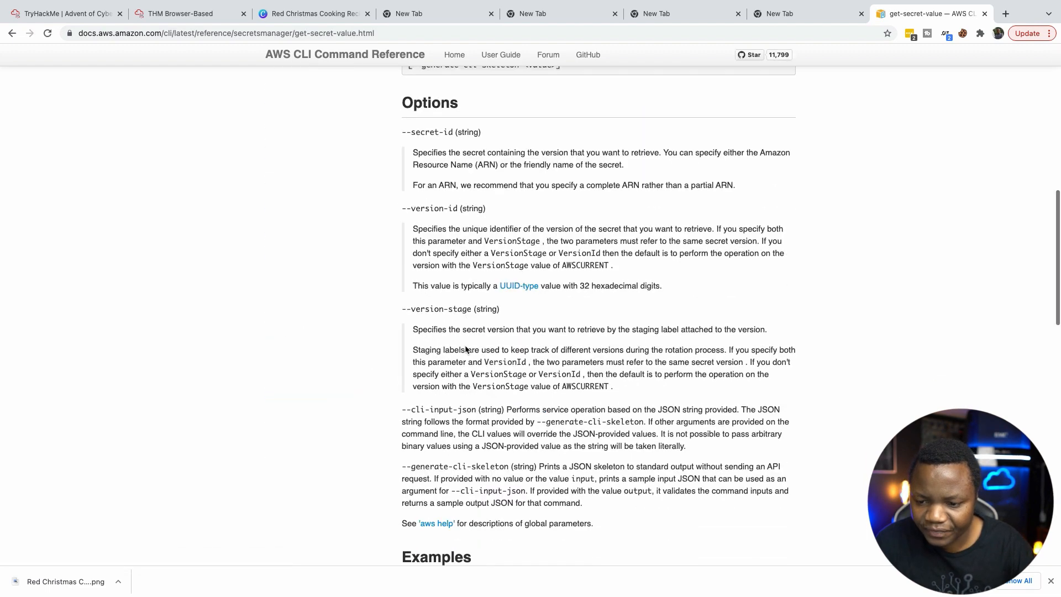
scroll("down", 3)
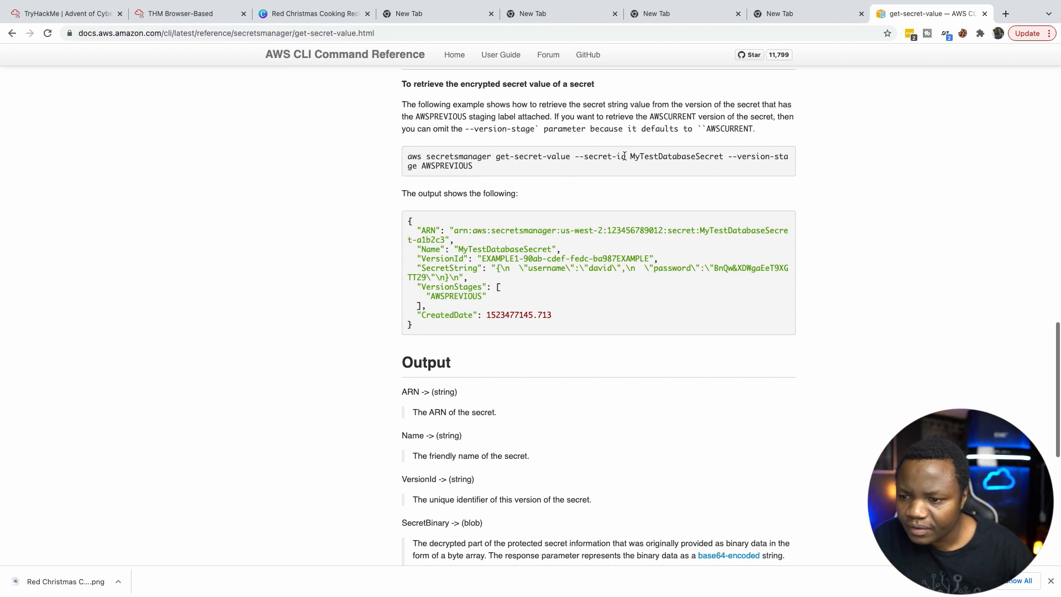
double_click(447, 166)
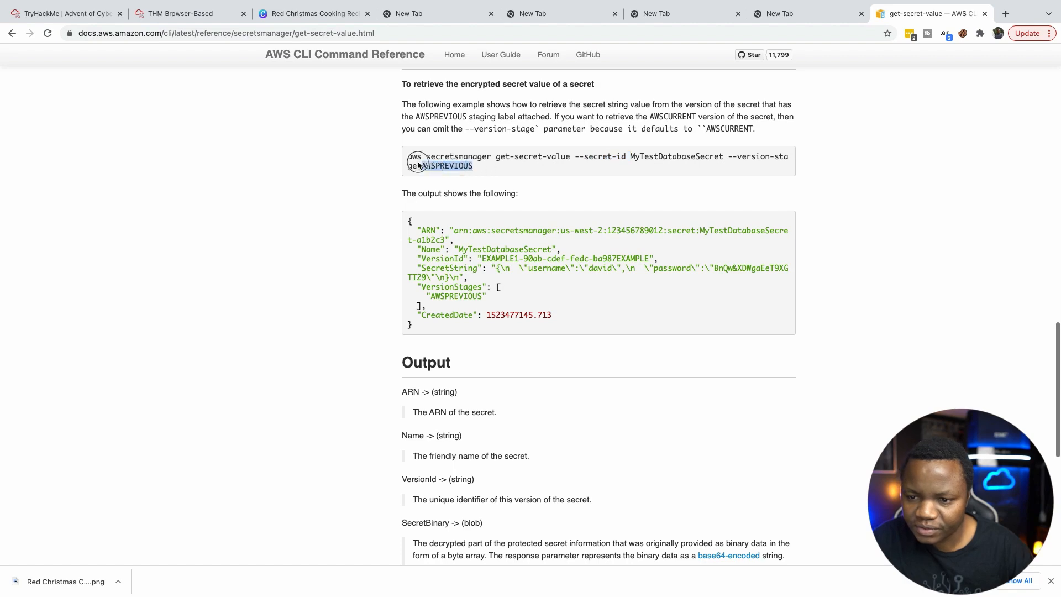
left_click(189, 13)
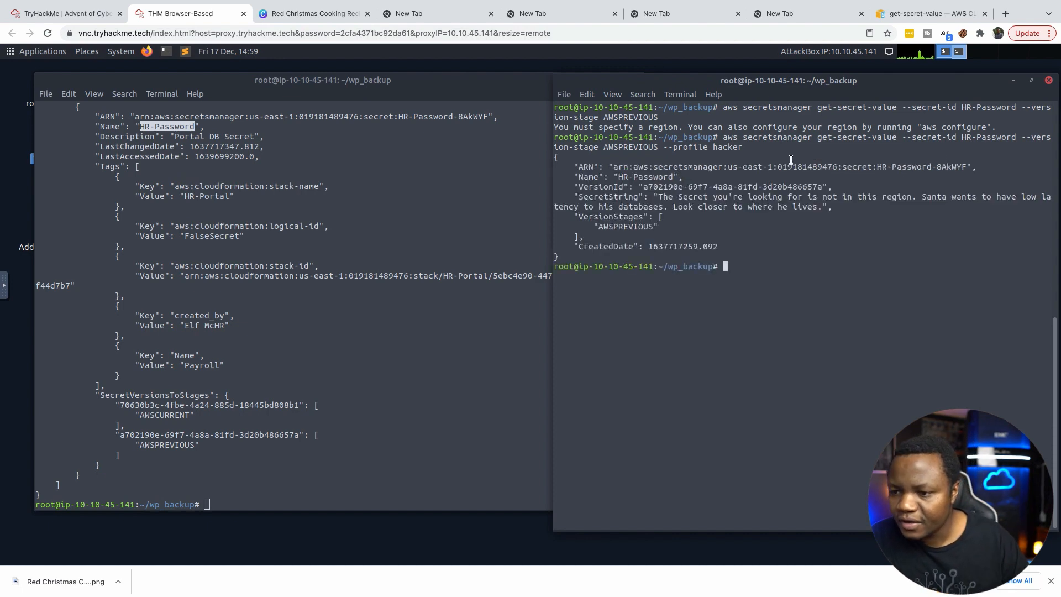
Step: Retrieve HR-Password's AWSPREVIOUS version with the hacker profile and read the 'not in this region' hint
double_click(686, 147)
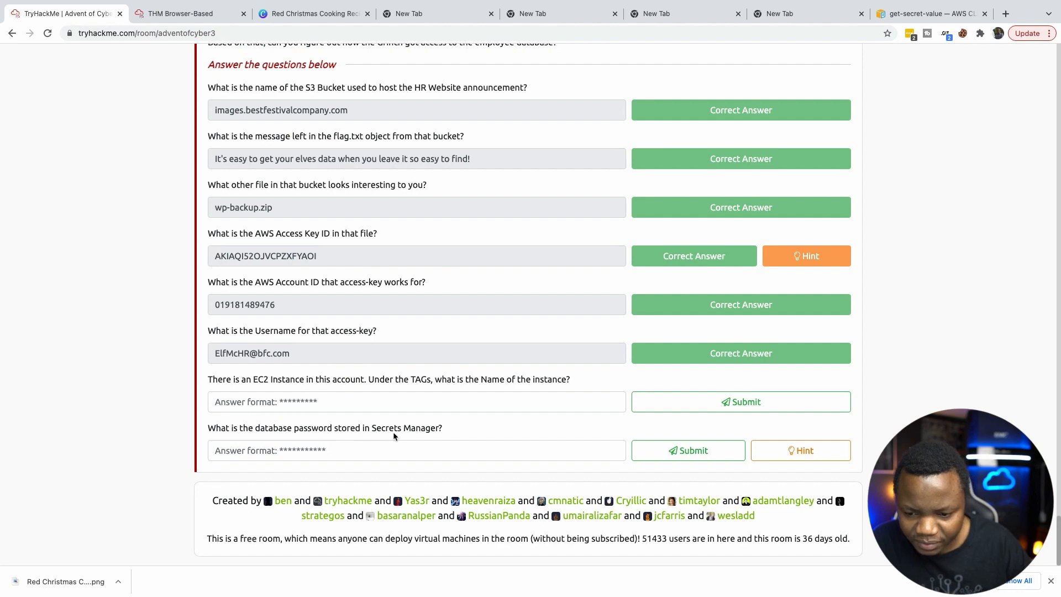
left_click(180, 13)
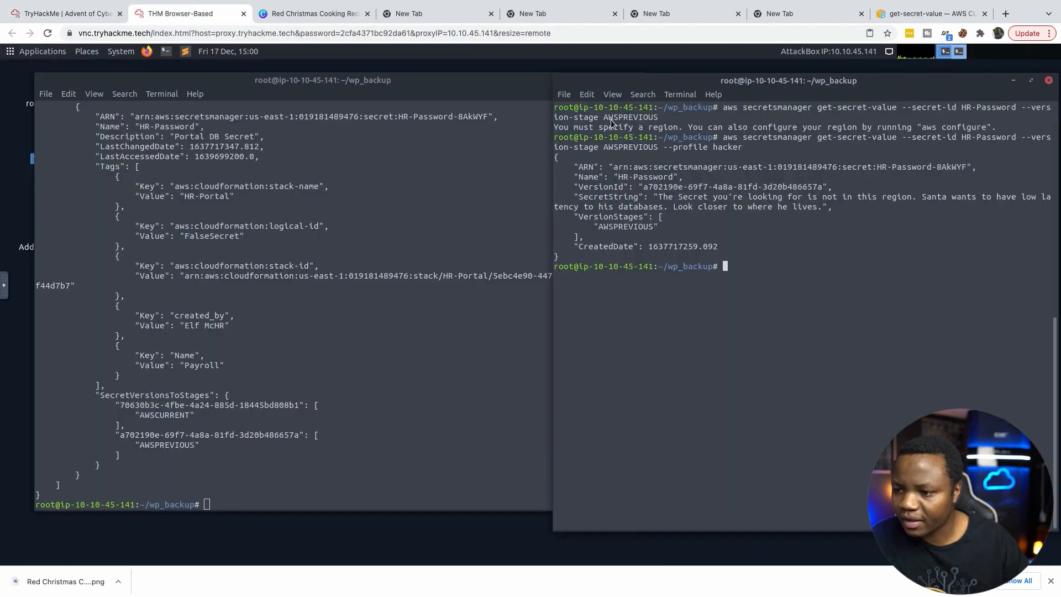
mouse_move(819, 210)
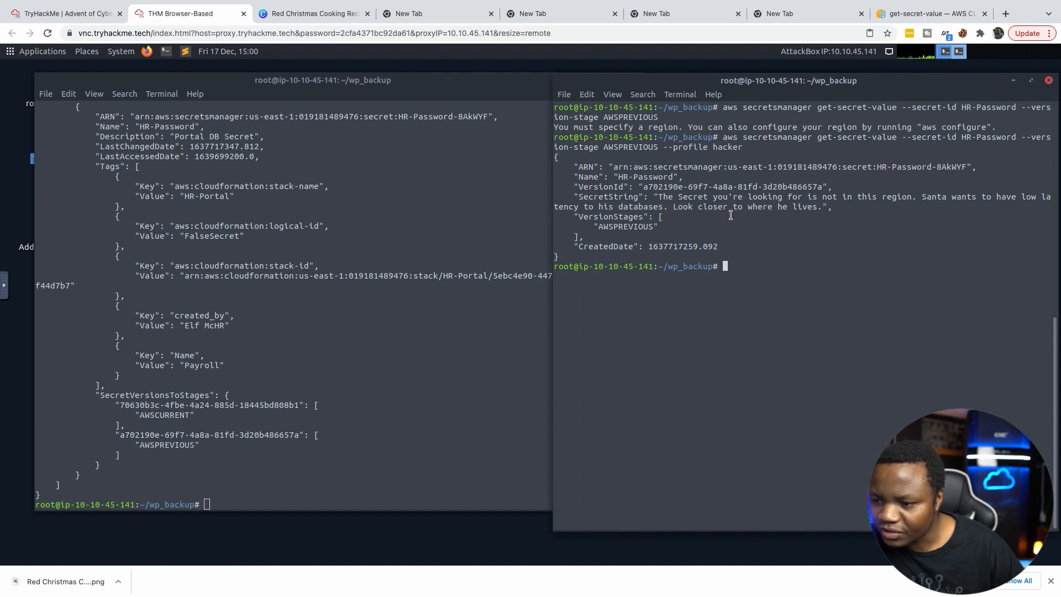
mouse_move(704, 259)
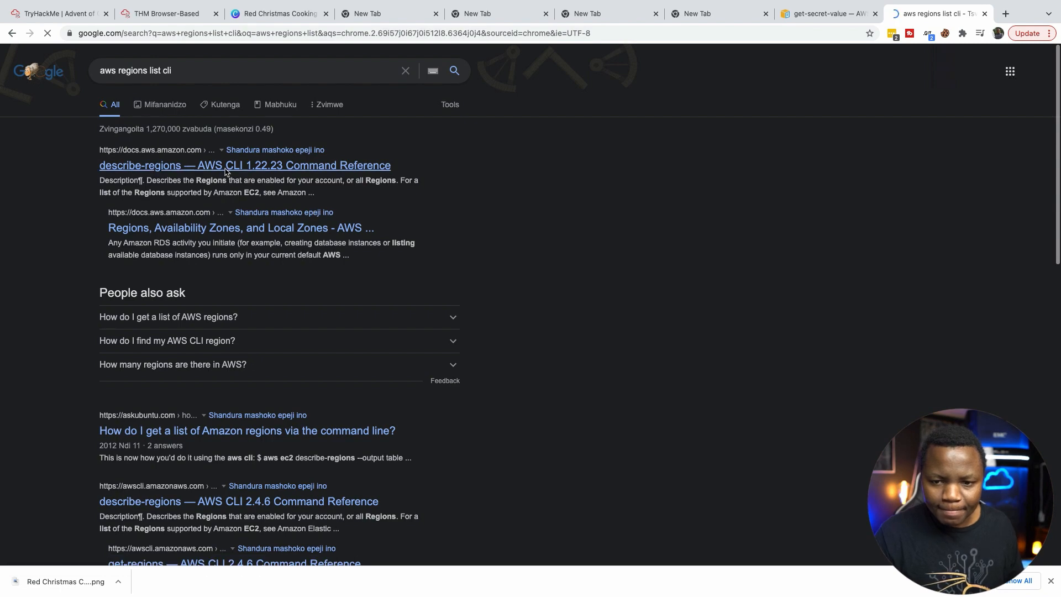
Step: Find the eu-north-1 region name in the describe-regions example output and take it back to the terminal
left_click(244, 166)
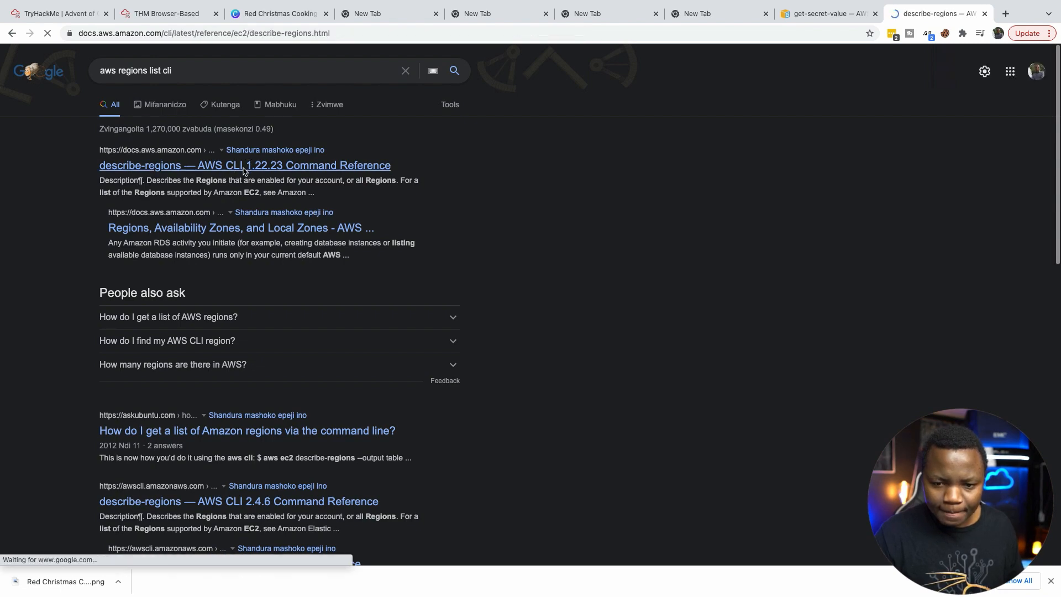
left_click(244, 165)
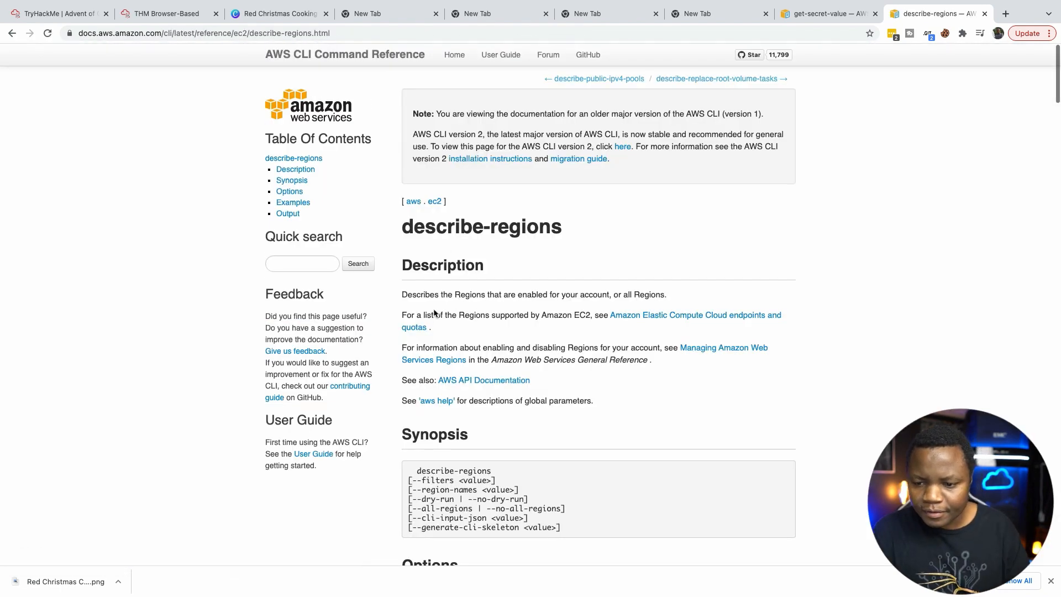
scroll("down", 3)
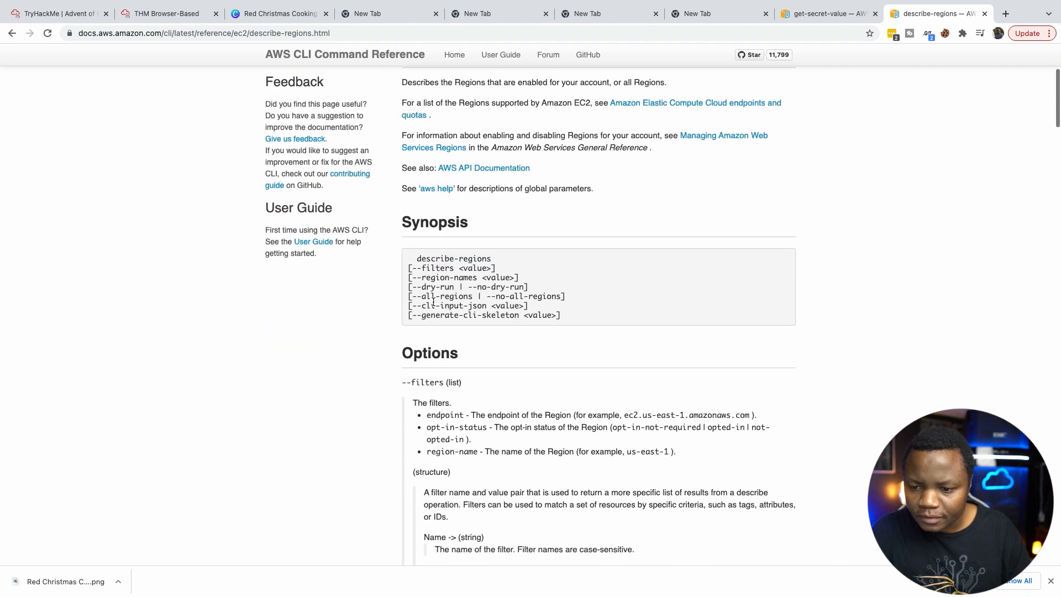
scroll("down", 3)
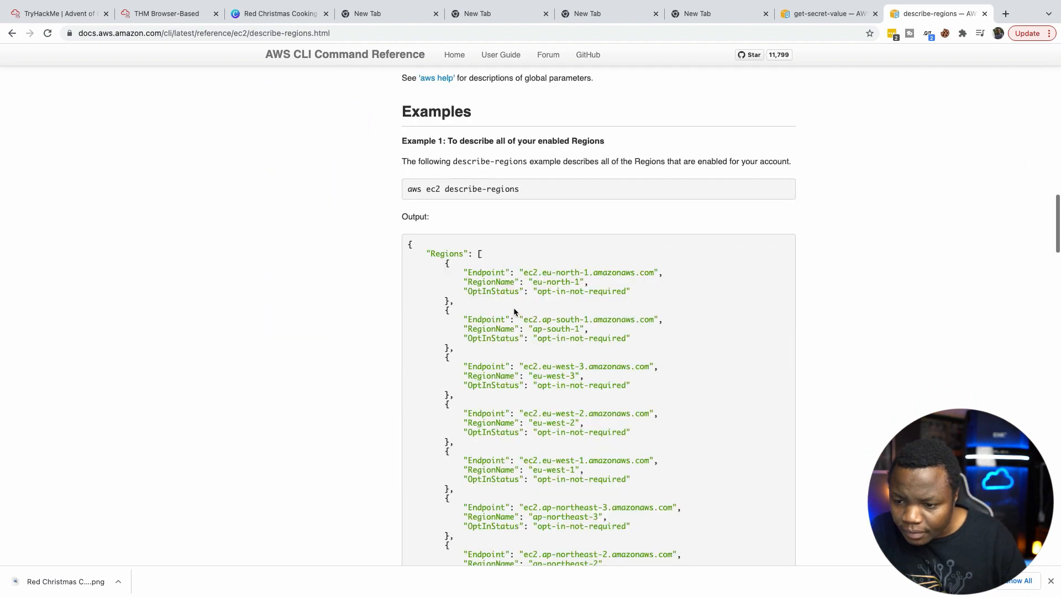
scroll("down", 3)
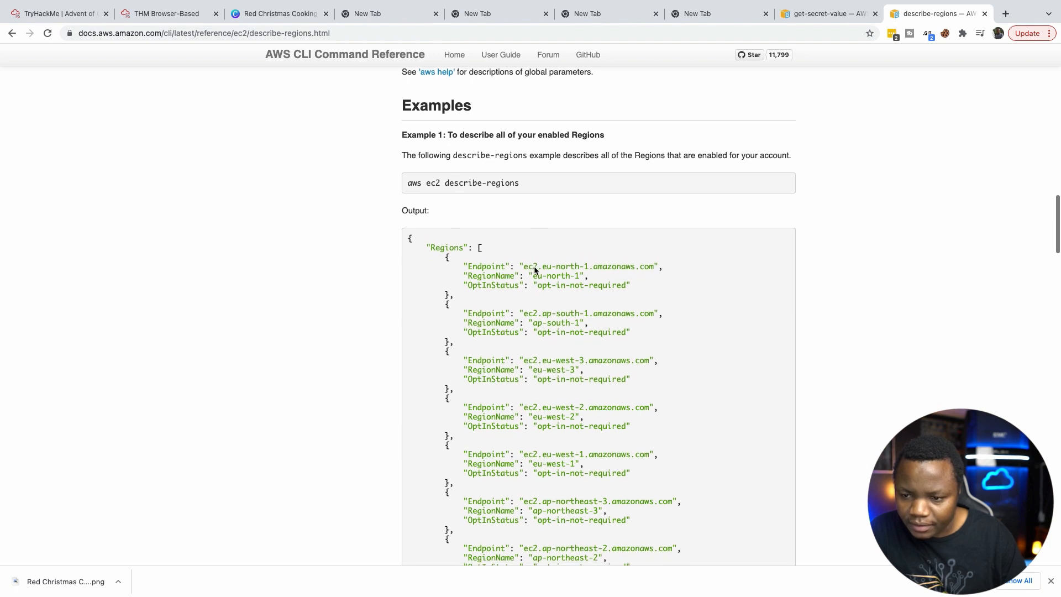
scroll("down", 3)
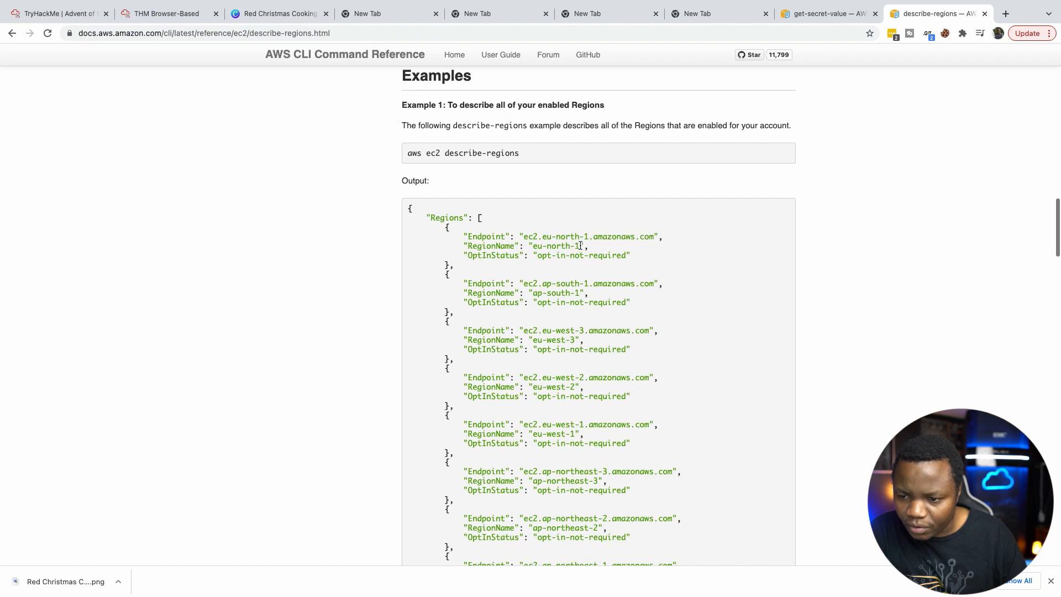
double_click(555, 245)
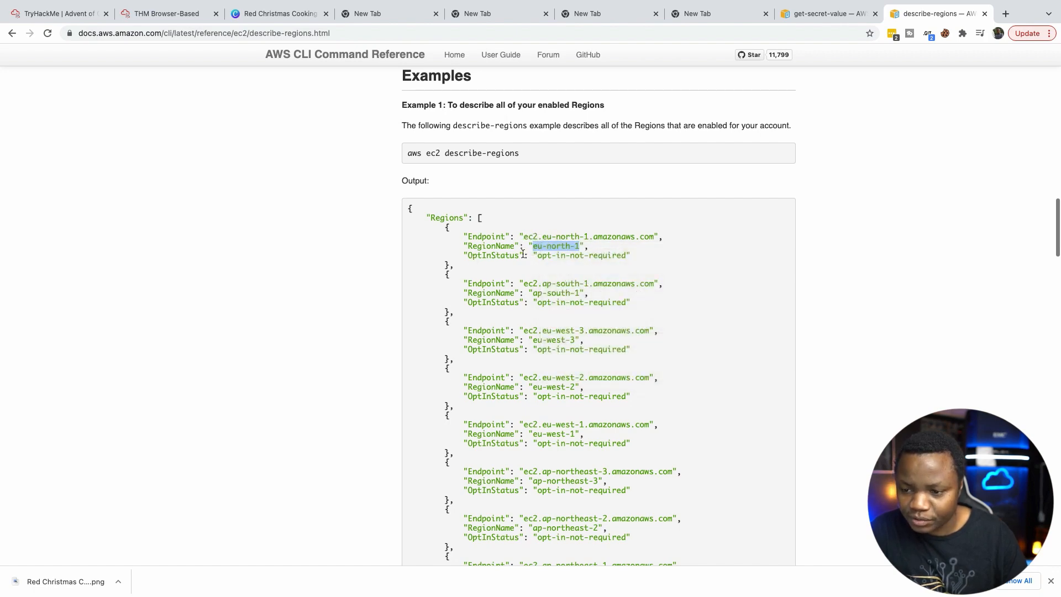
left_click(163, 13)
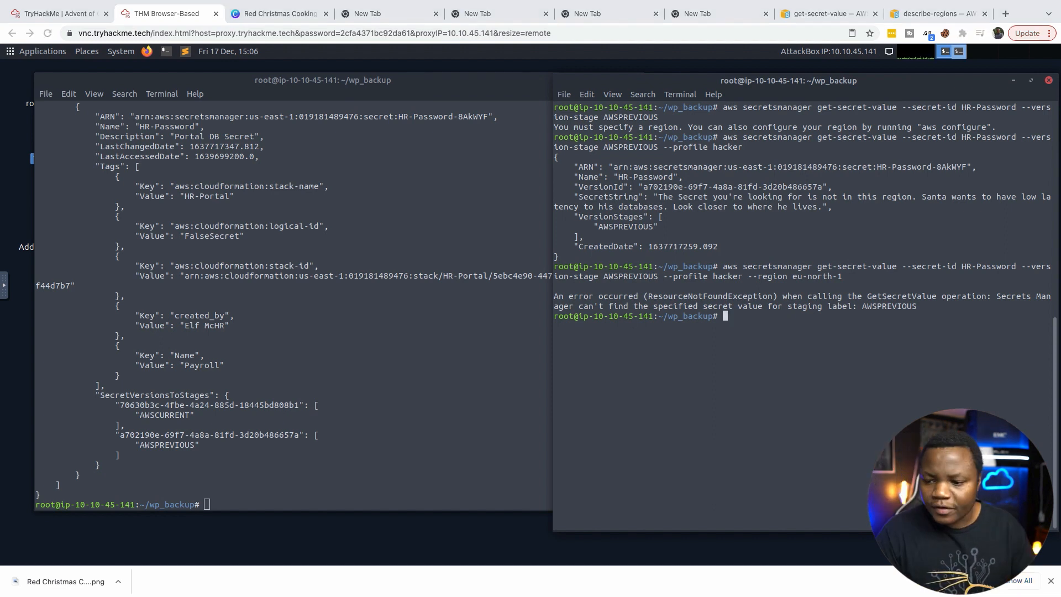
mouse_move(930, 306)
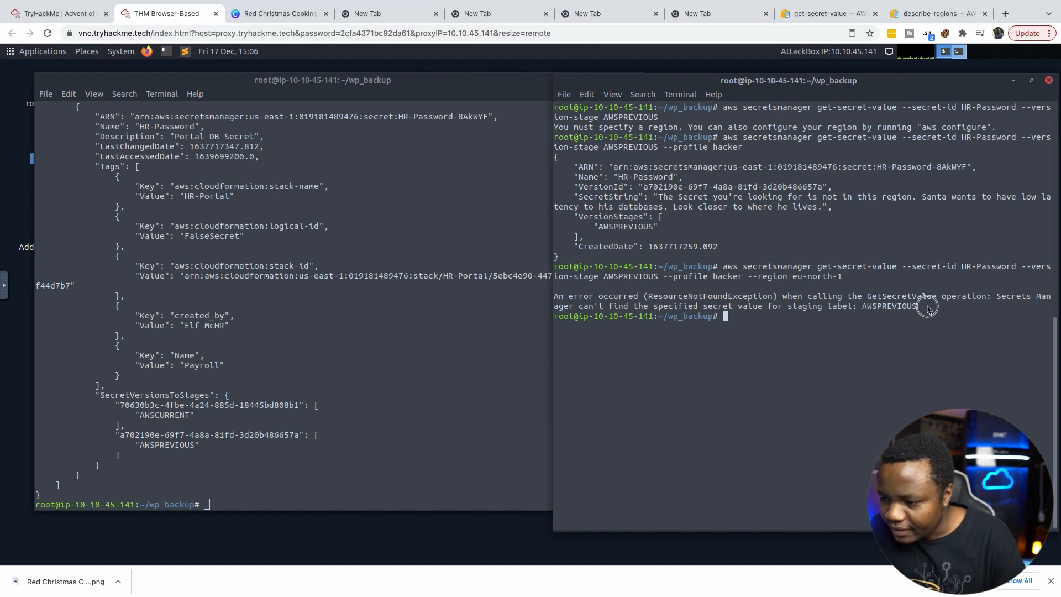
mouse_move(774, 325)
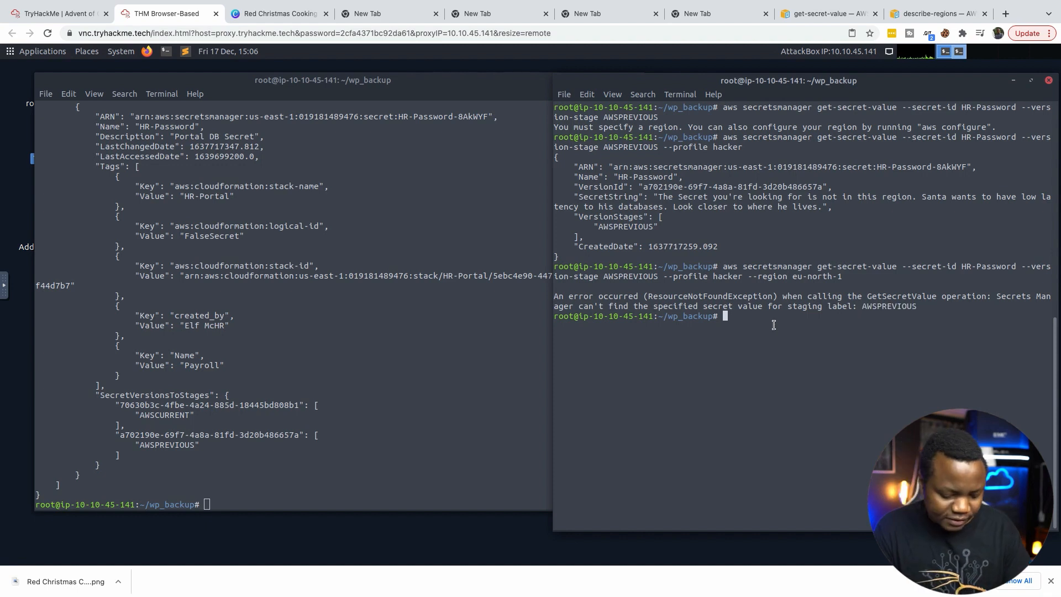
type("aws secretsmanager get-secret-value --secret-id HR-Password --profile hacker --region eu-north-1")
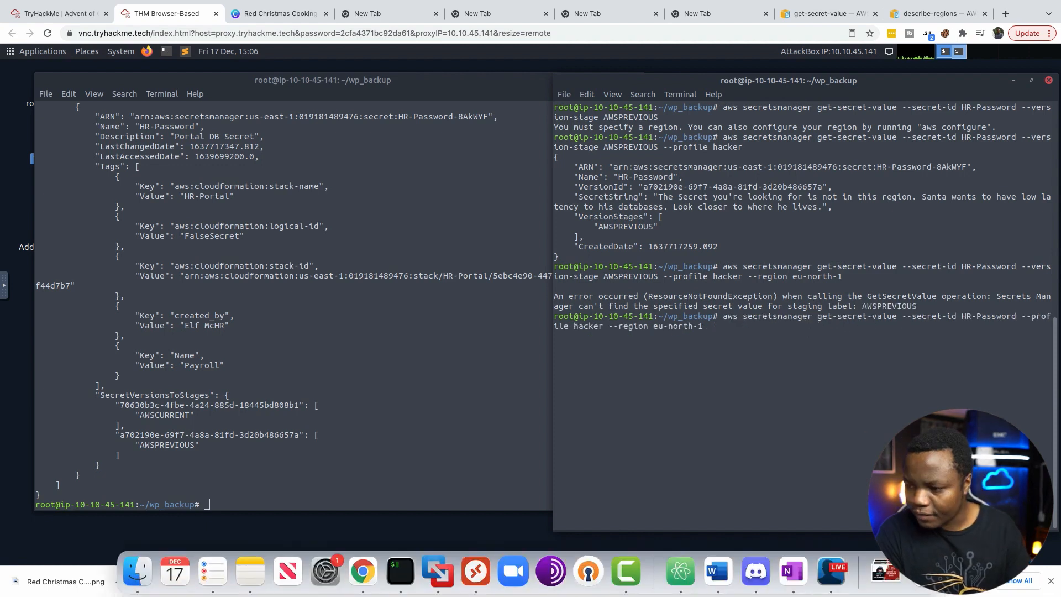
key("Return")
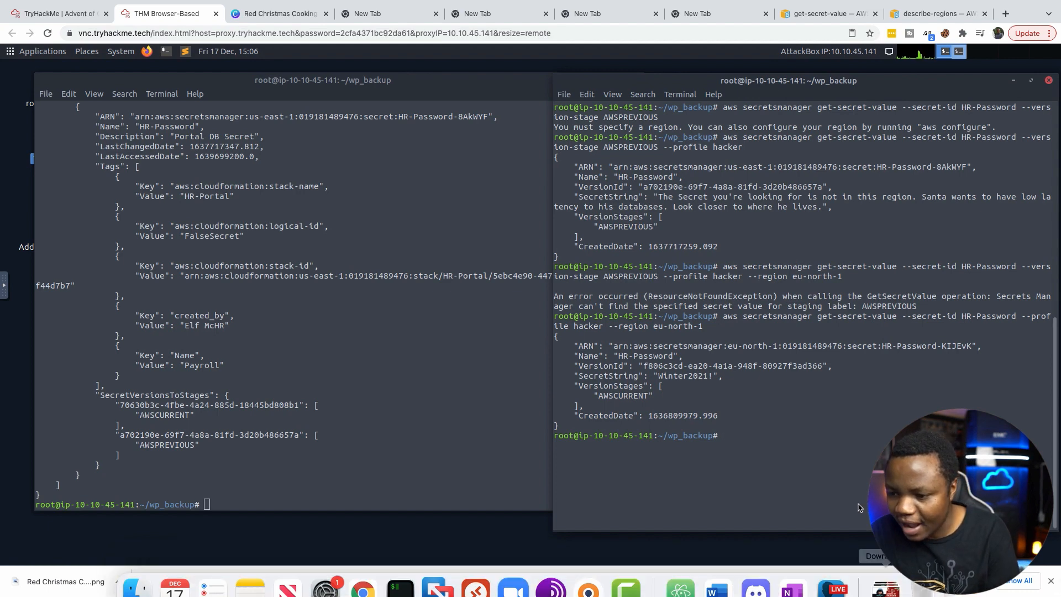
double_click(683, 376)
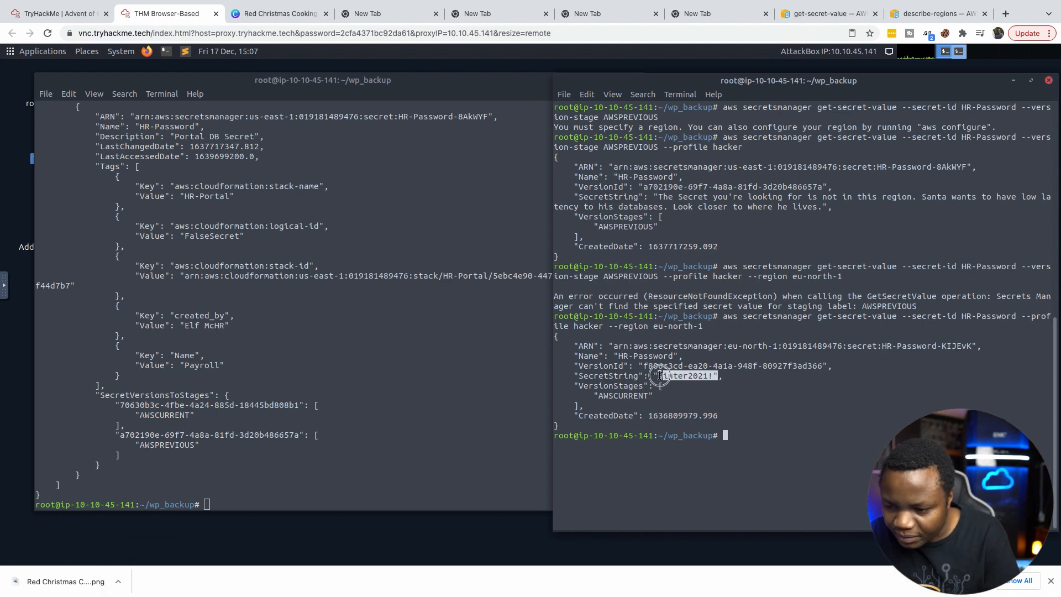
right_click(660, 376)
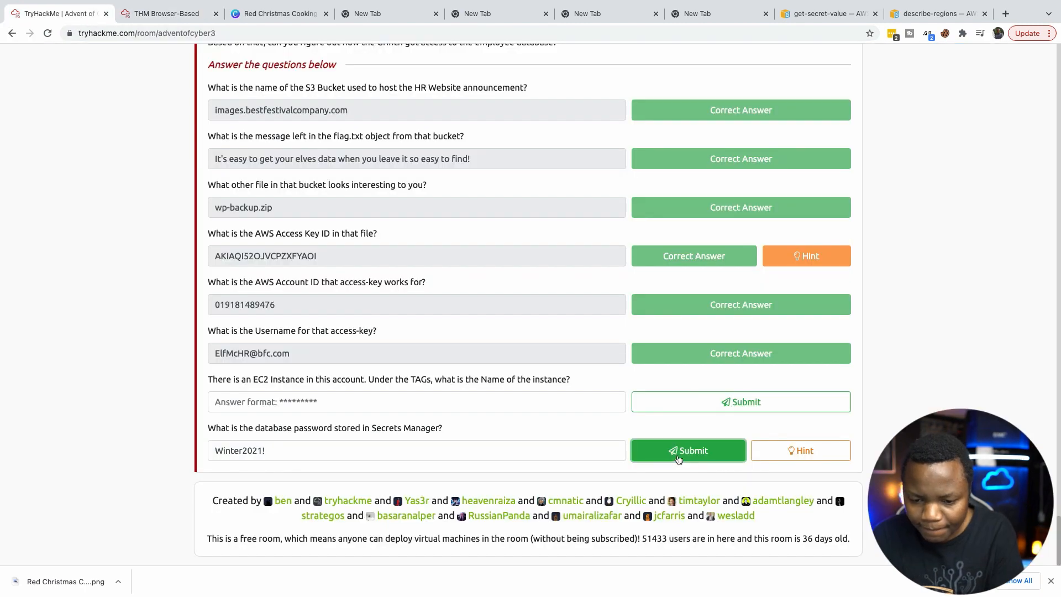
left_click(688, 450)
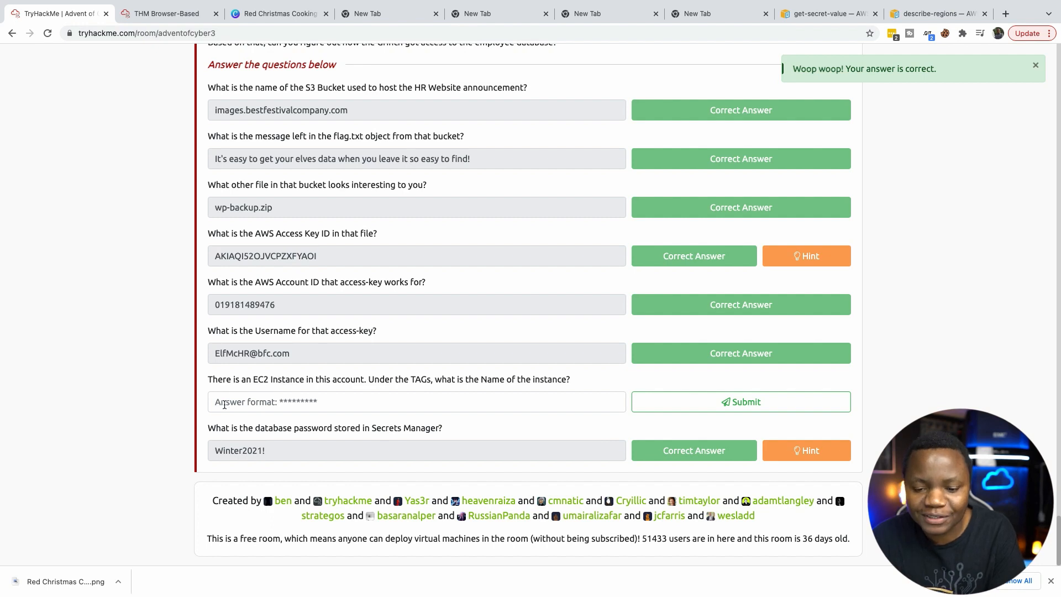
mouse_move(292, 393)
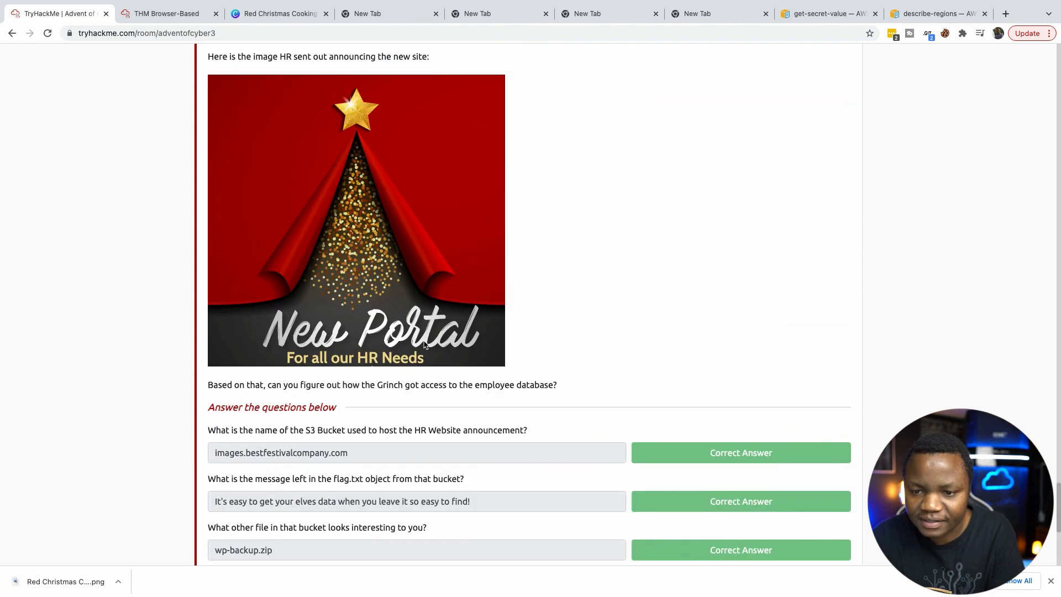
Step: Submit HR-Portal as the EC2 instance Name answer, then return to the AttackBox session
left_click(168, 13)
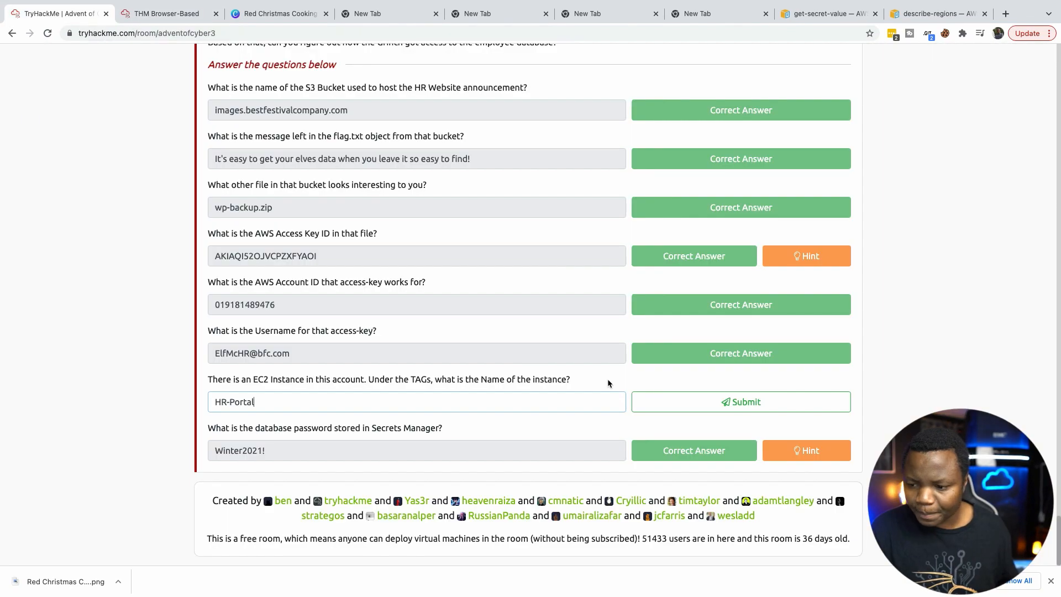
left_click(740, 402)
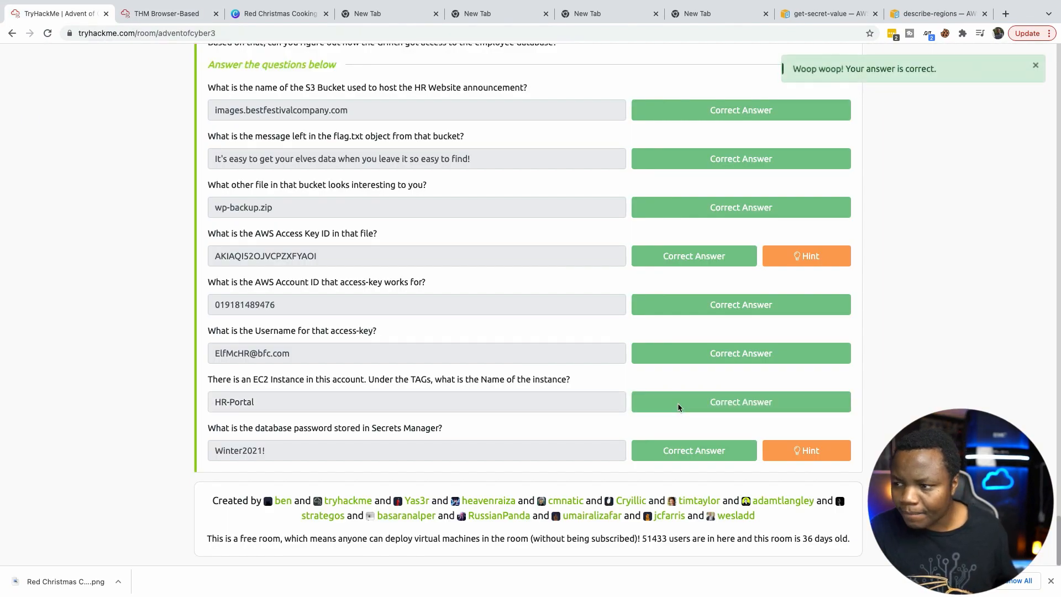
left_click(168, 13)
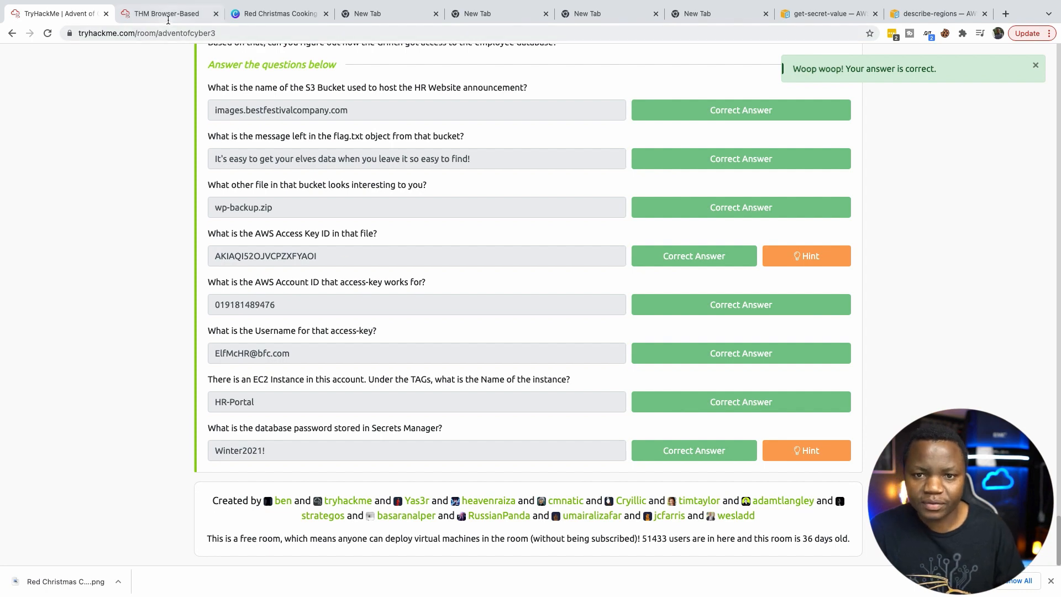
left_click(166, 13)
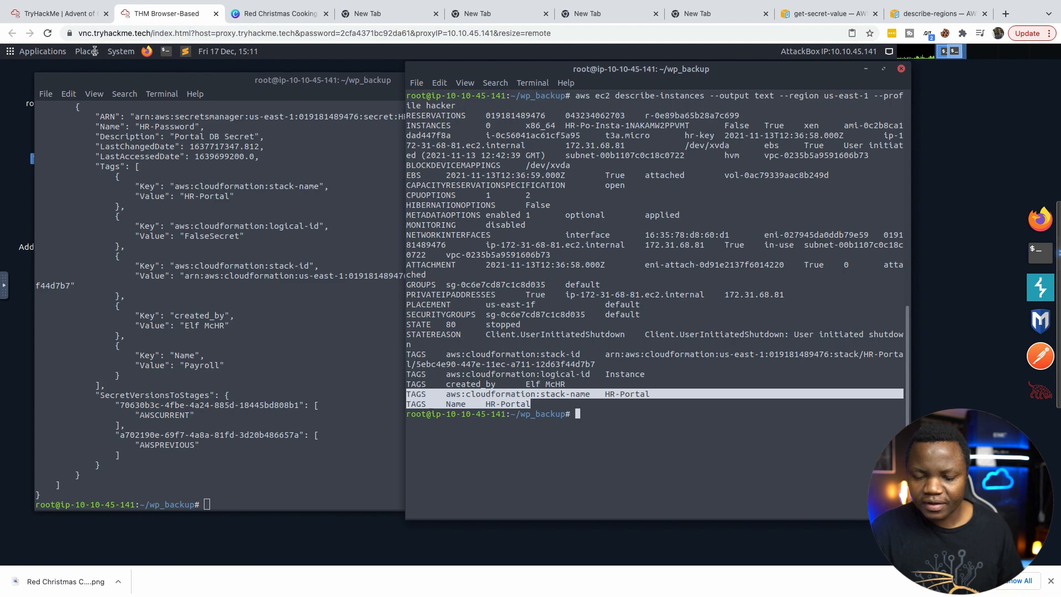
Step: Return to the Advent of Cyber 3 room page and view the 100% progress bar
left_click(54, 13)
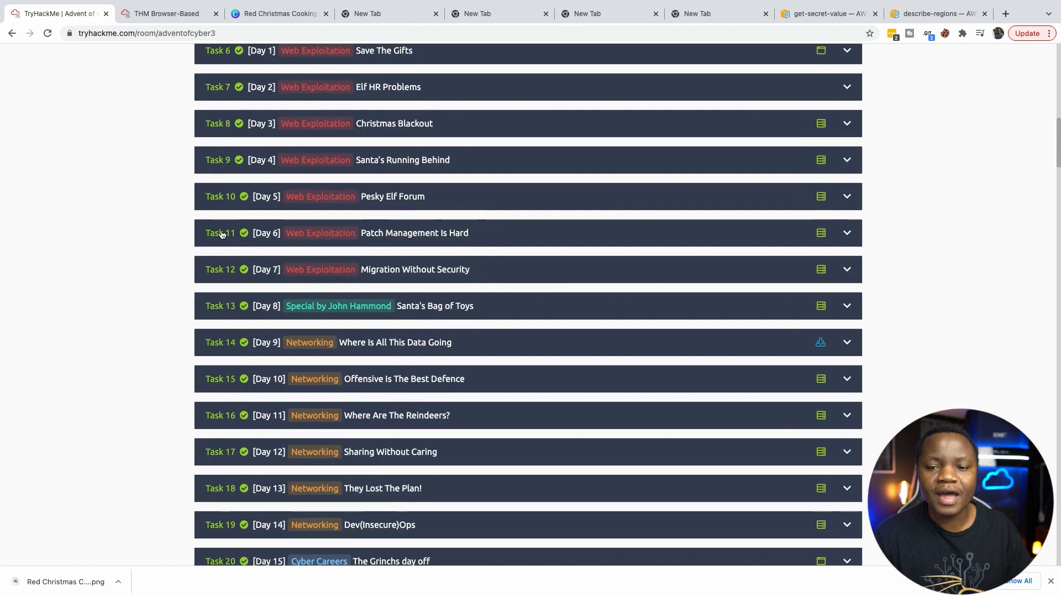
scroll("up", 3)
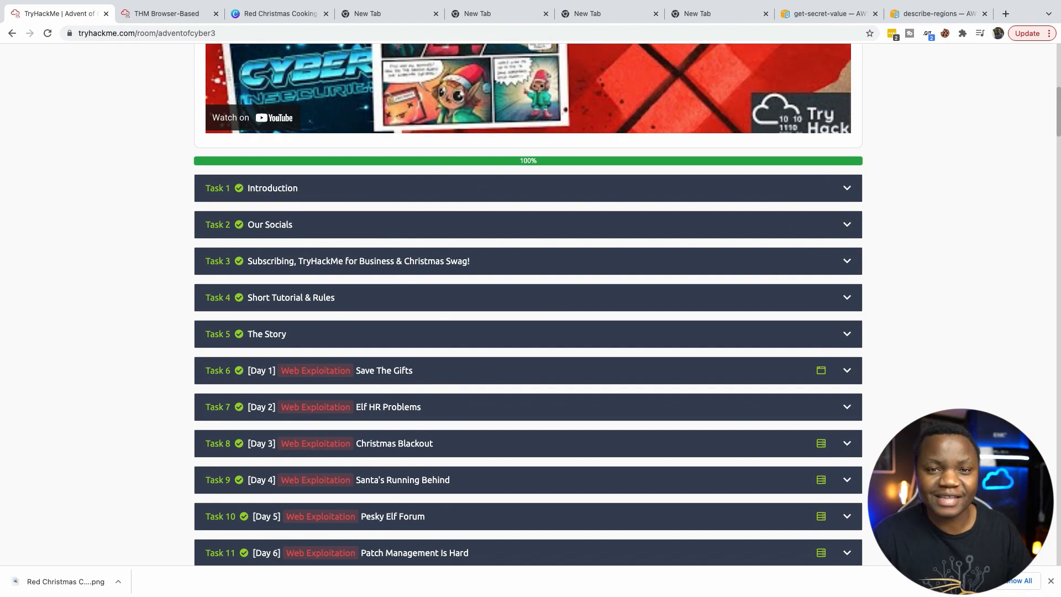